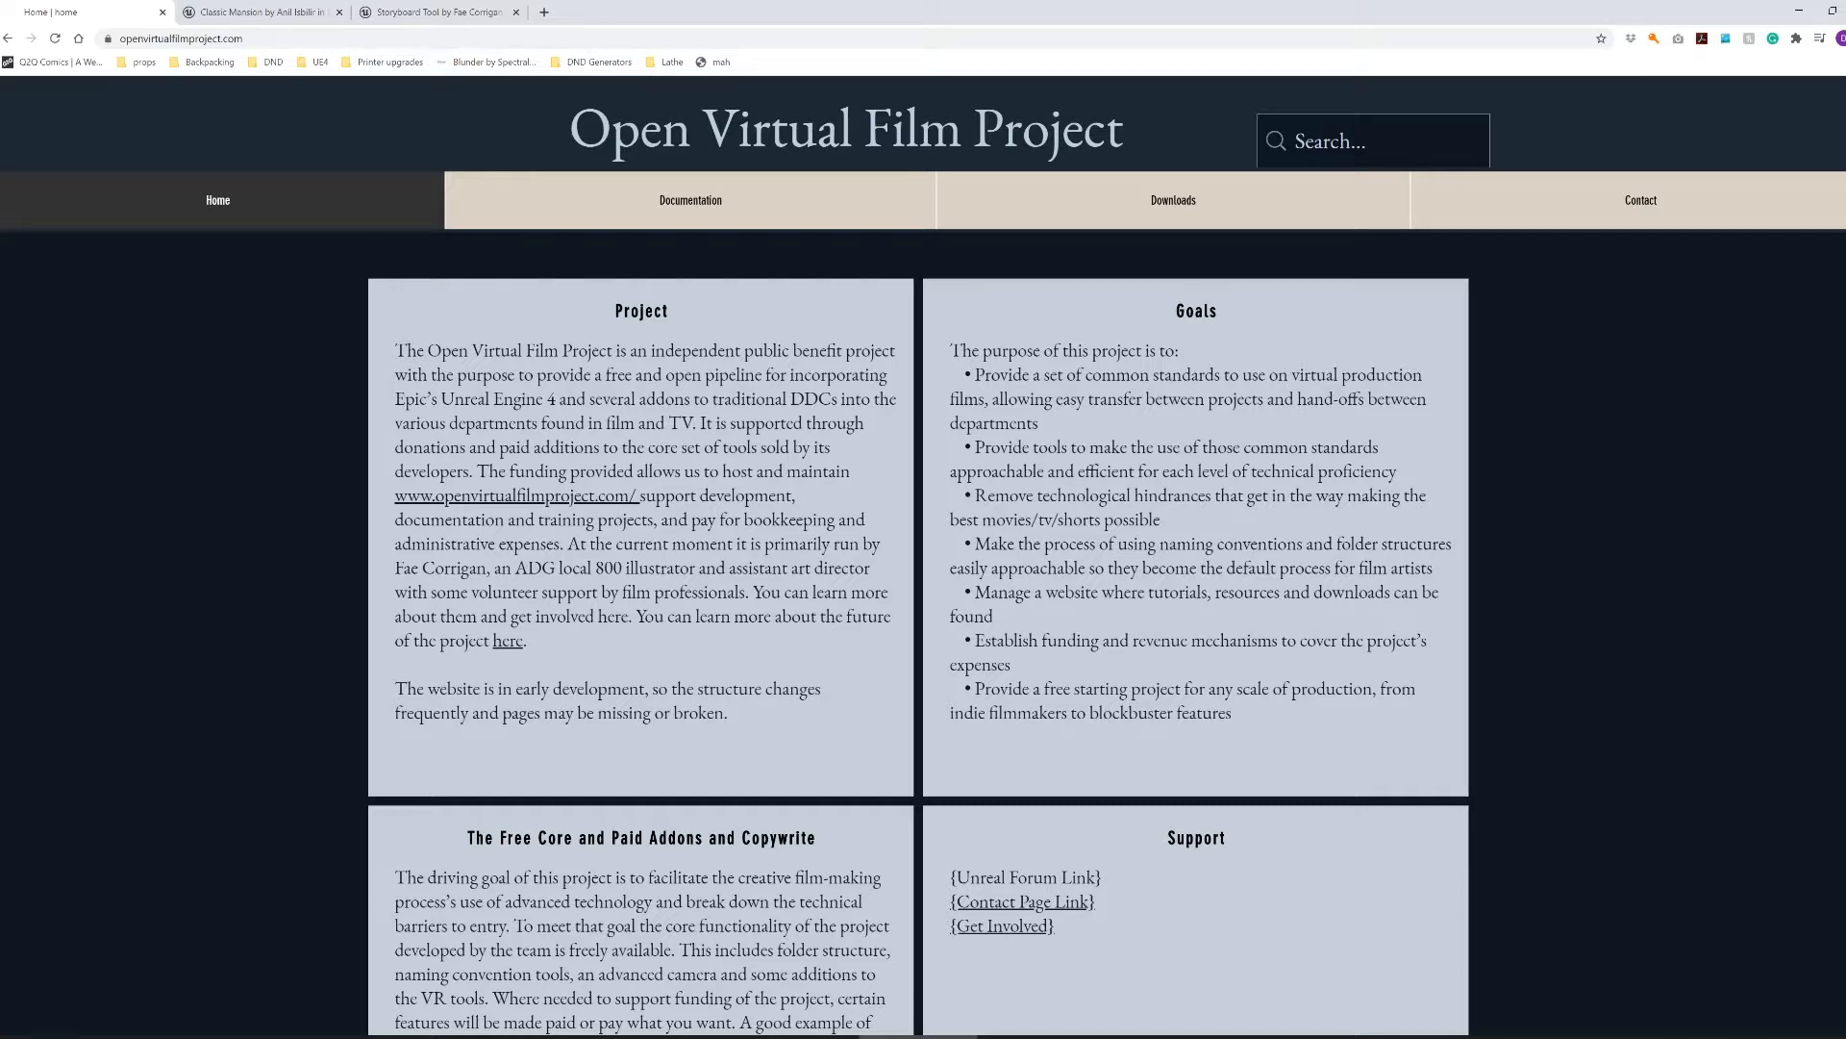
- Show the Classic Mansion Marketplace product page and scroll back to its top
{"action": "left_click", "coordinate": [258, 12]}
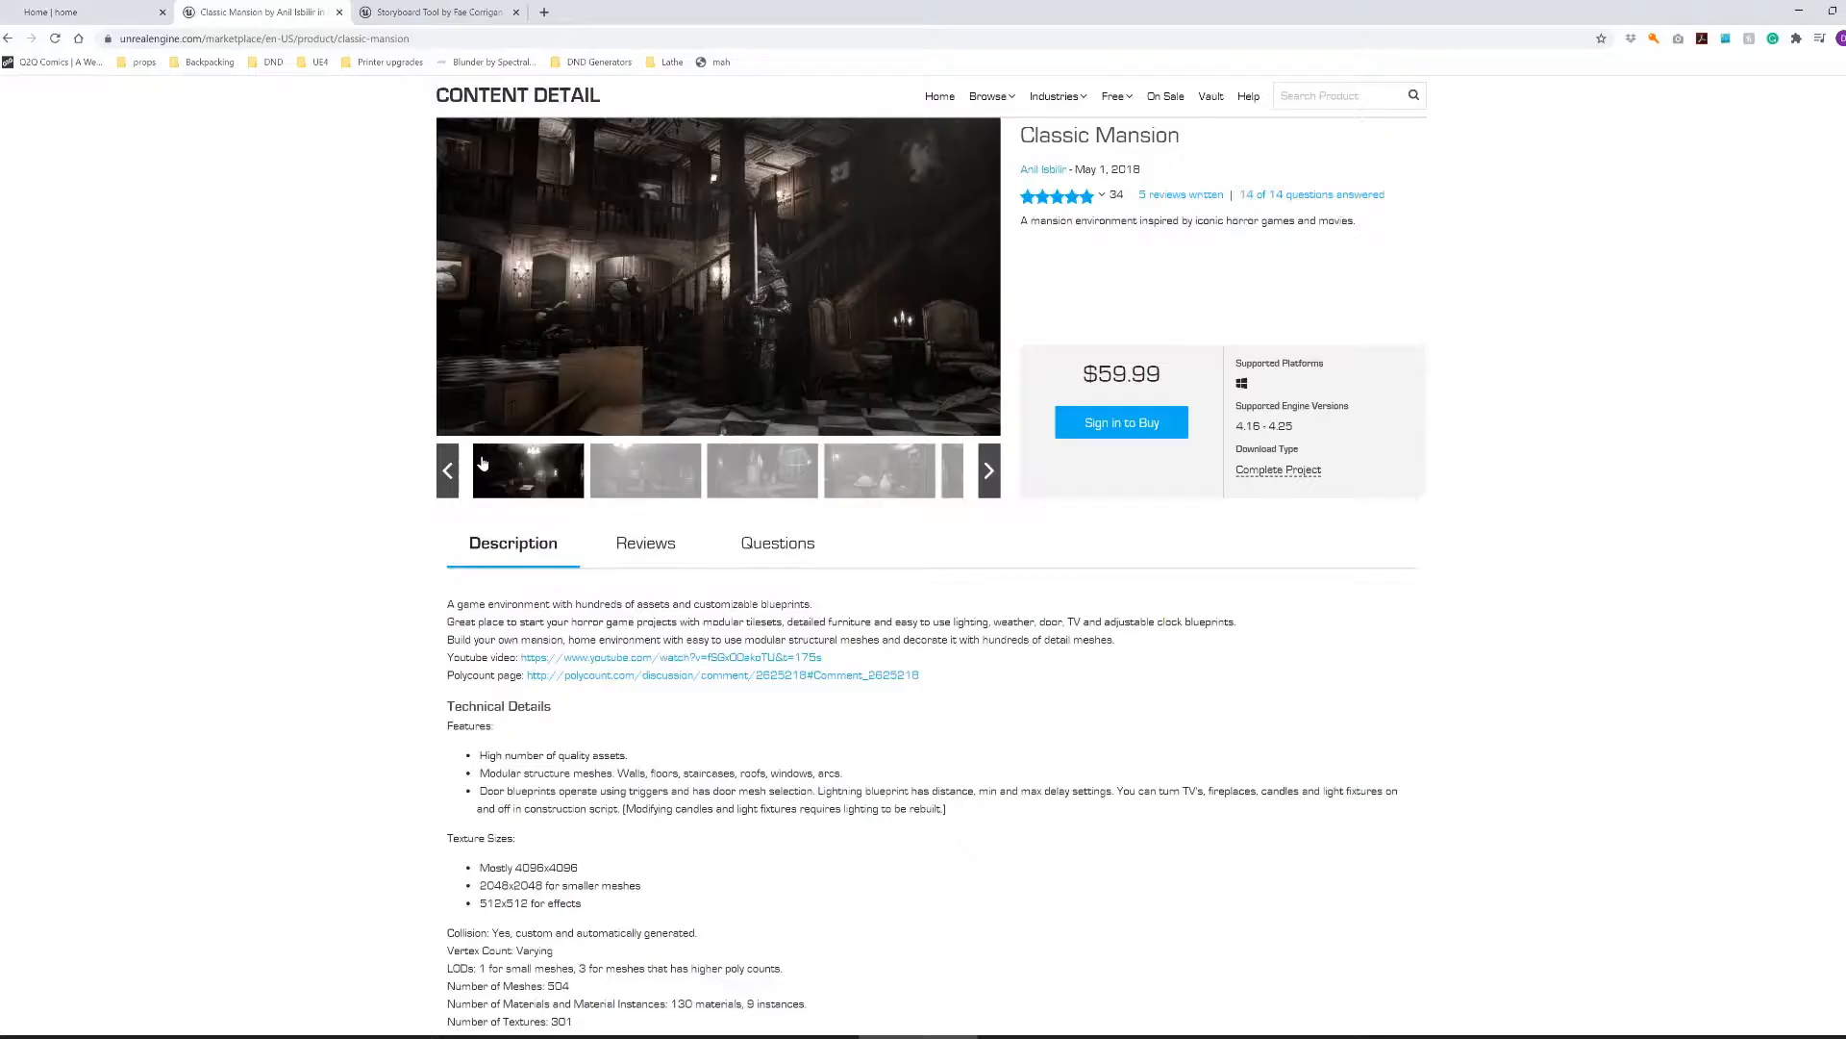
{"action": "scroll", "scroll_direction": "up", "scroll_amount": 3}
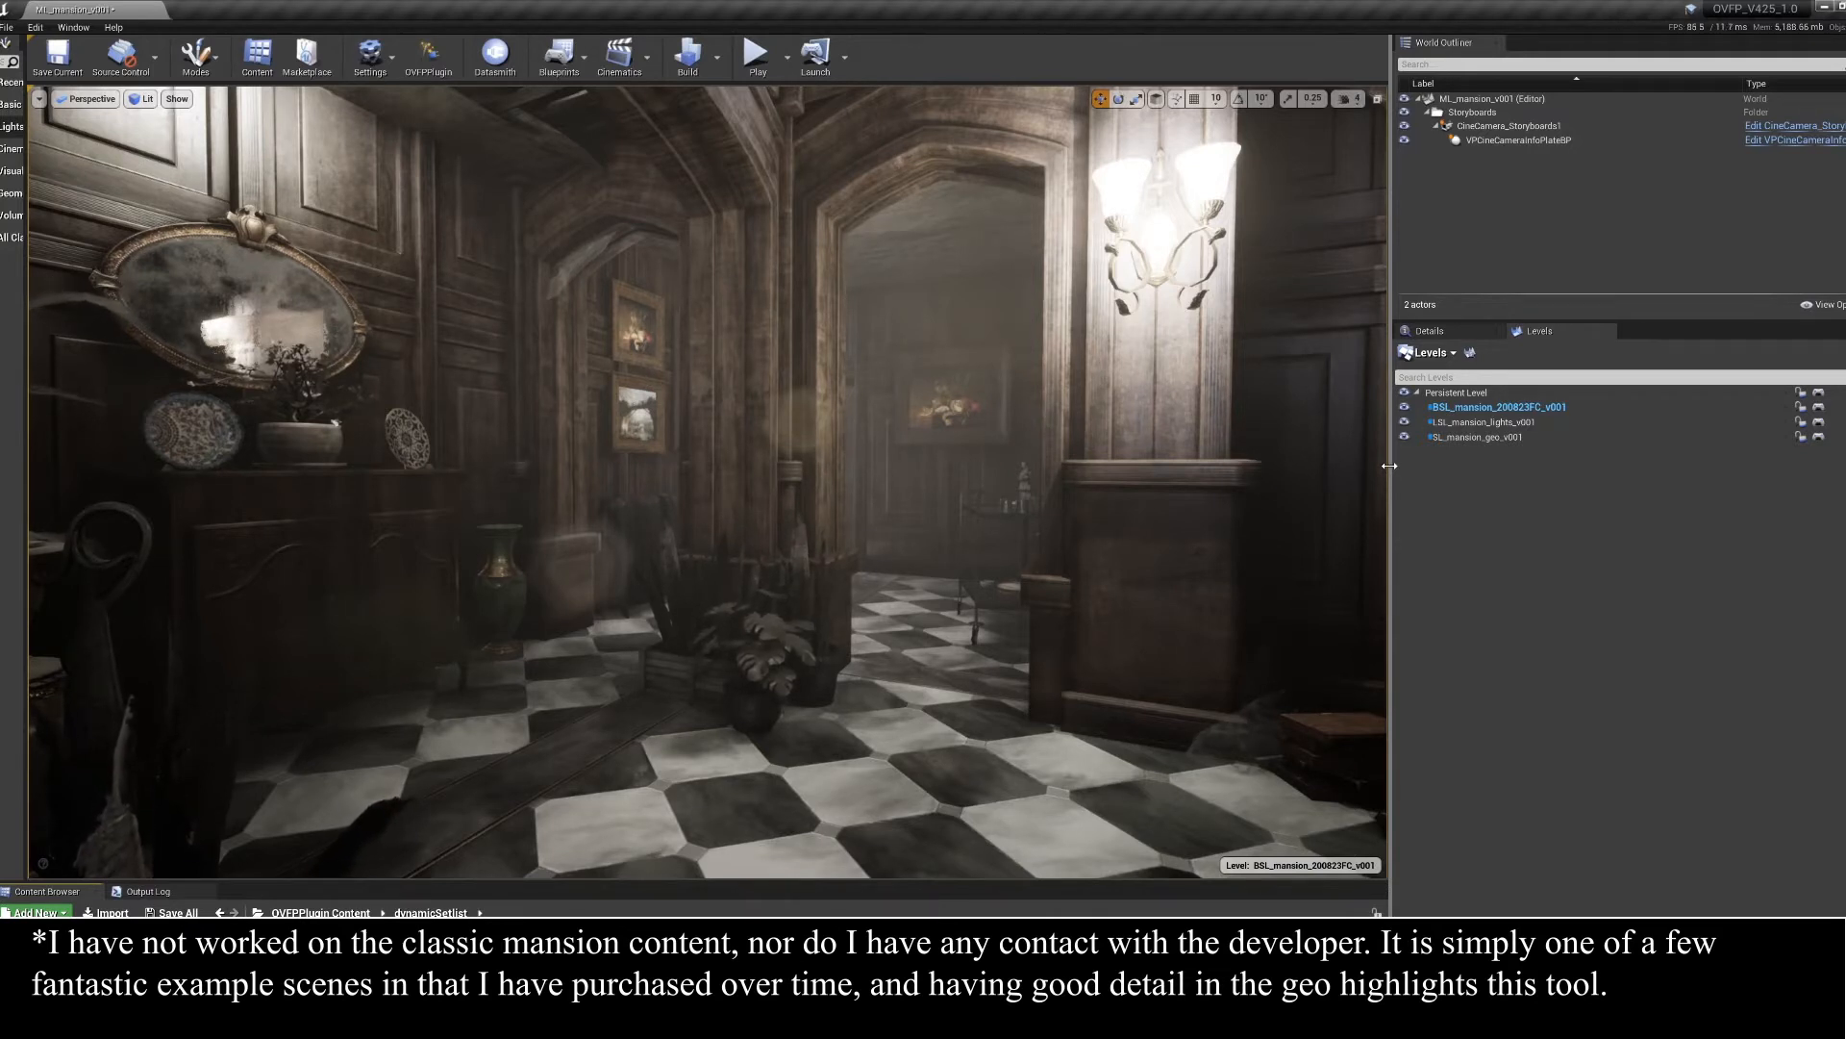
{"action": "mouse_move", "coordinate": [1486, 421]}
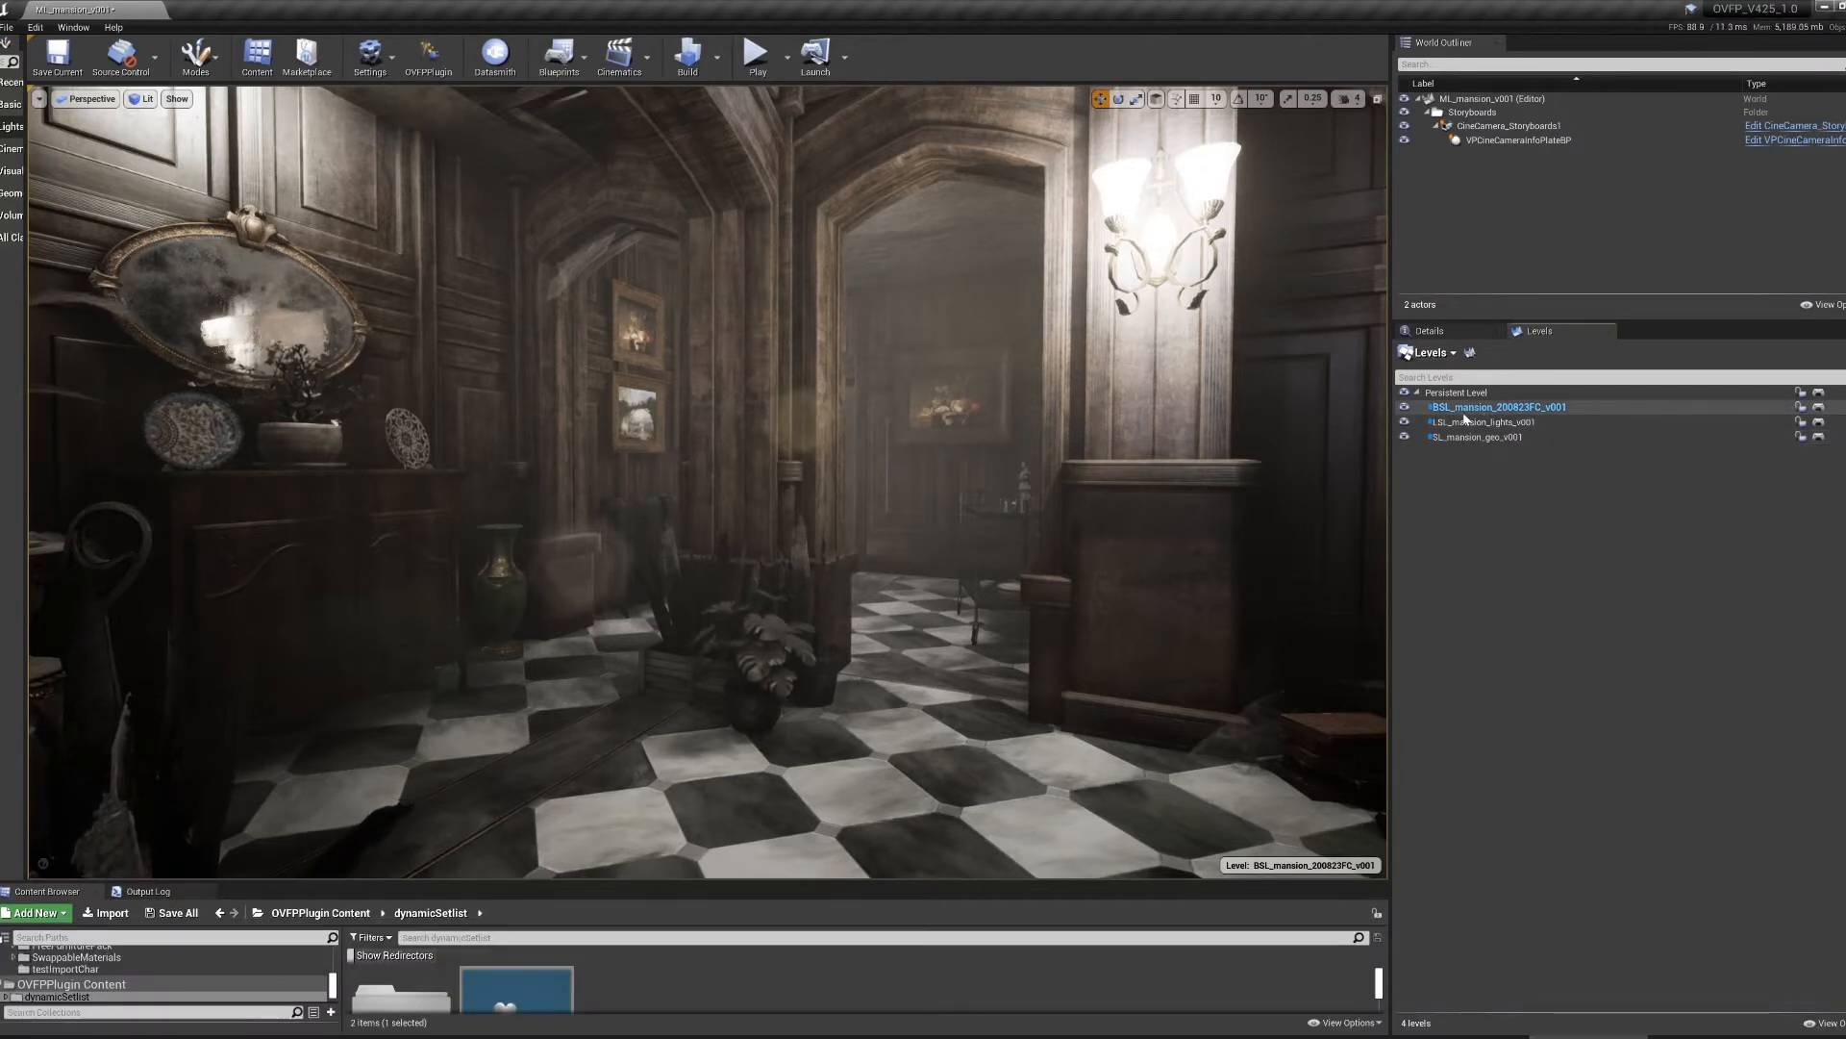
{"action": "mouse_move", "coordinate": [1496, 405]}
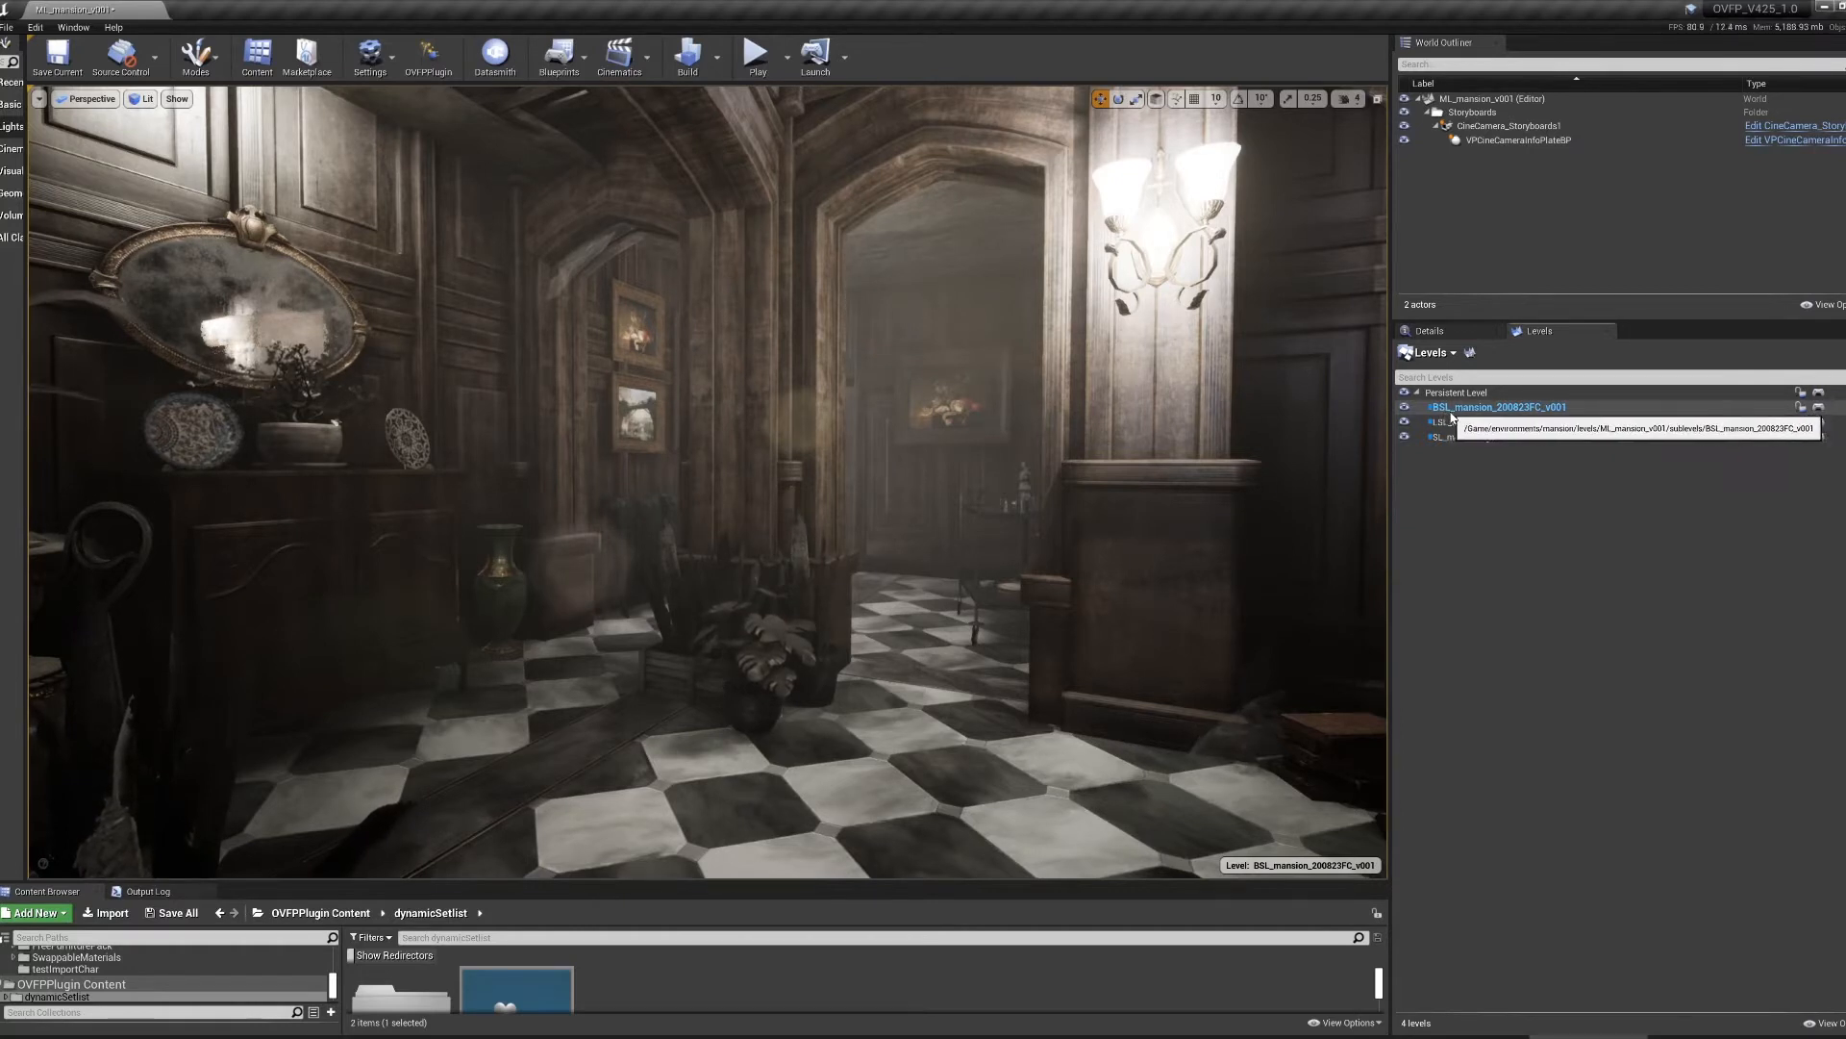
{"action": "mouse_move", "coordinate": [1473, 421]}
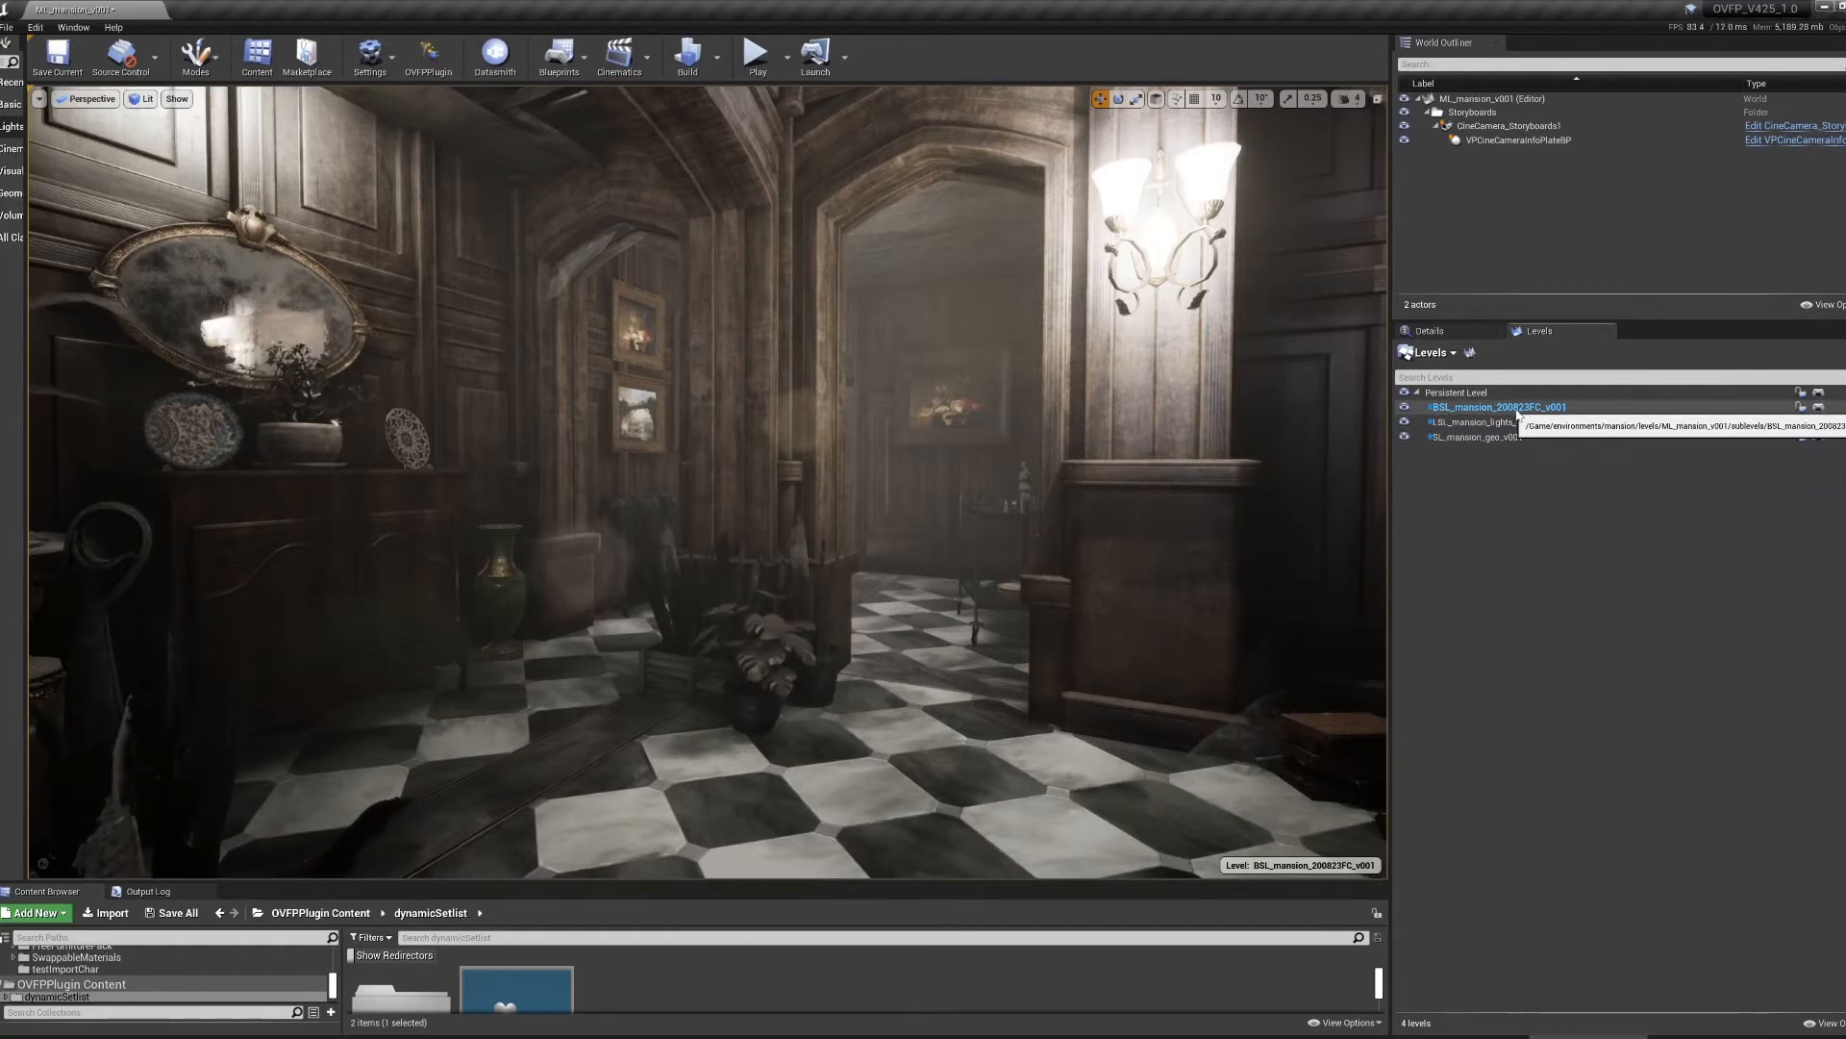
- Check the mansion's sublevels and delete the old storyboard camera from the World Outliner
{"action": "left_click", "coordinate": [1495, 406]}
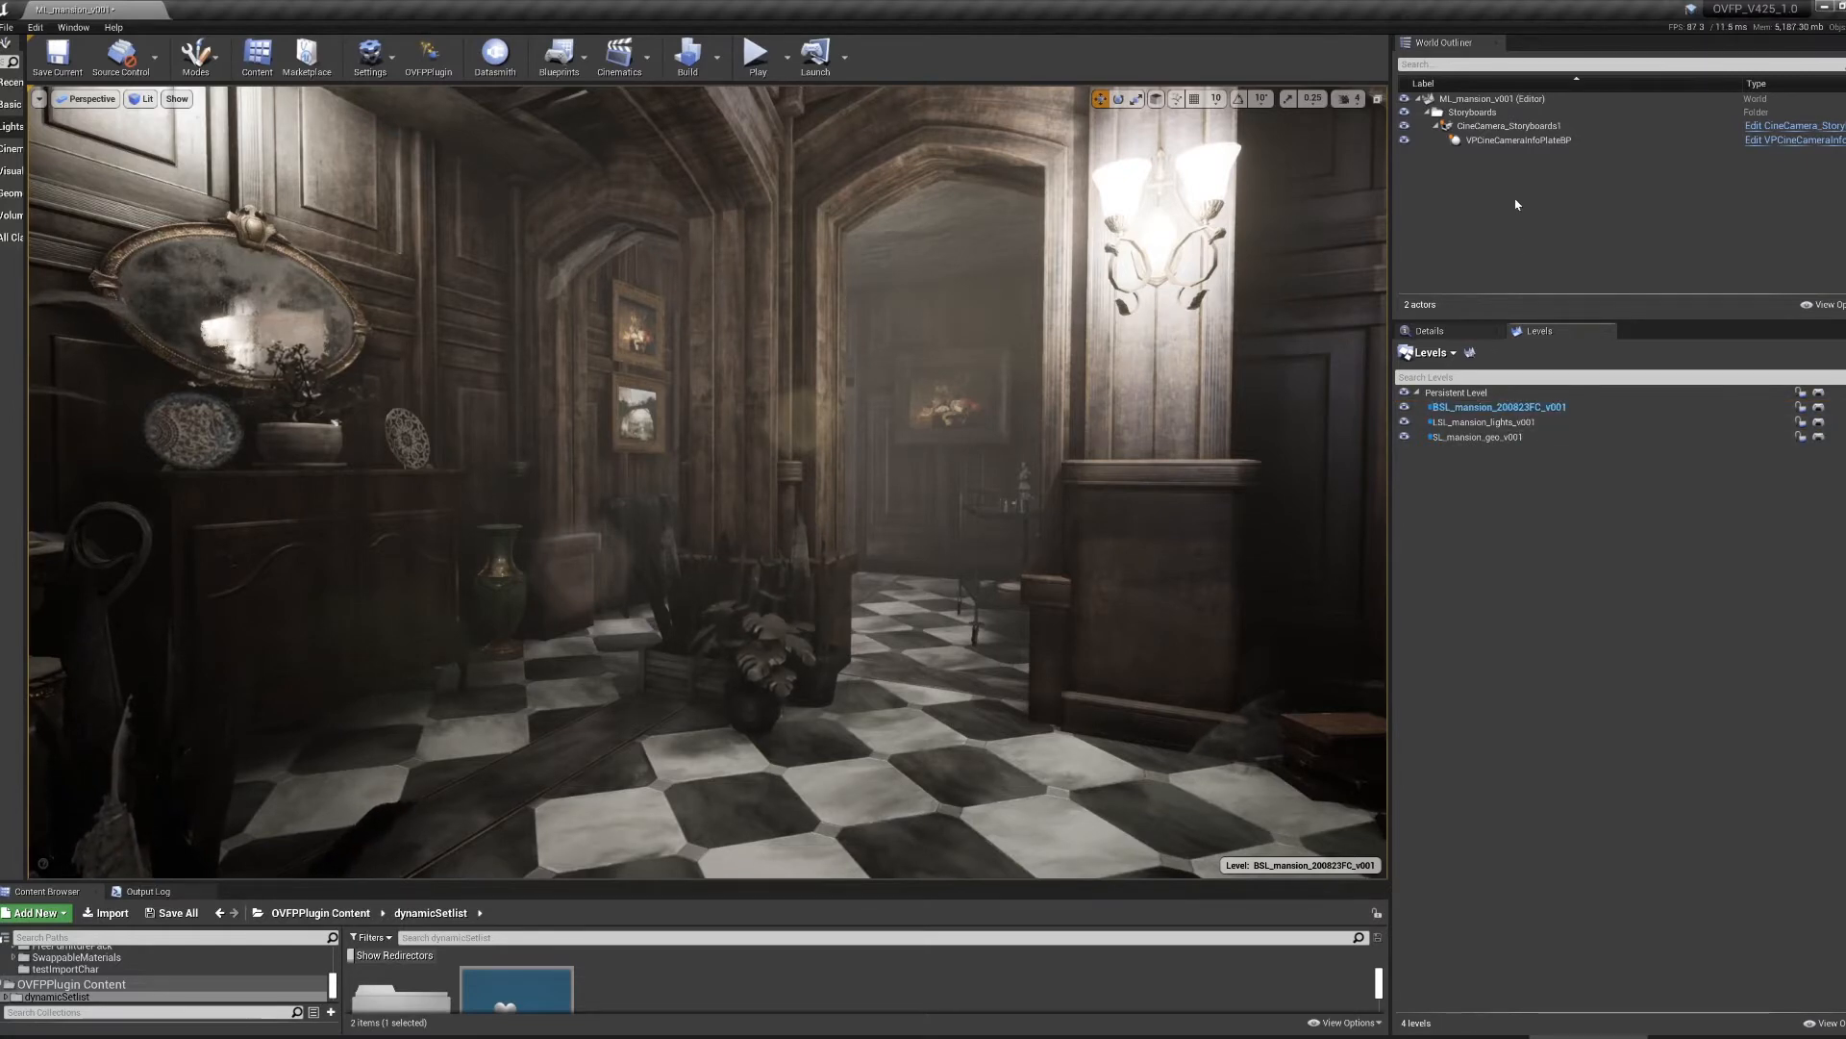
{"action": "left_click", "coordinate": [1510, 126]}
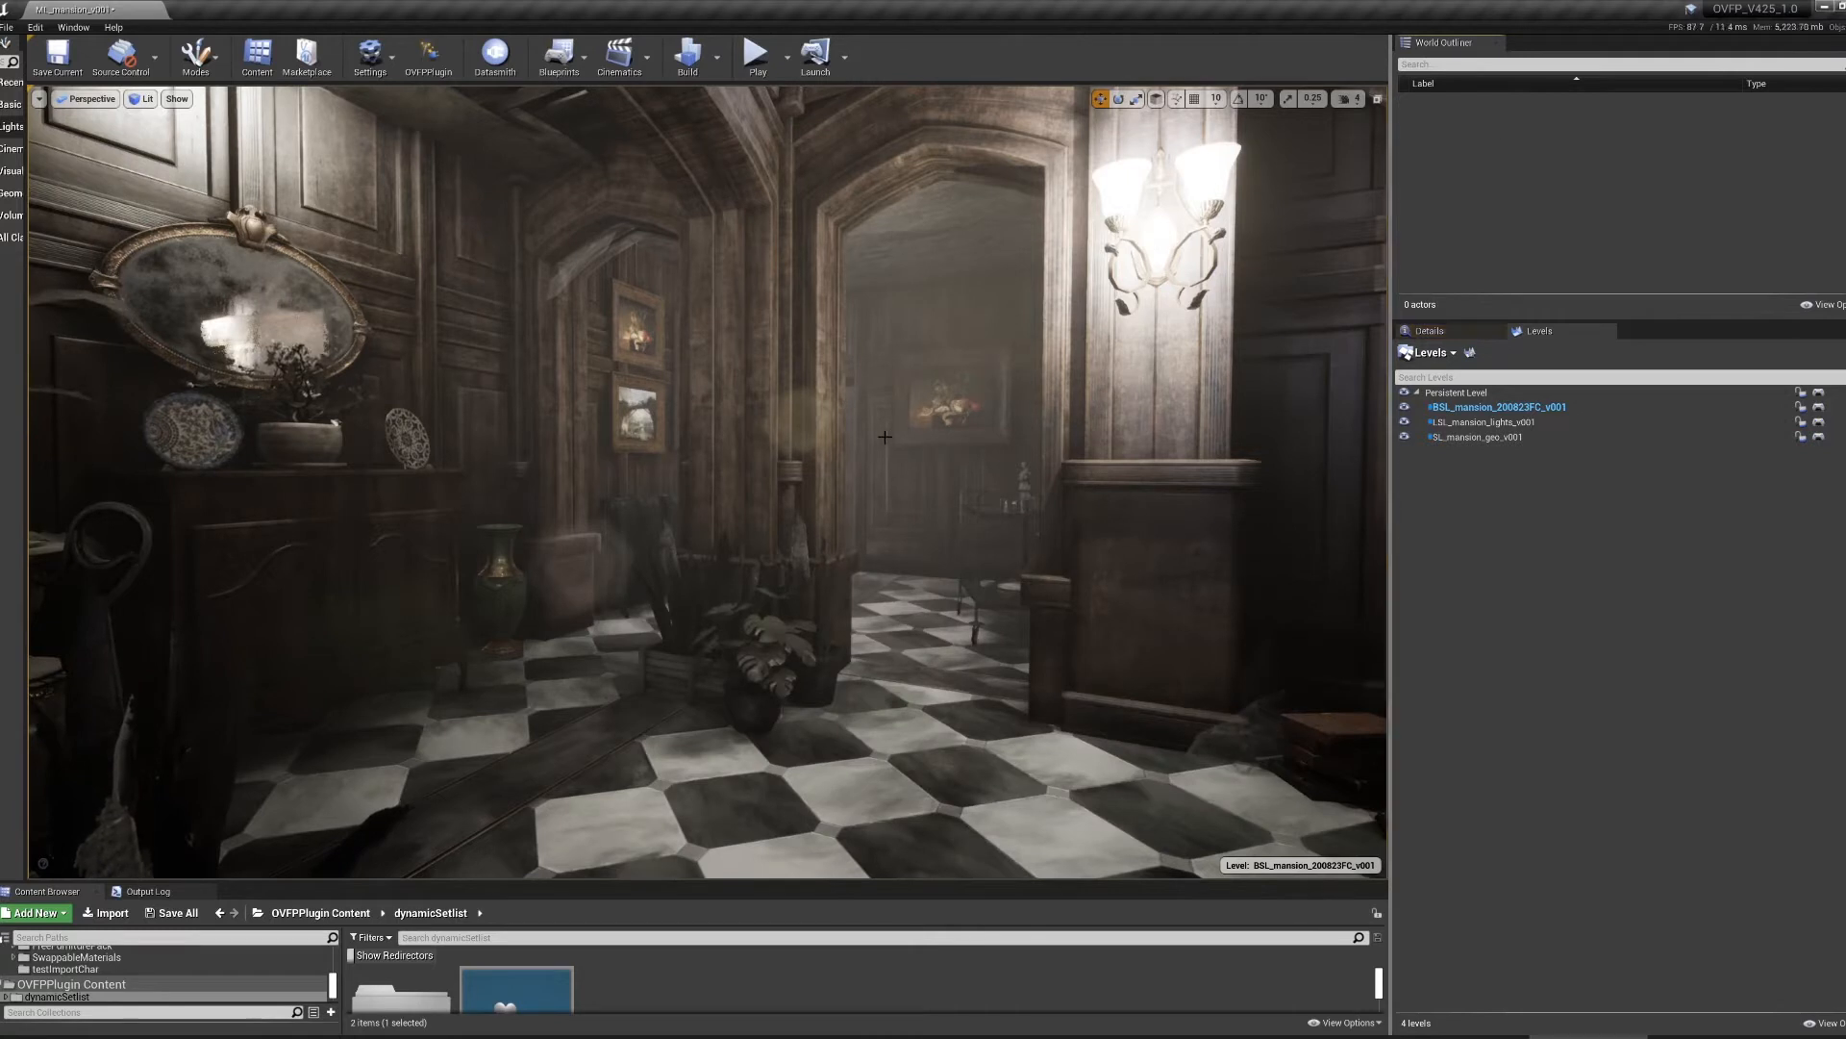
{"action": "mouse_move", "coordinate": [427, 56]}
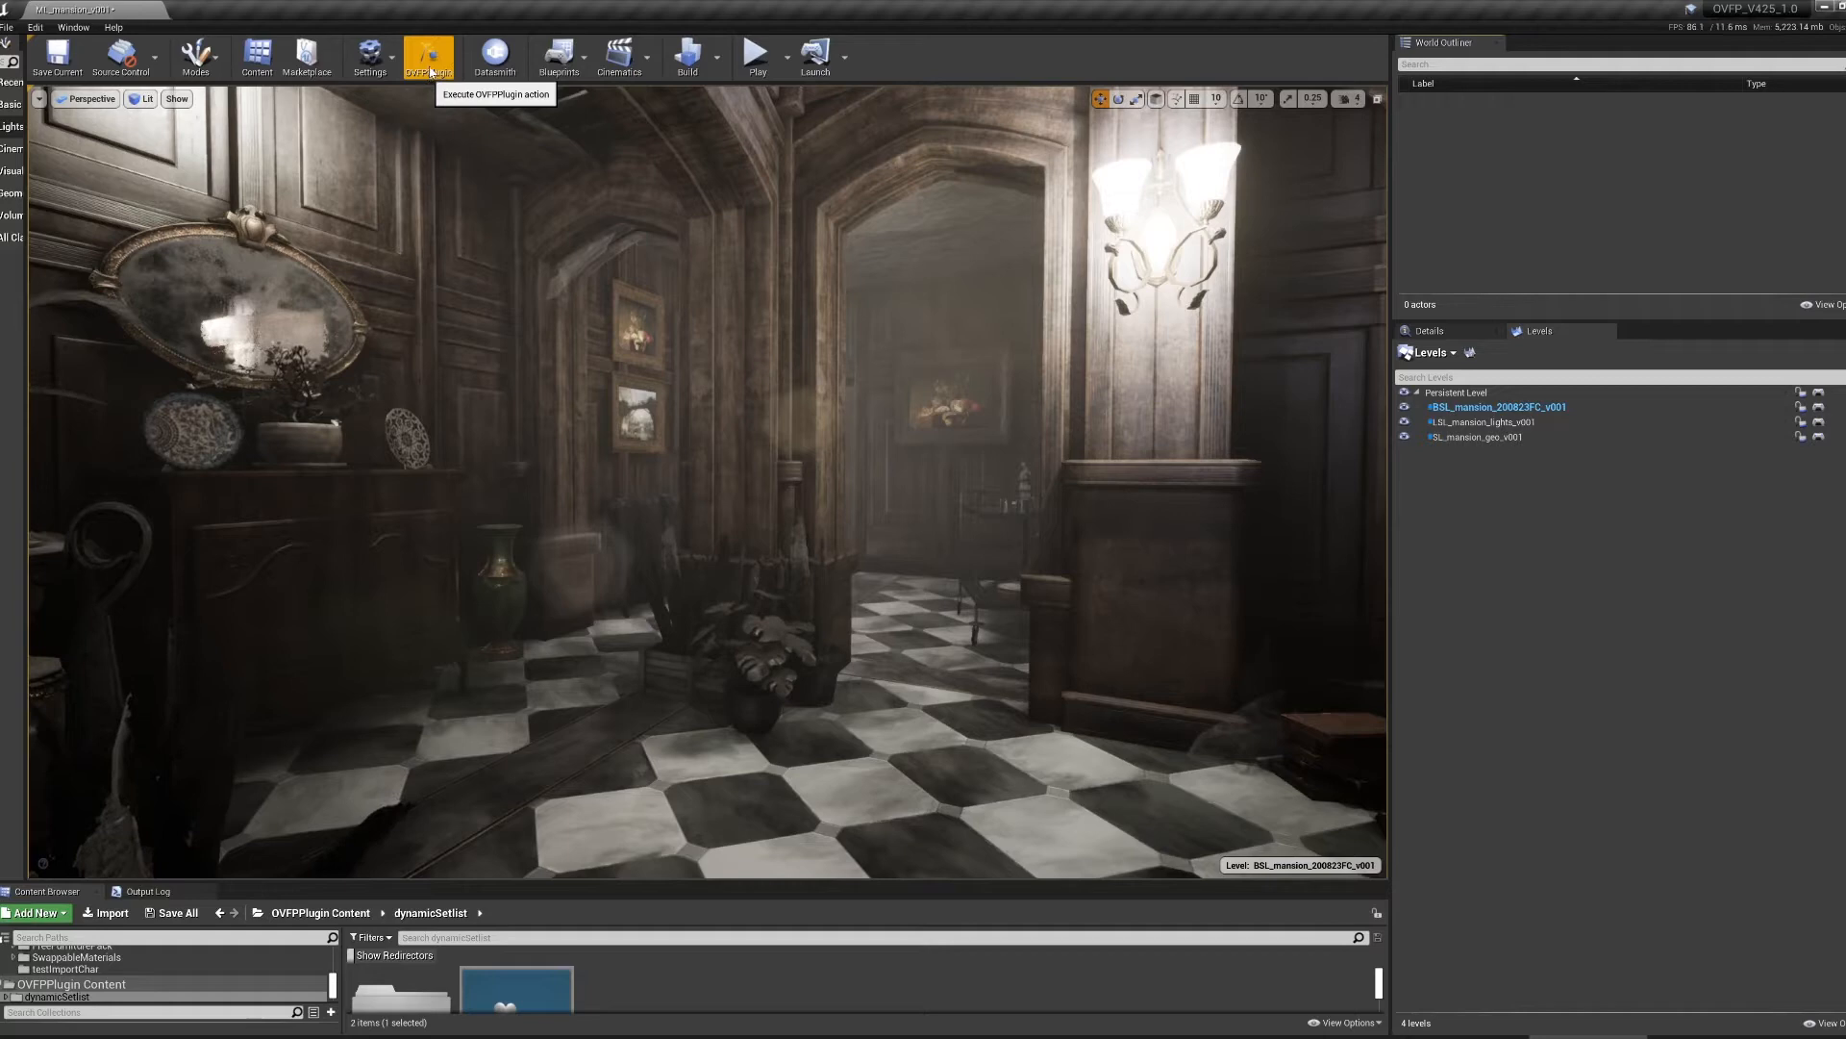
- Launch the Storyboard Camera Editor from the OVFPPlugin toolbar's Open Virtual Film Project Tools
{"action": "left_click", "coordinate": [427, 56]}
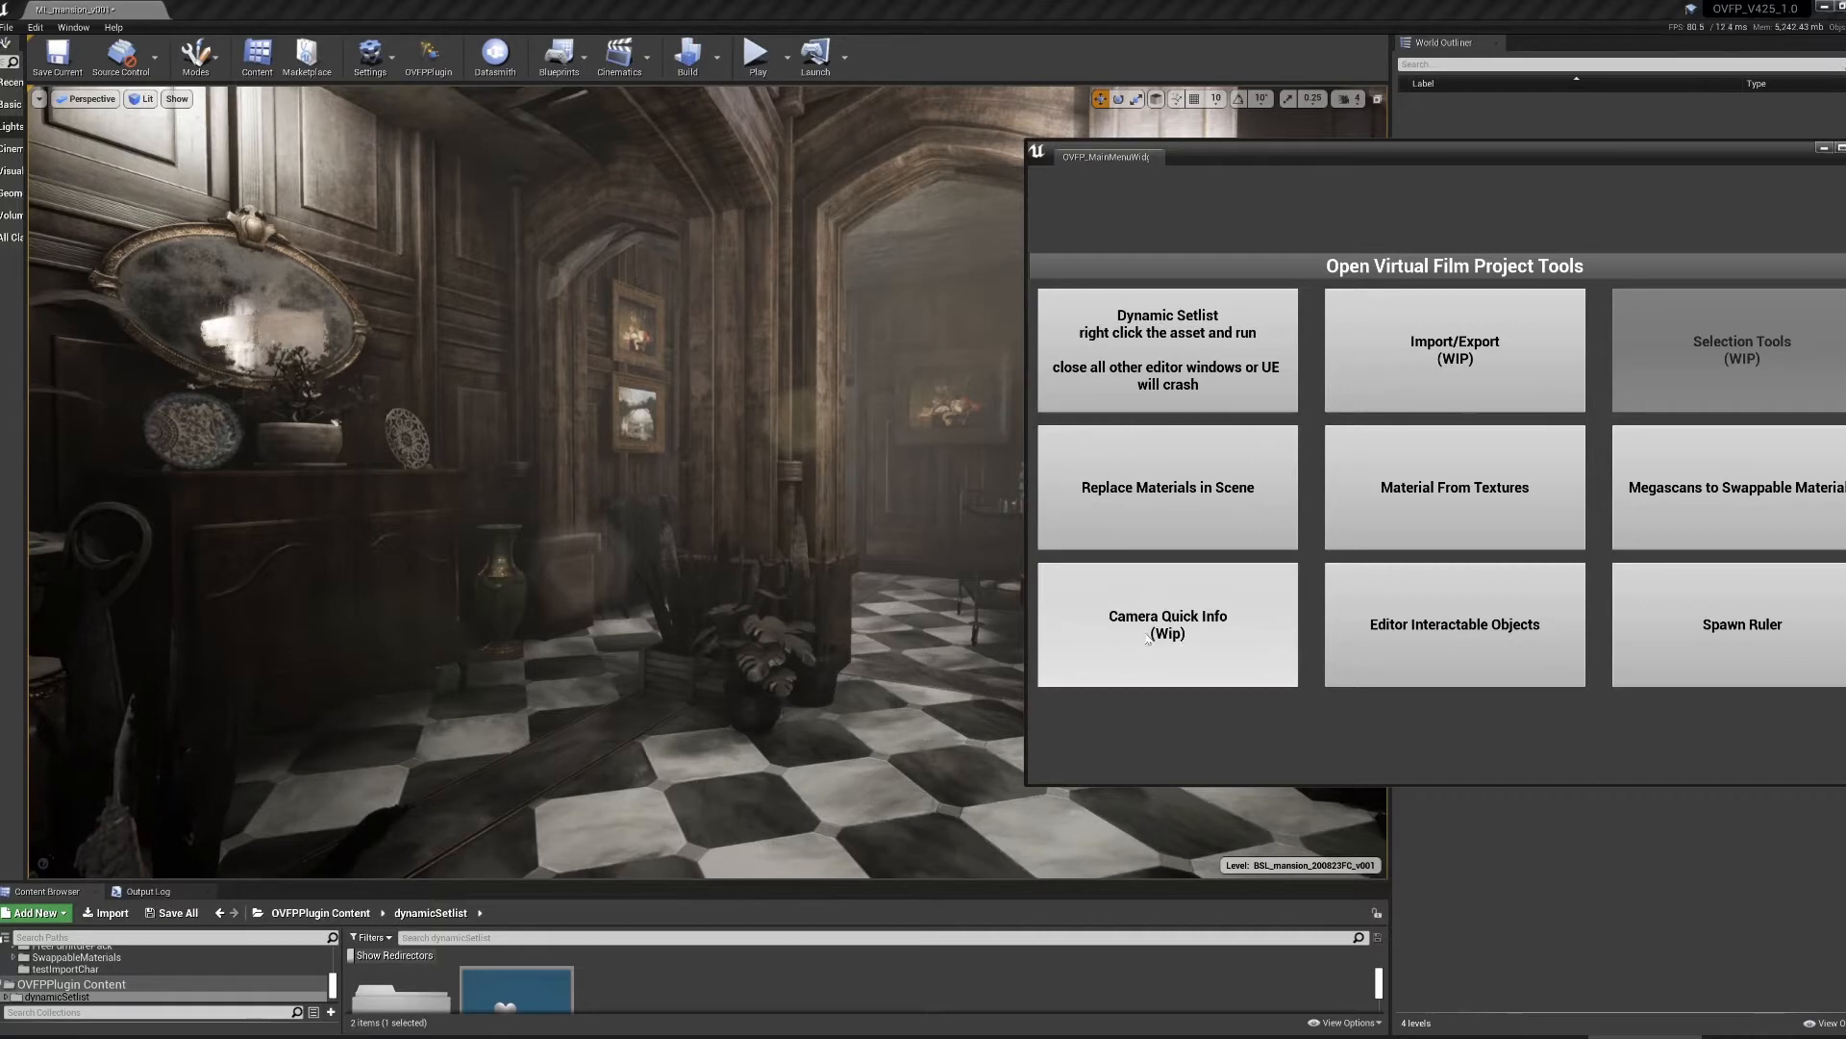
{"action": "left_click", "coordinate": [1167, 624]}
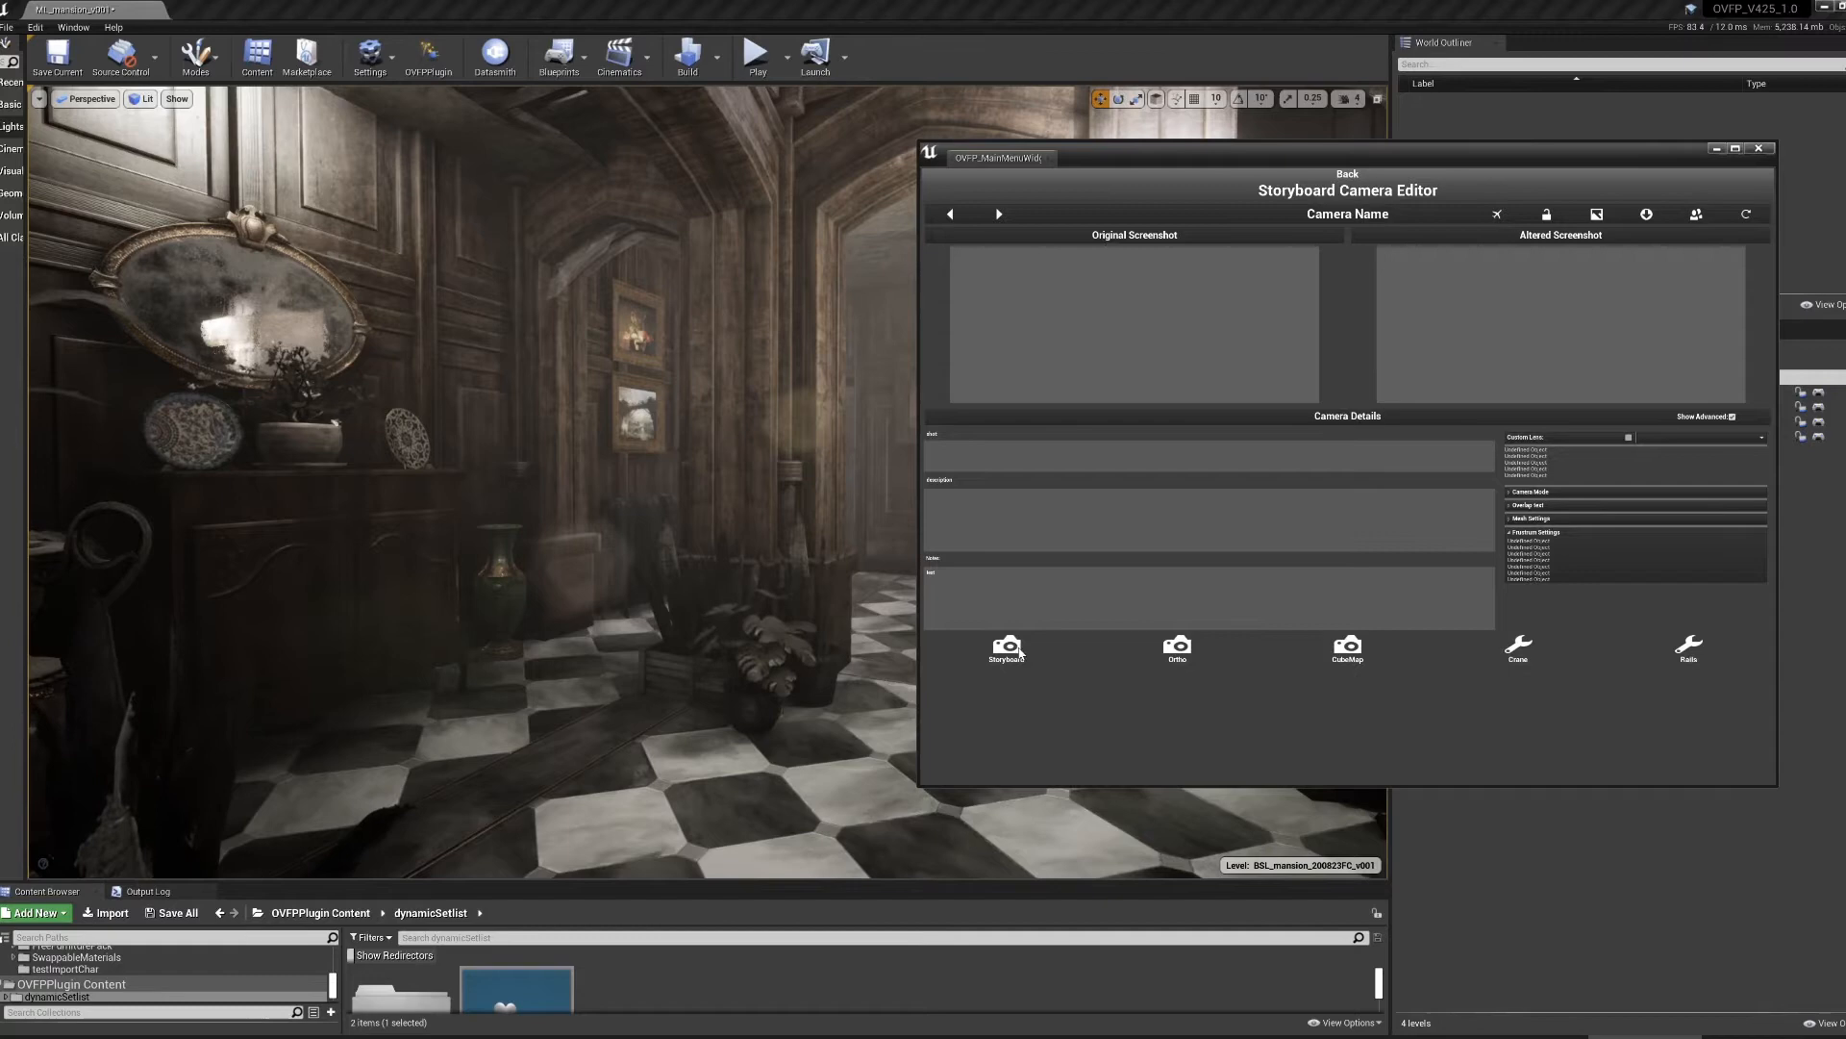
- Create a storyboard camera from the current view and name it hallway01
{"action": "left_click", "coordinate": [1007, 648]}
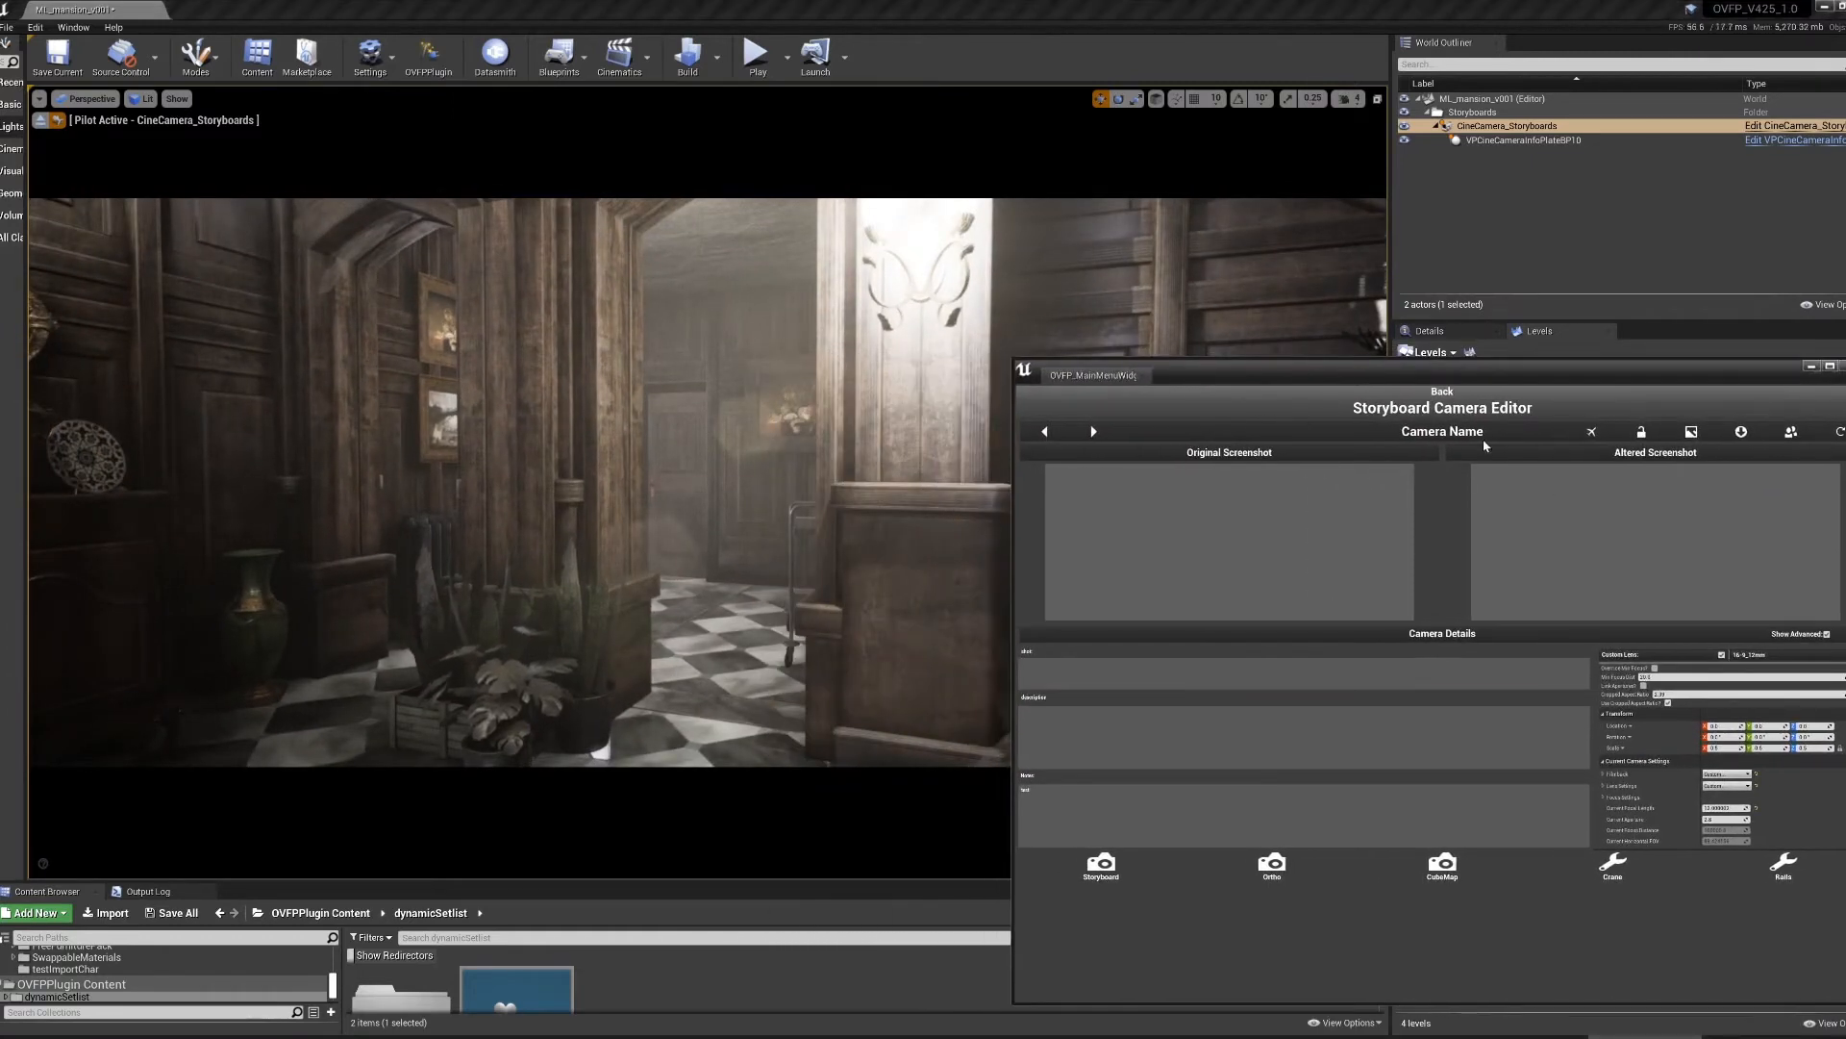
{"action": "mouse_move", "coordinate": [1468, 431]}
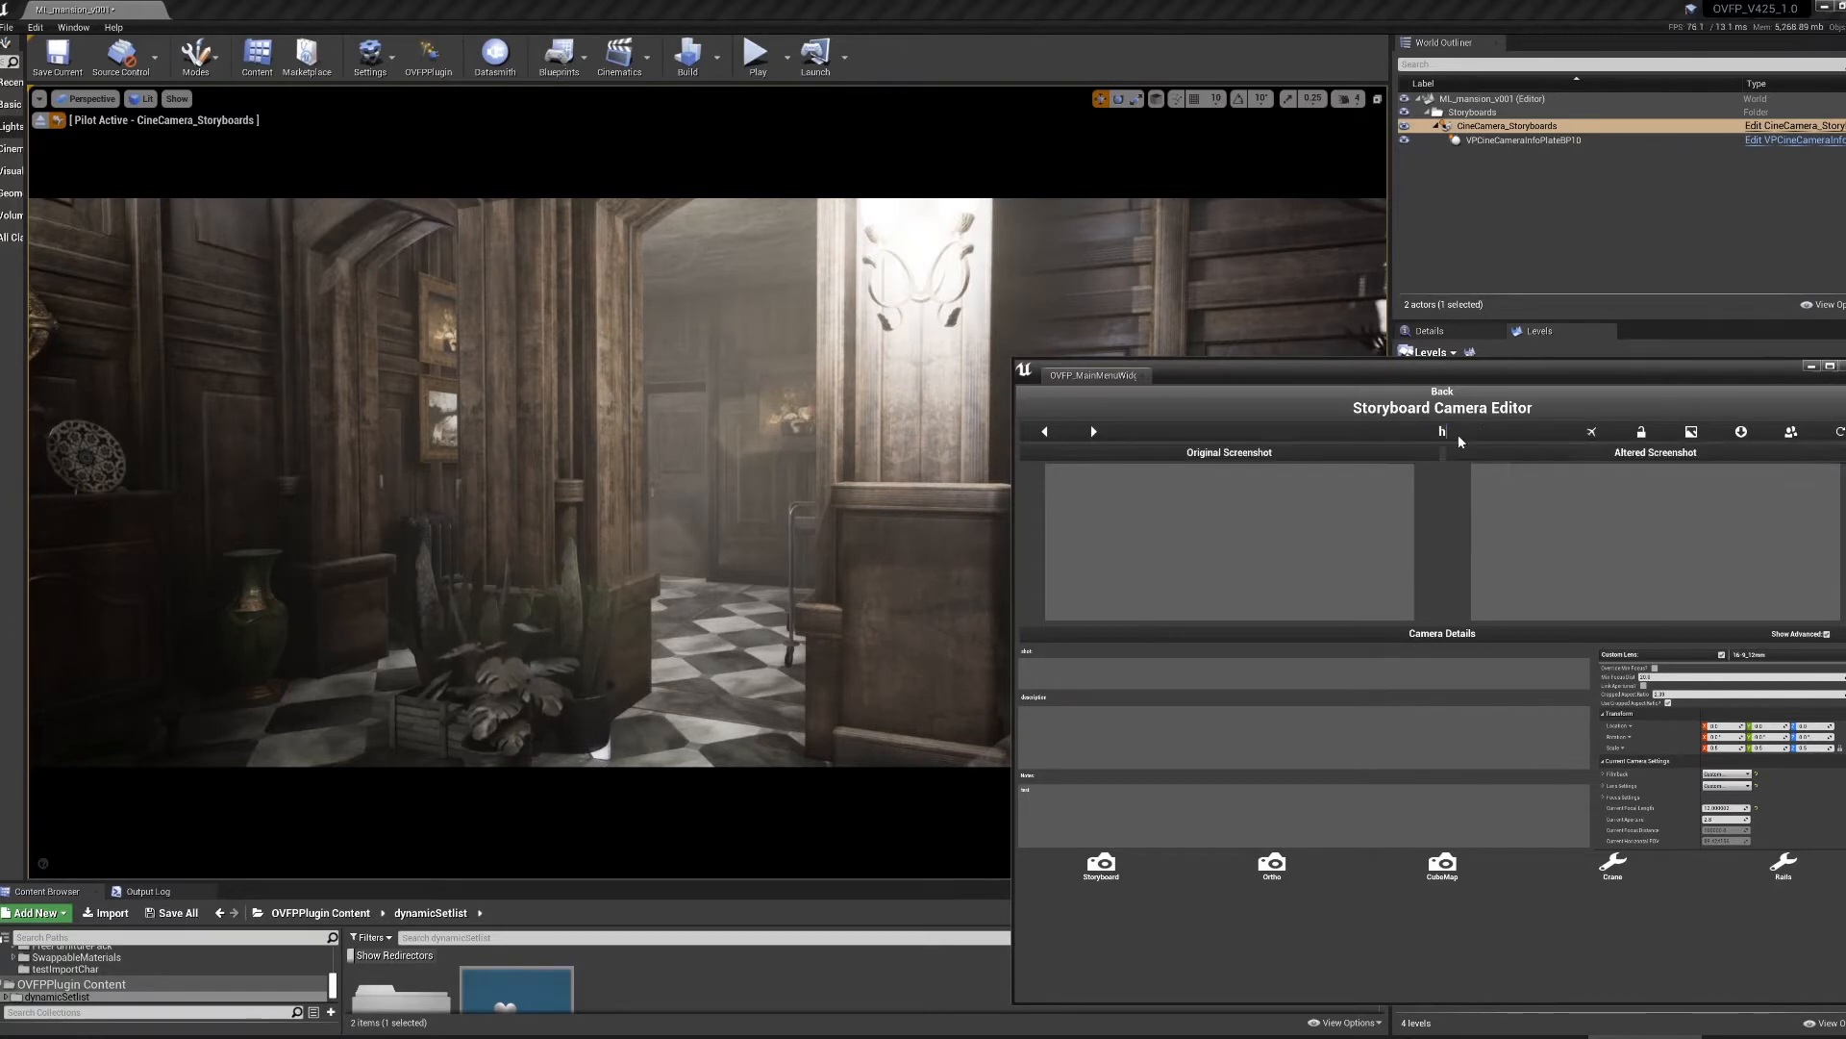
{"action": "type", "text": "hallway01"}
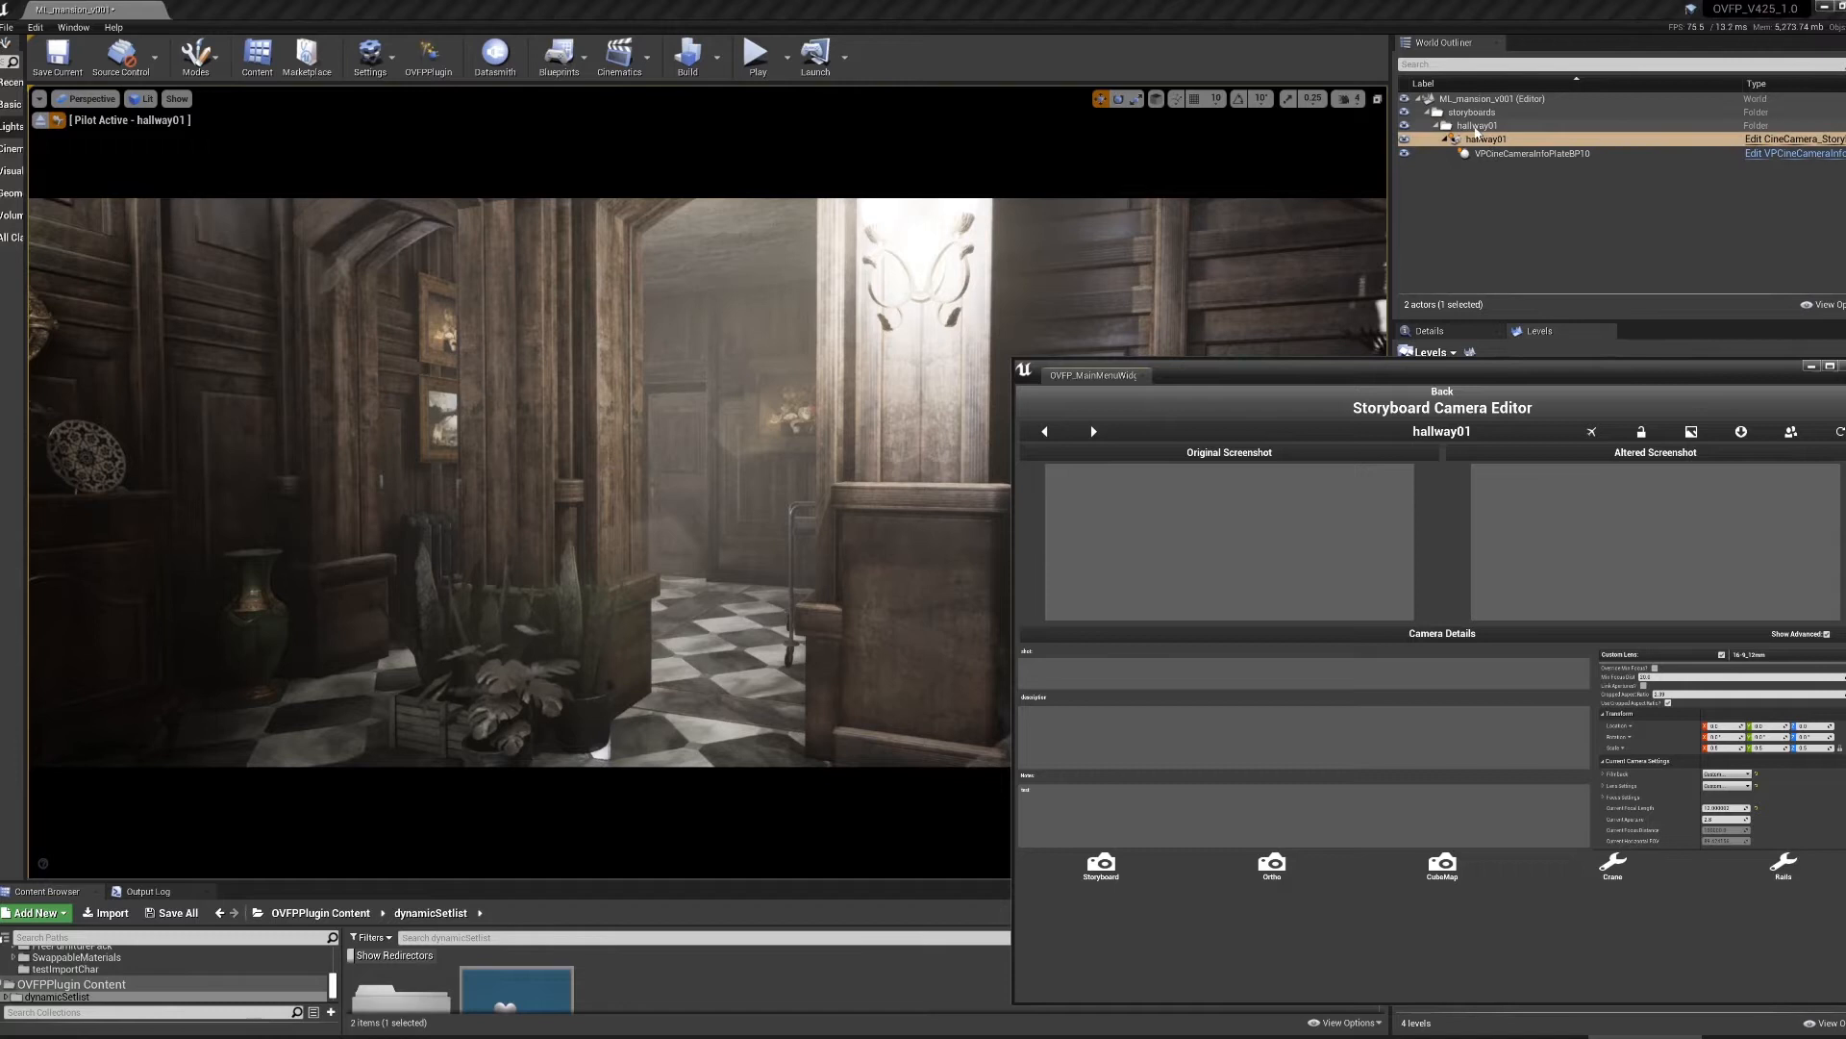
{"action": "mouse_move", "coordinate": [1464, 154]}
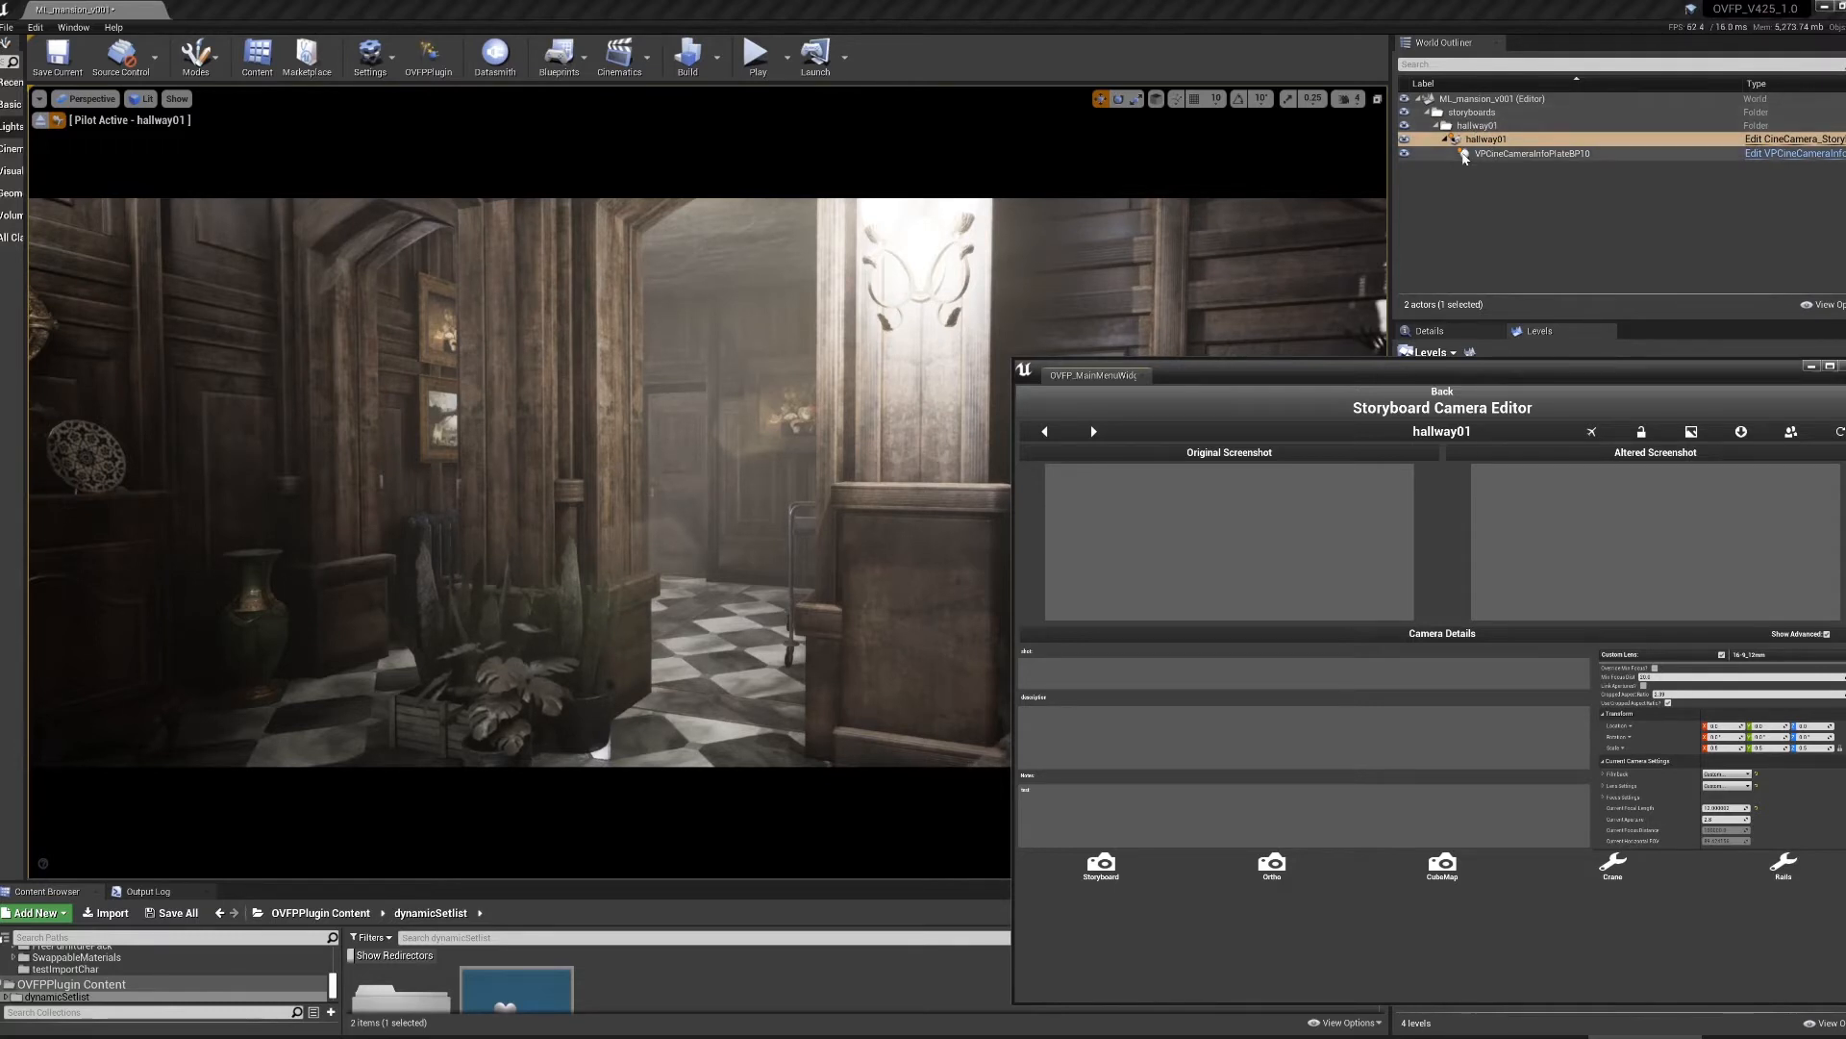
{"action": "mouse_move", "coordinate": [1519, 147]}
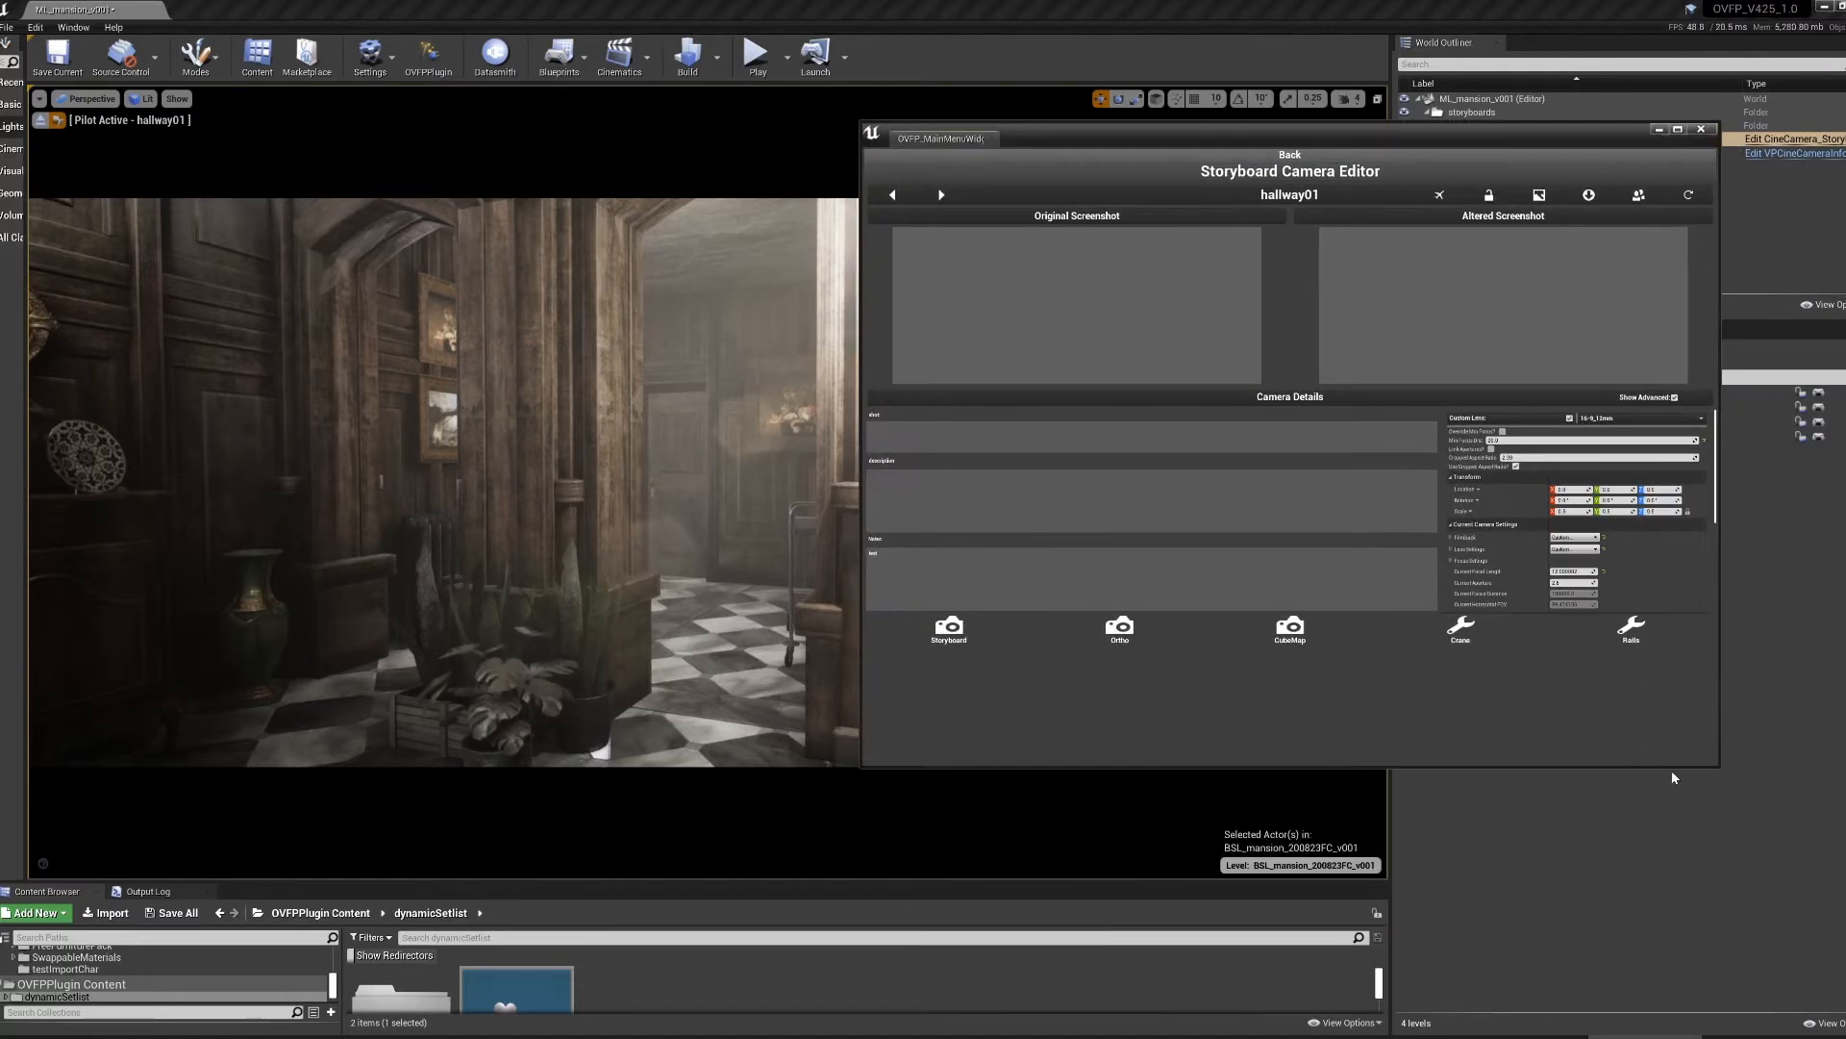
{"action": "mouse_move", "coordinate": [1724, 773]}
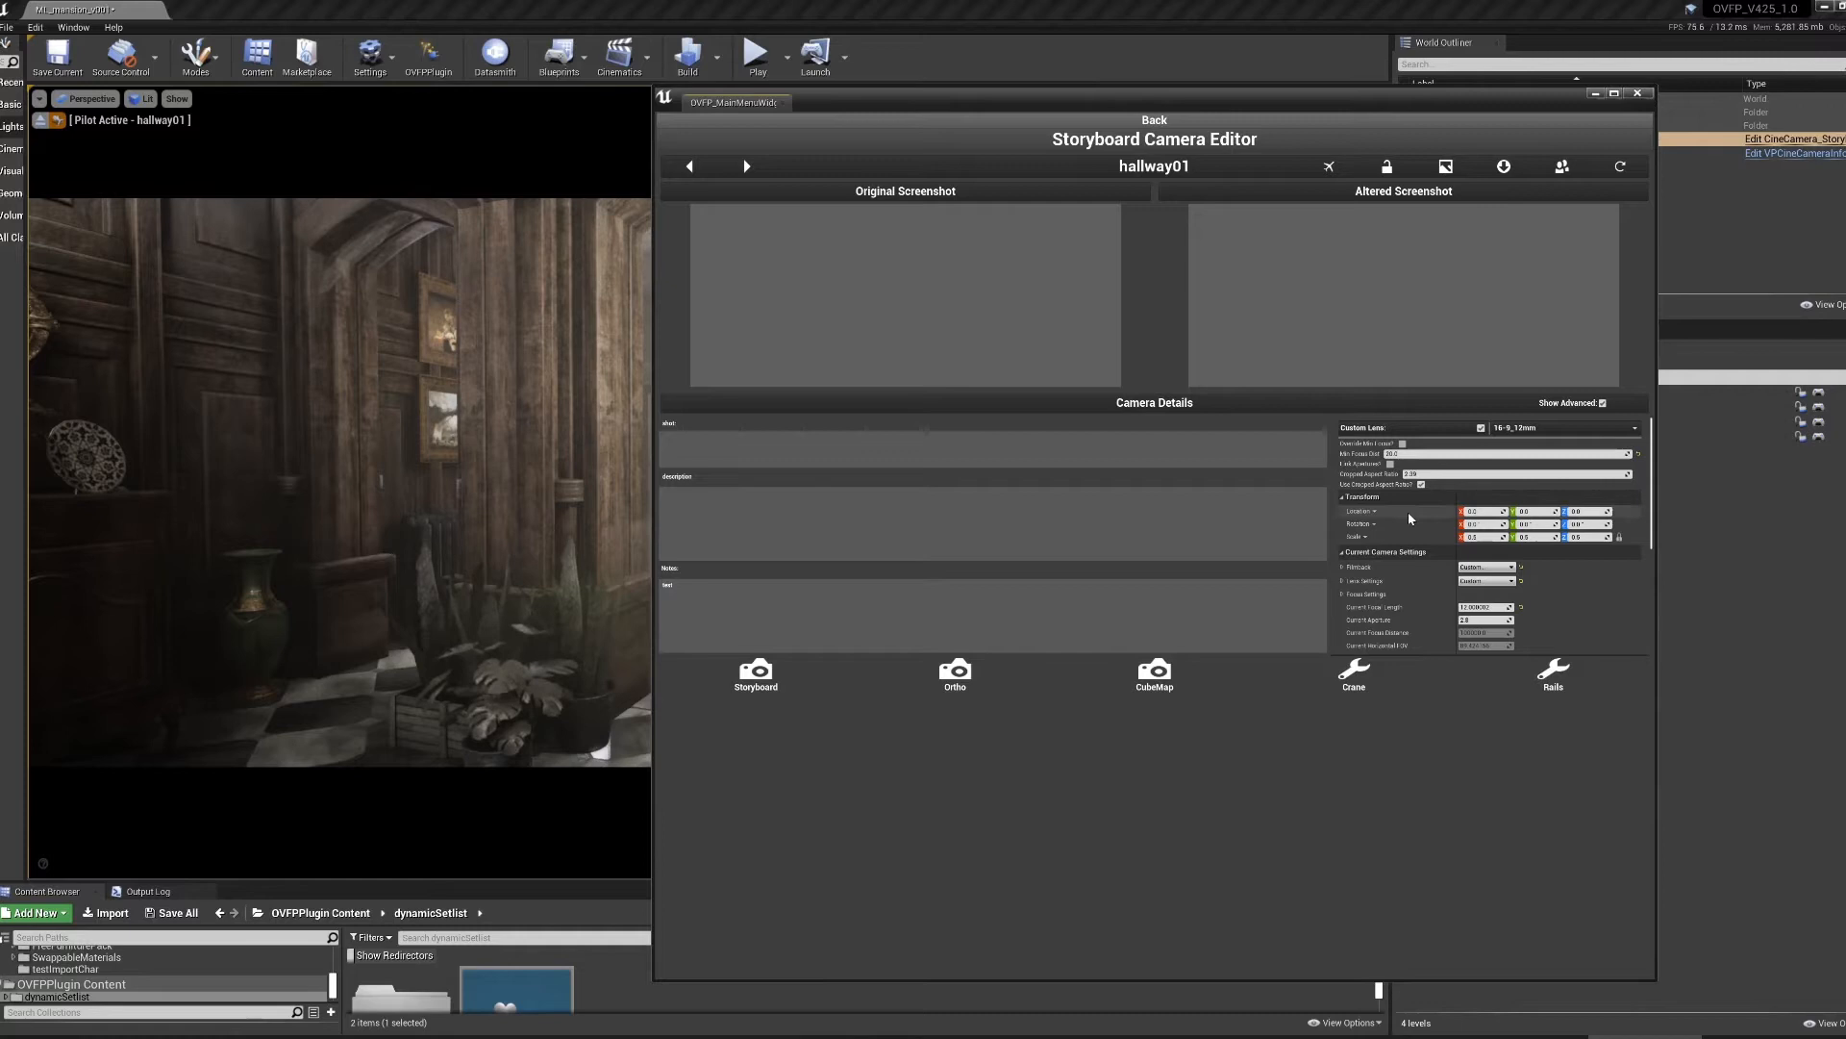
{"action": "left_click", "coordinate": [1635, 427]}
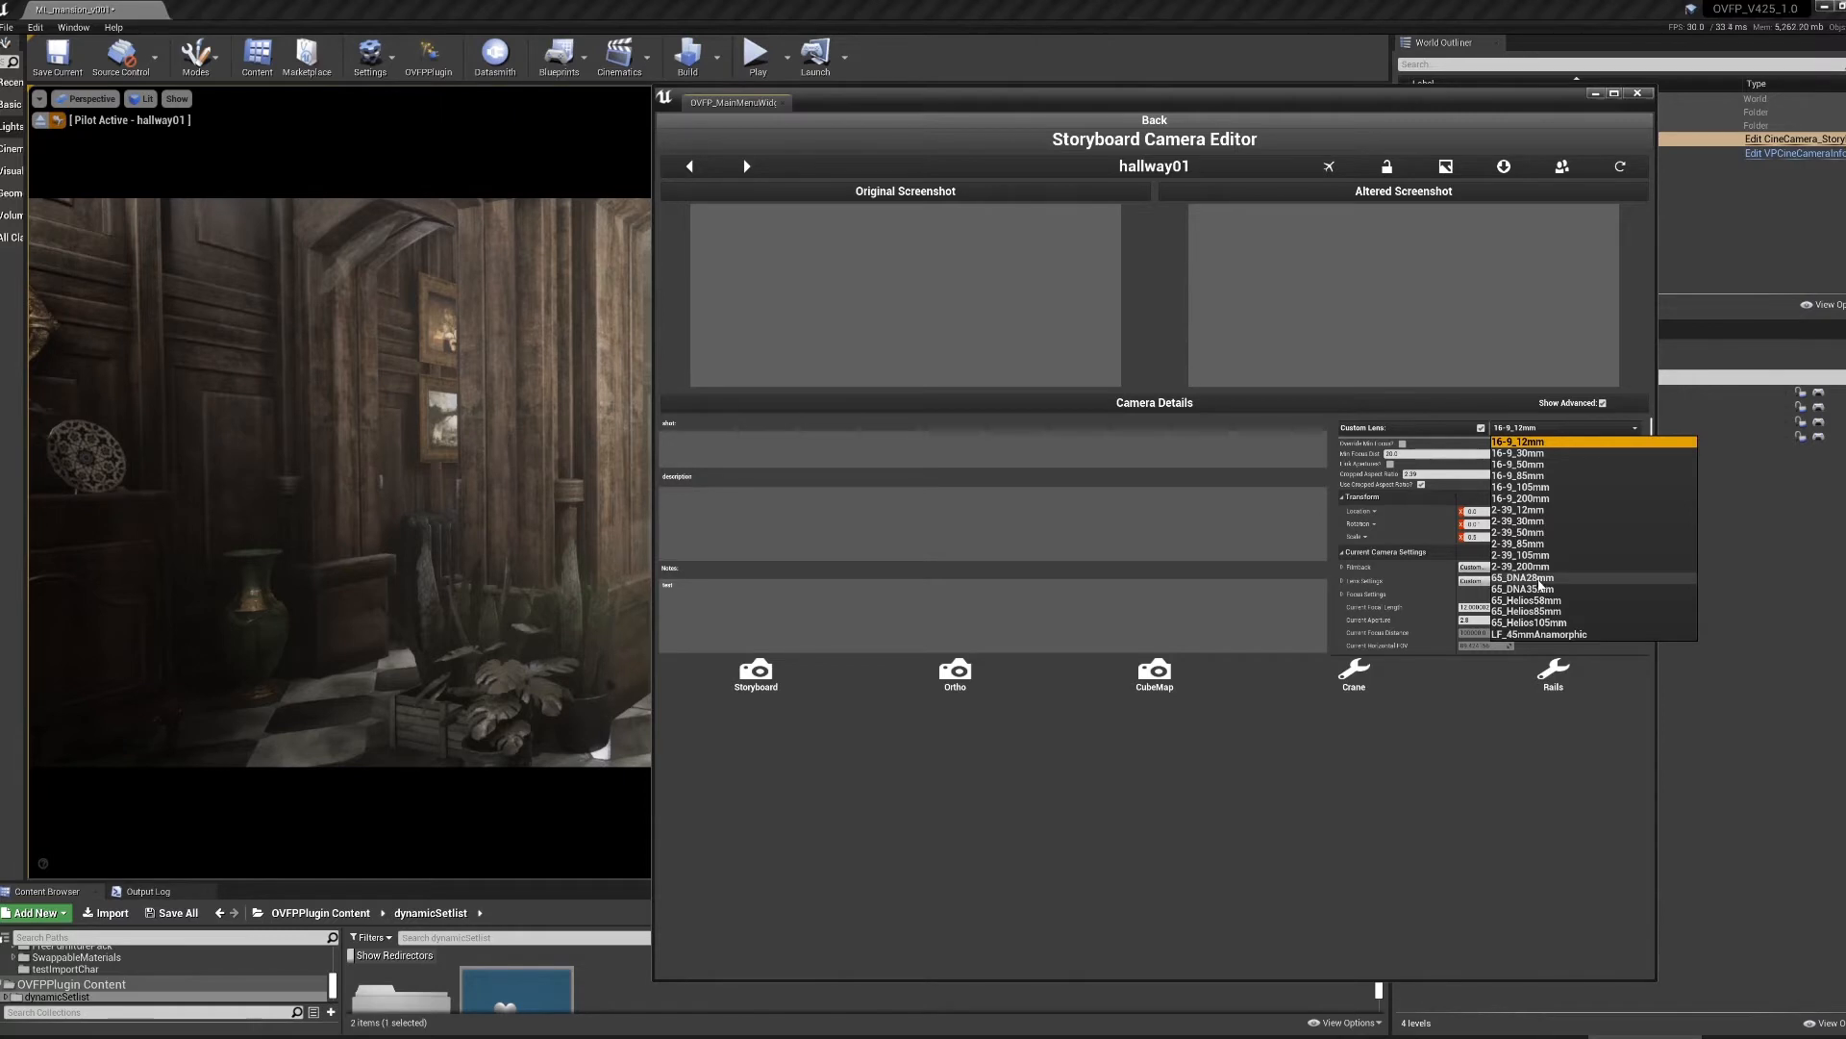
{"action": "left_click", "coordinate": [1520, 577]}
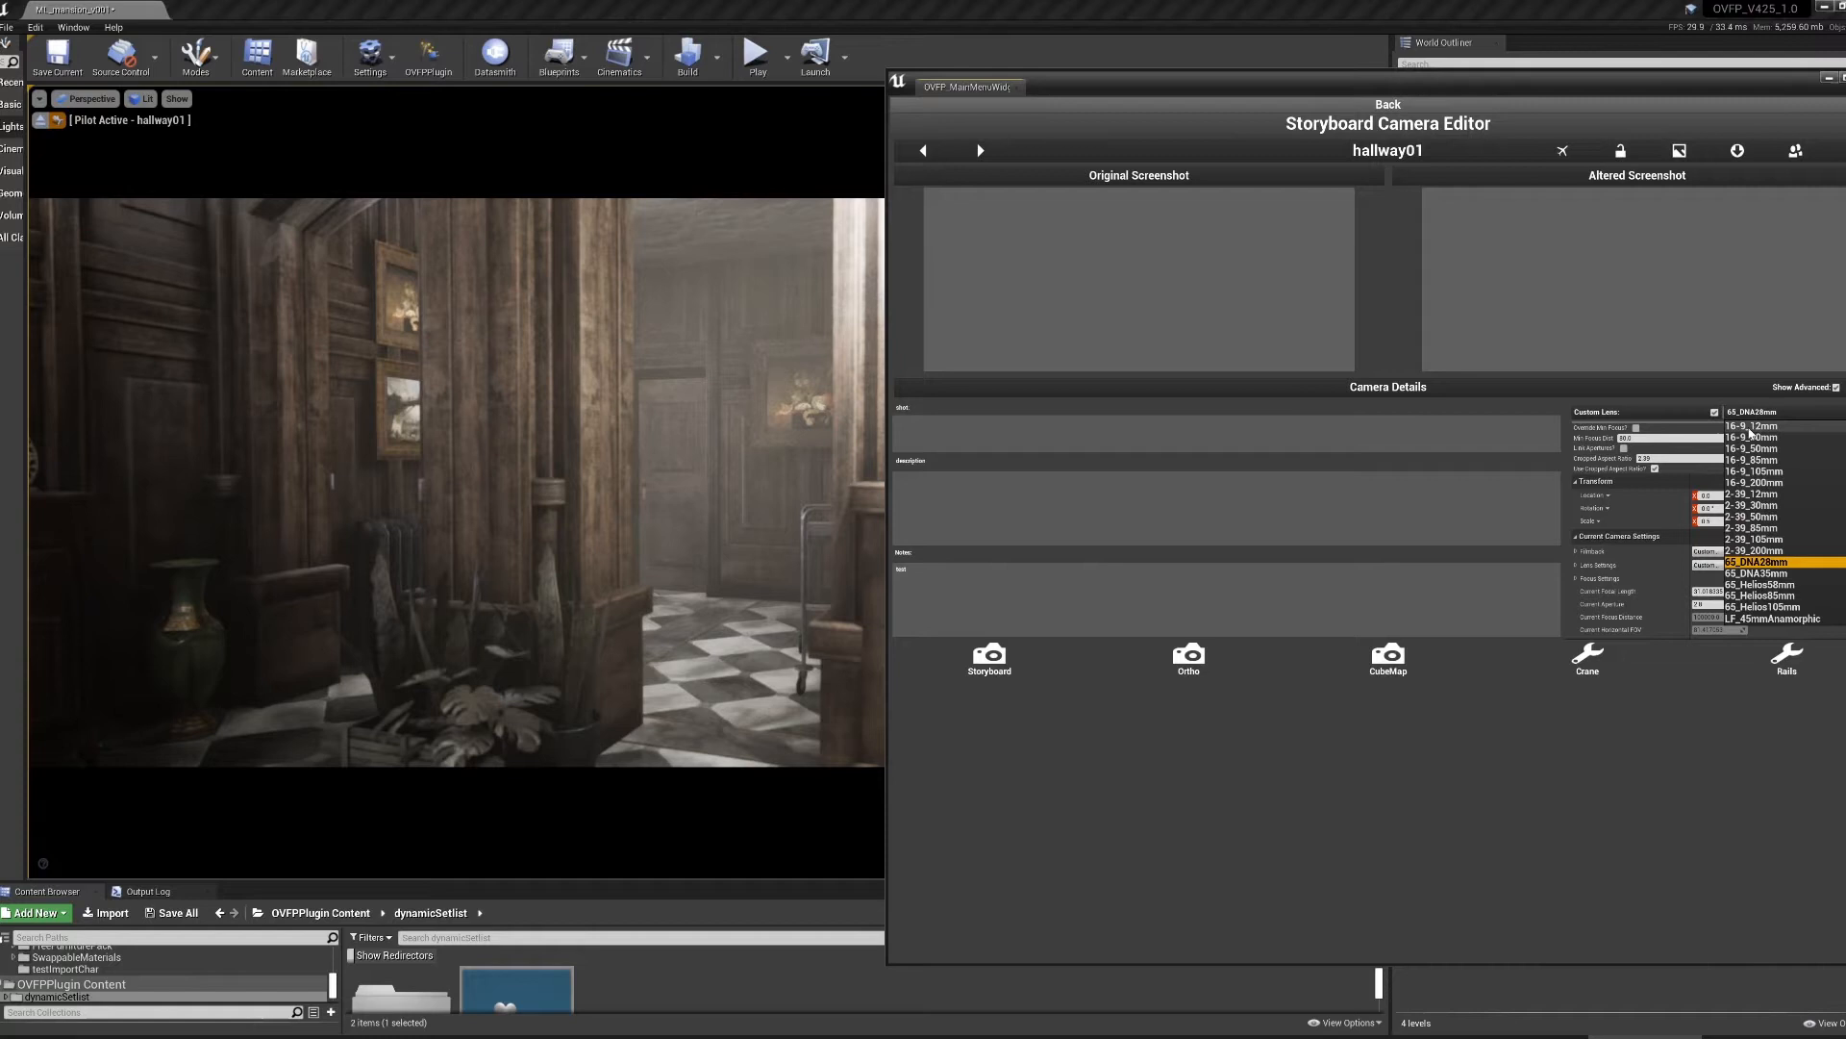
{"action": "left_click", "coordinate": [1754, 426]}
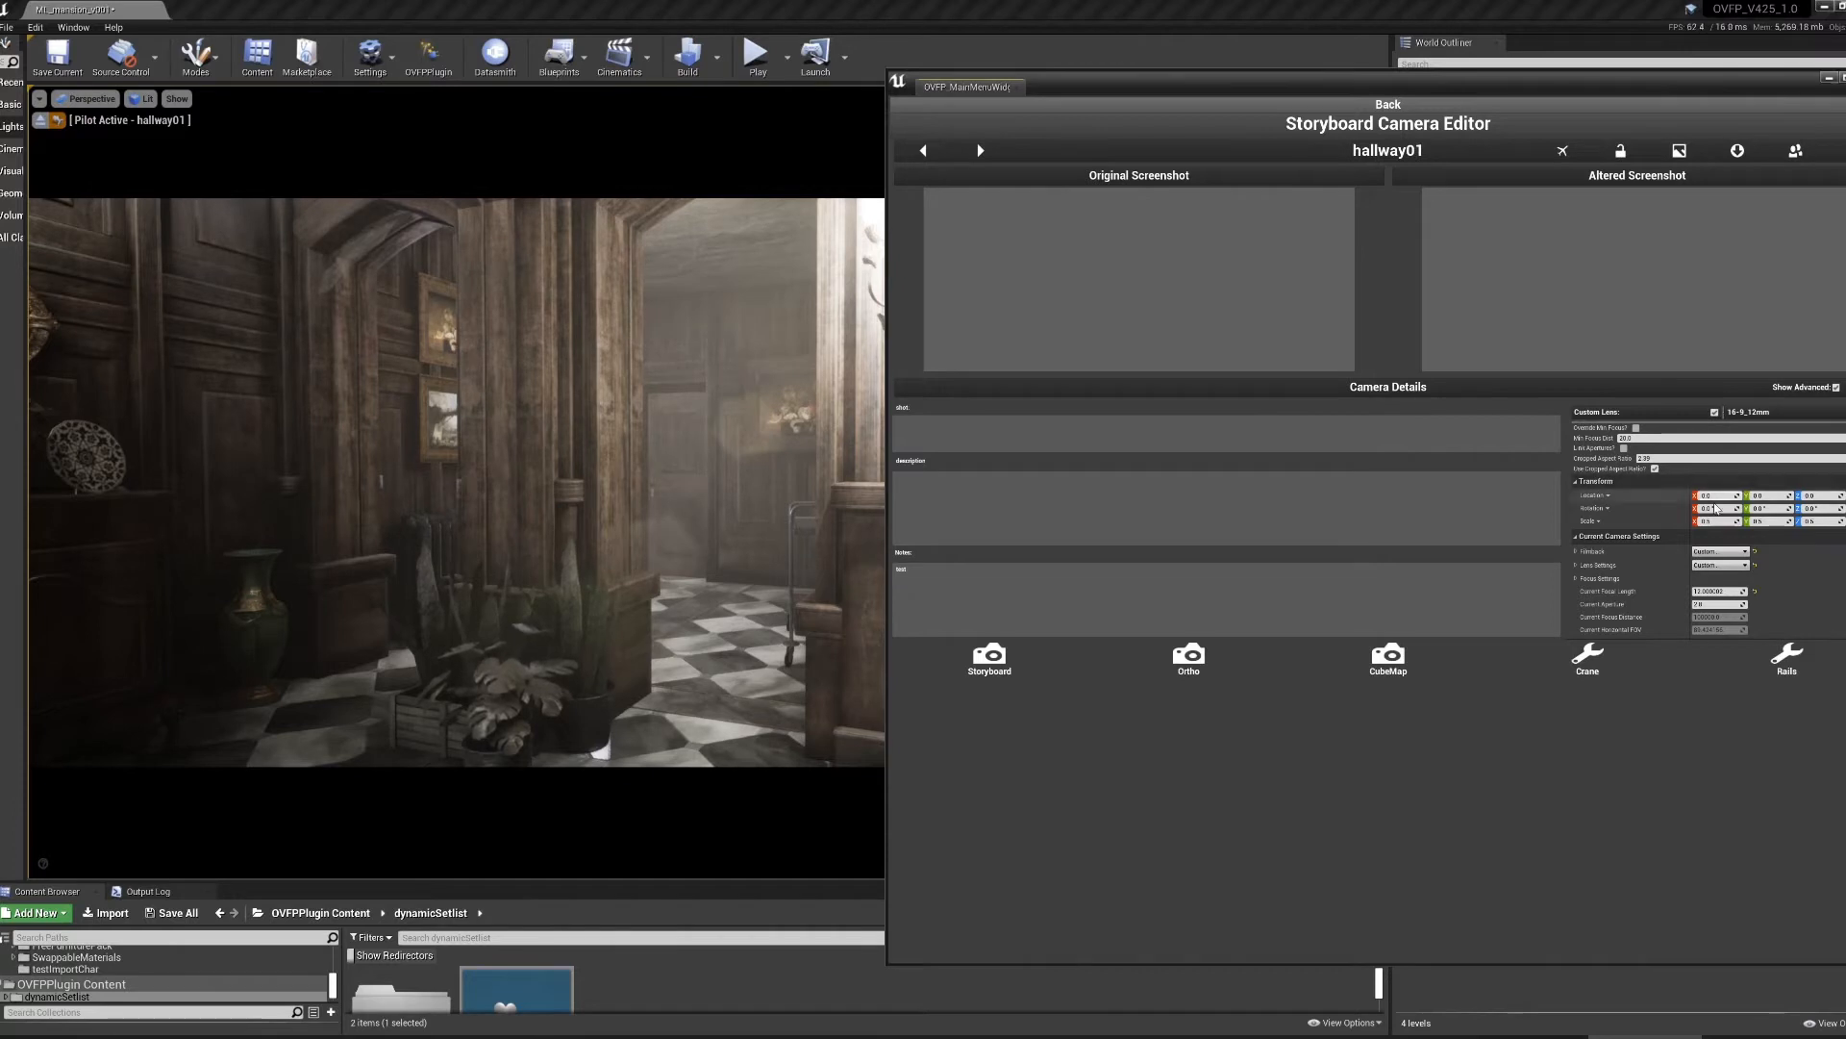
{"action": "mouse_move", "coordinate": [1636, 462]}
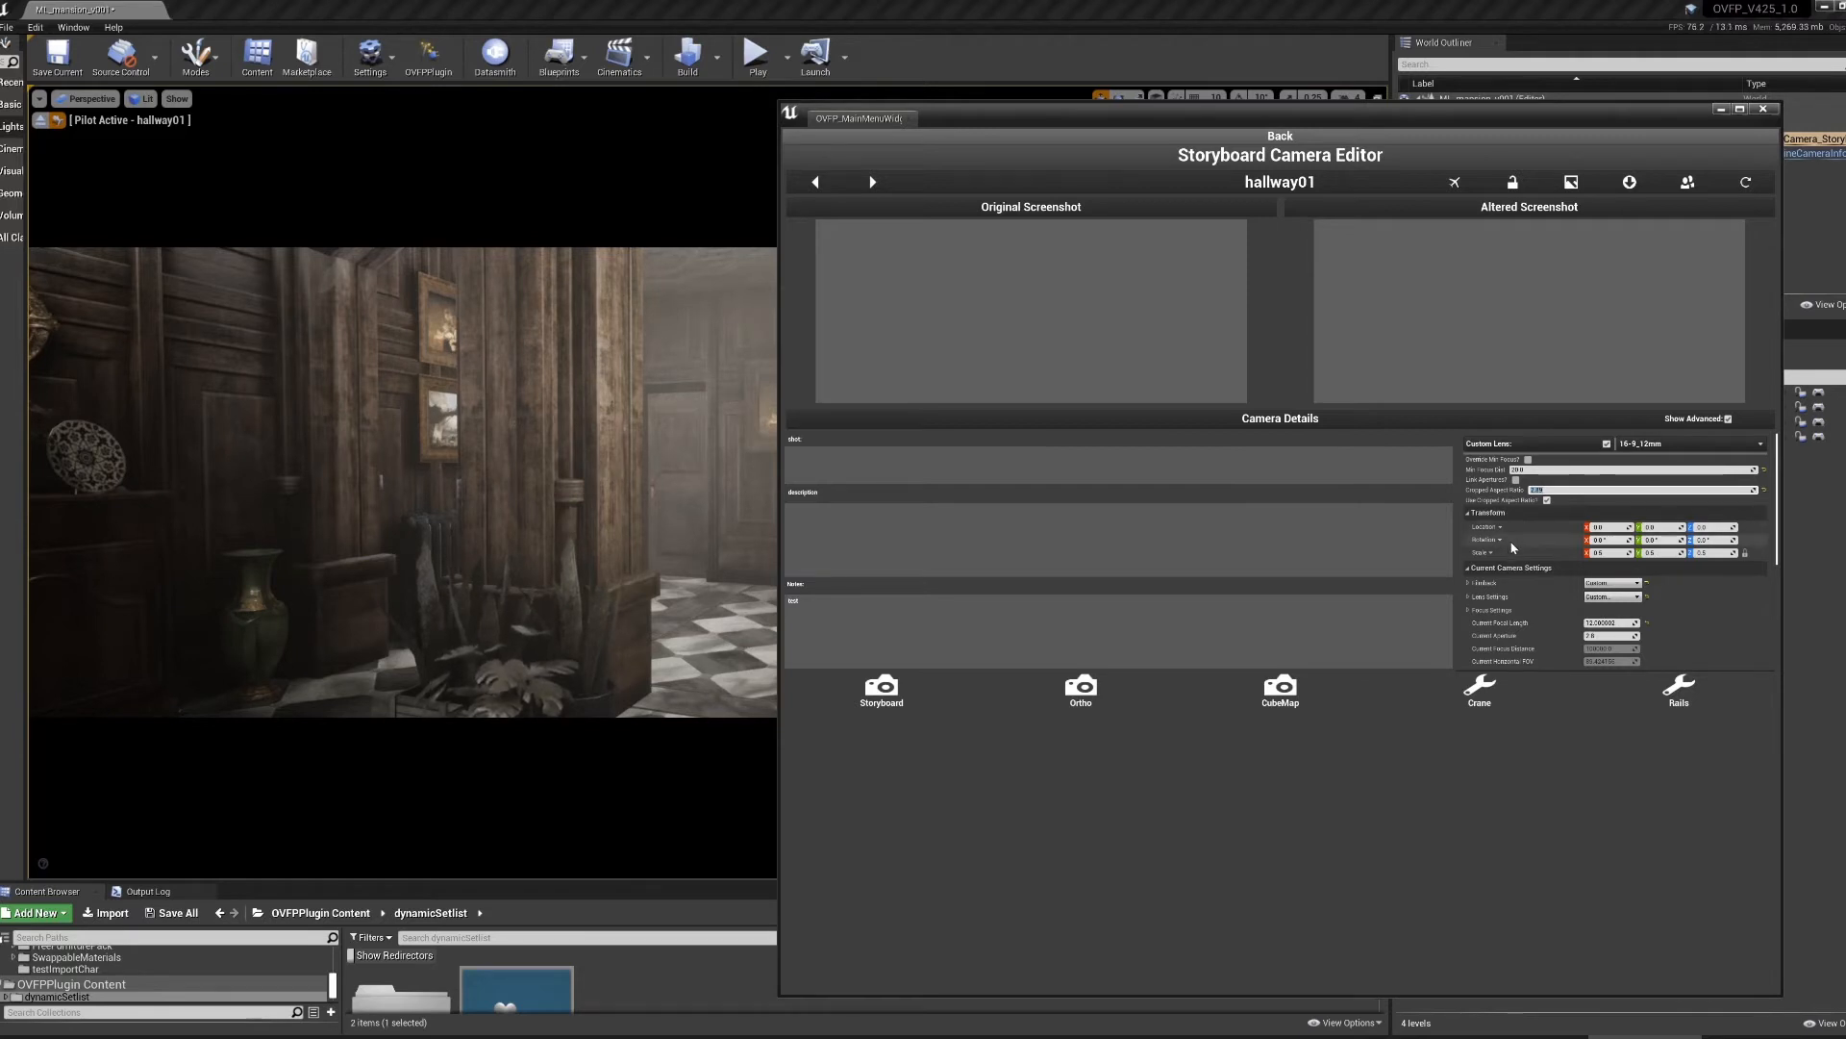
- Collapse hallway01's transform settings to reveal its further camera detail options
{"action": "left_click", "coordinate": [1469, 512]}
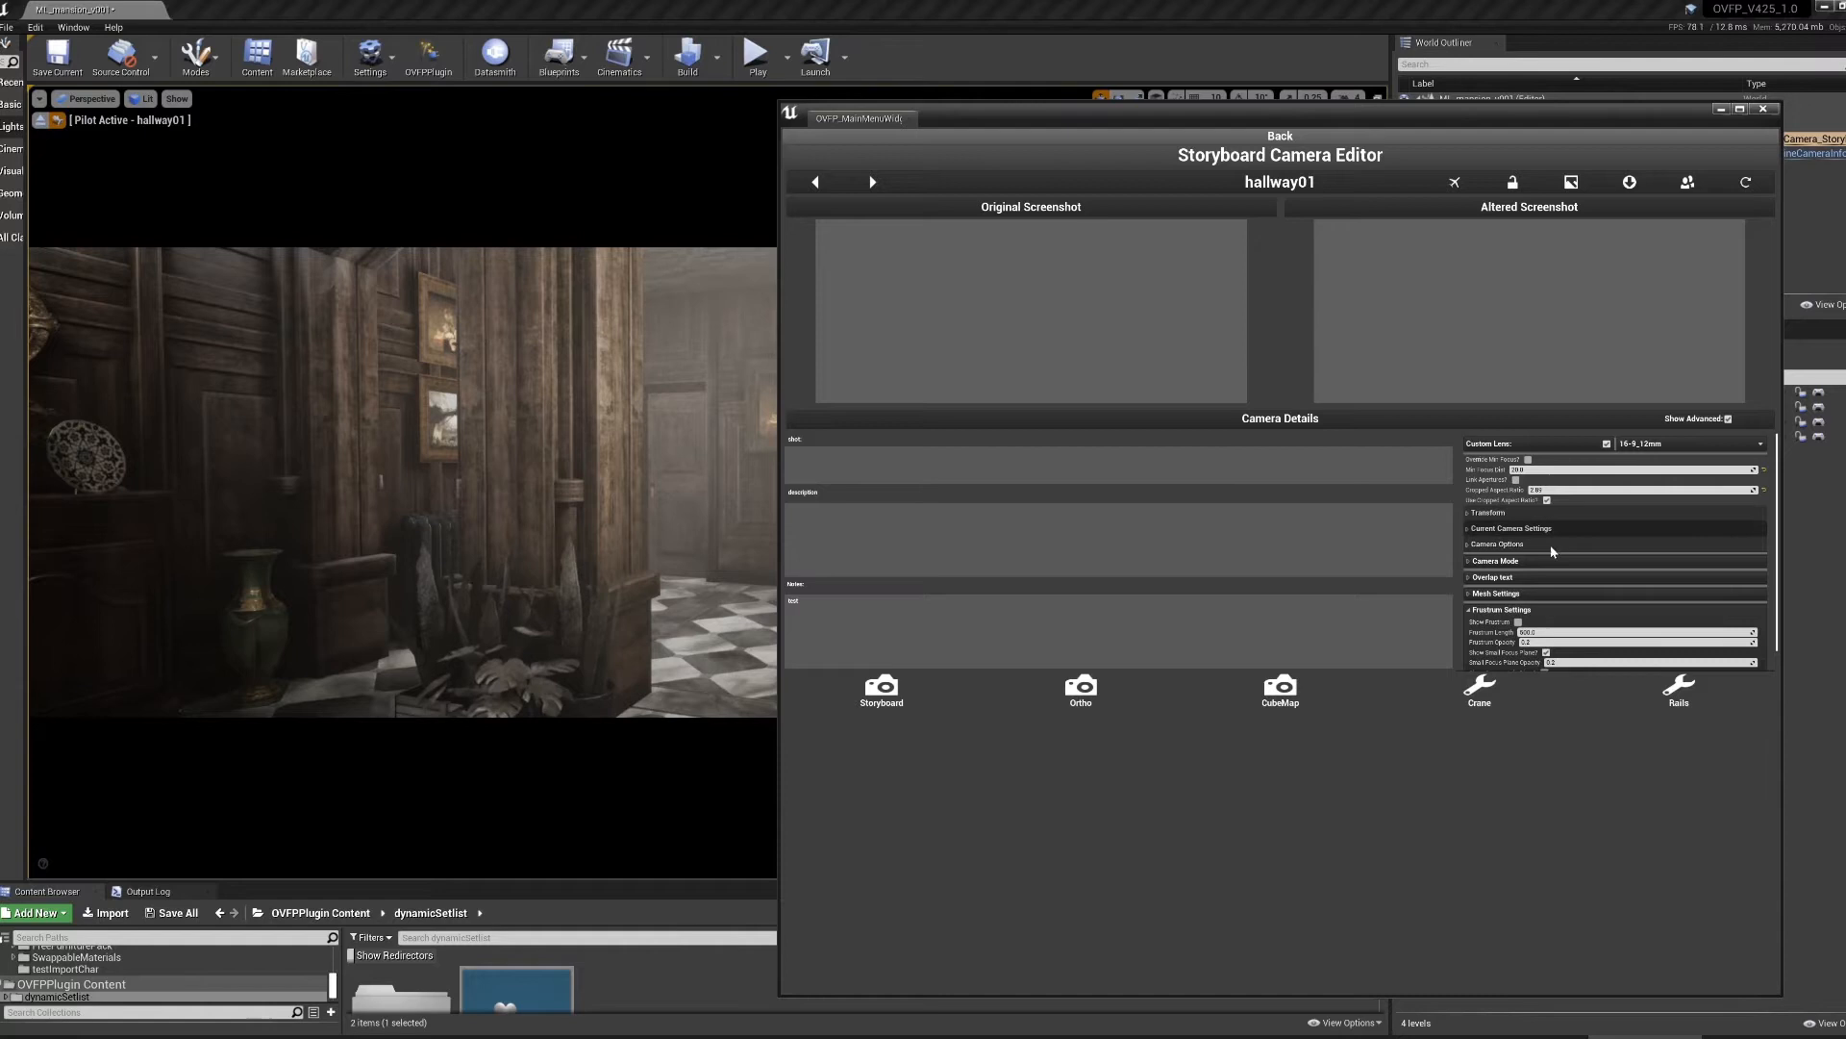
{"action": "left_click", "coordinate": [1495, 561]}
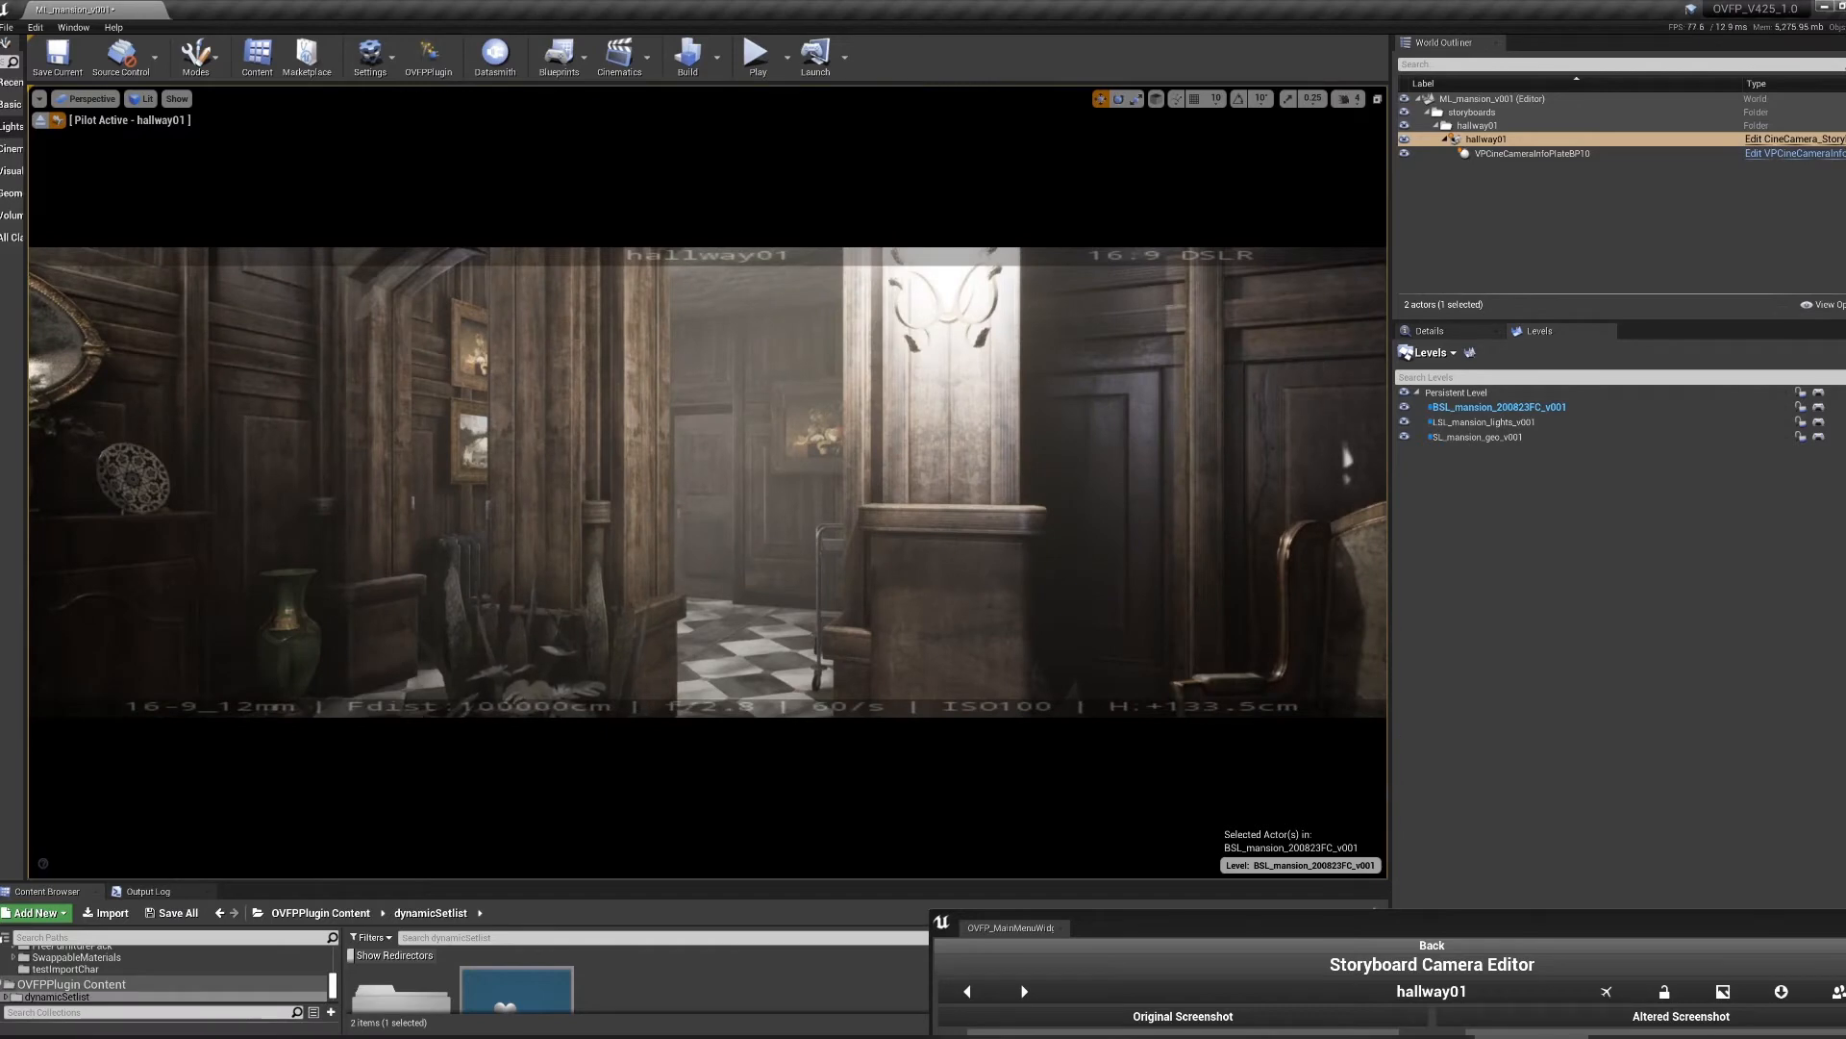
{"action": "mouse_move", "coordinate": [1470, 892]}
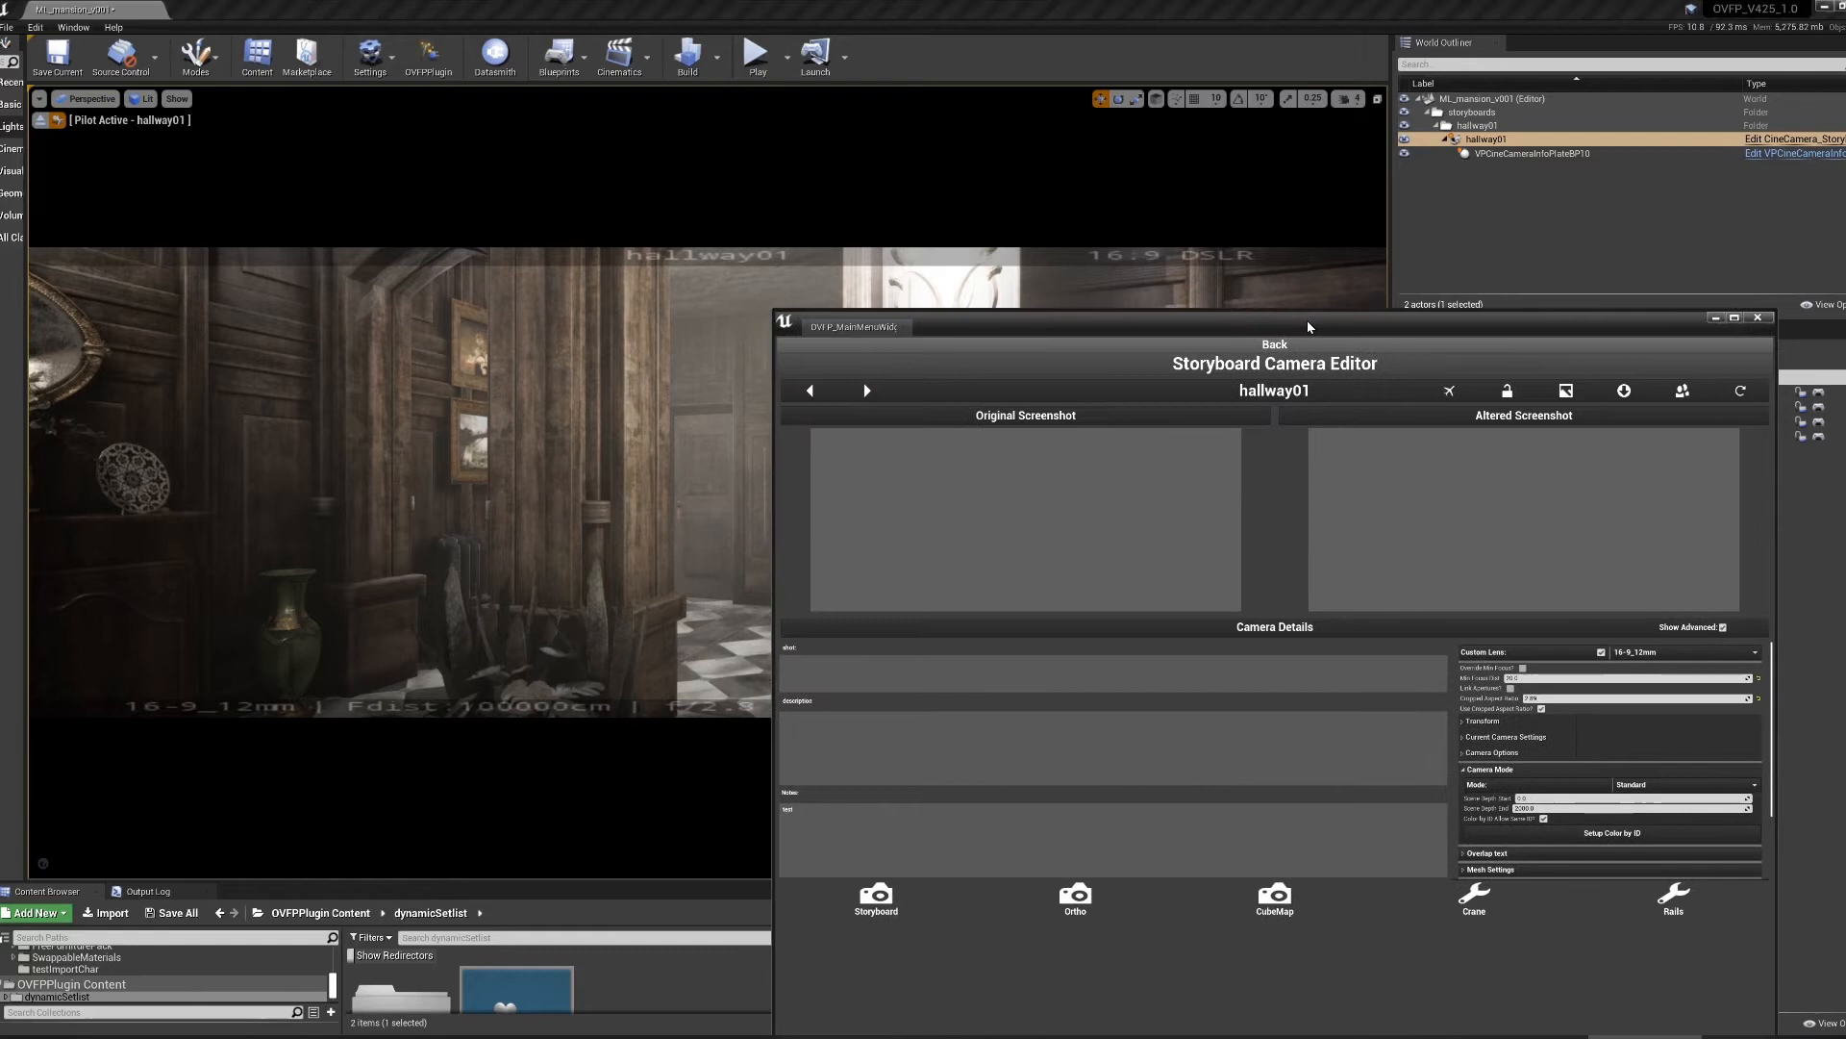
- Set hallway01's Camera Mode dropdown to Scene Depth
{"action": "left_click", "coordinate": [1684, 784]}
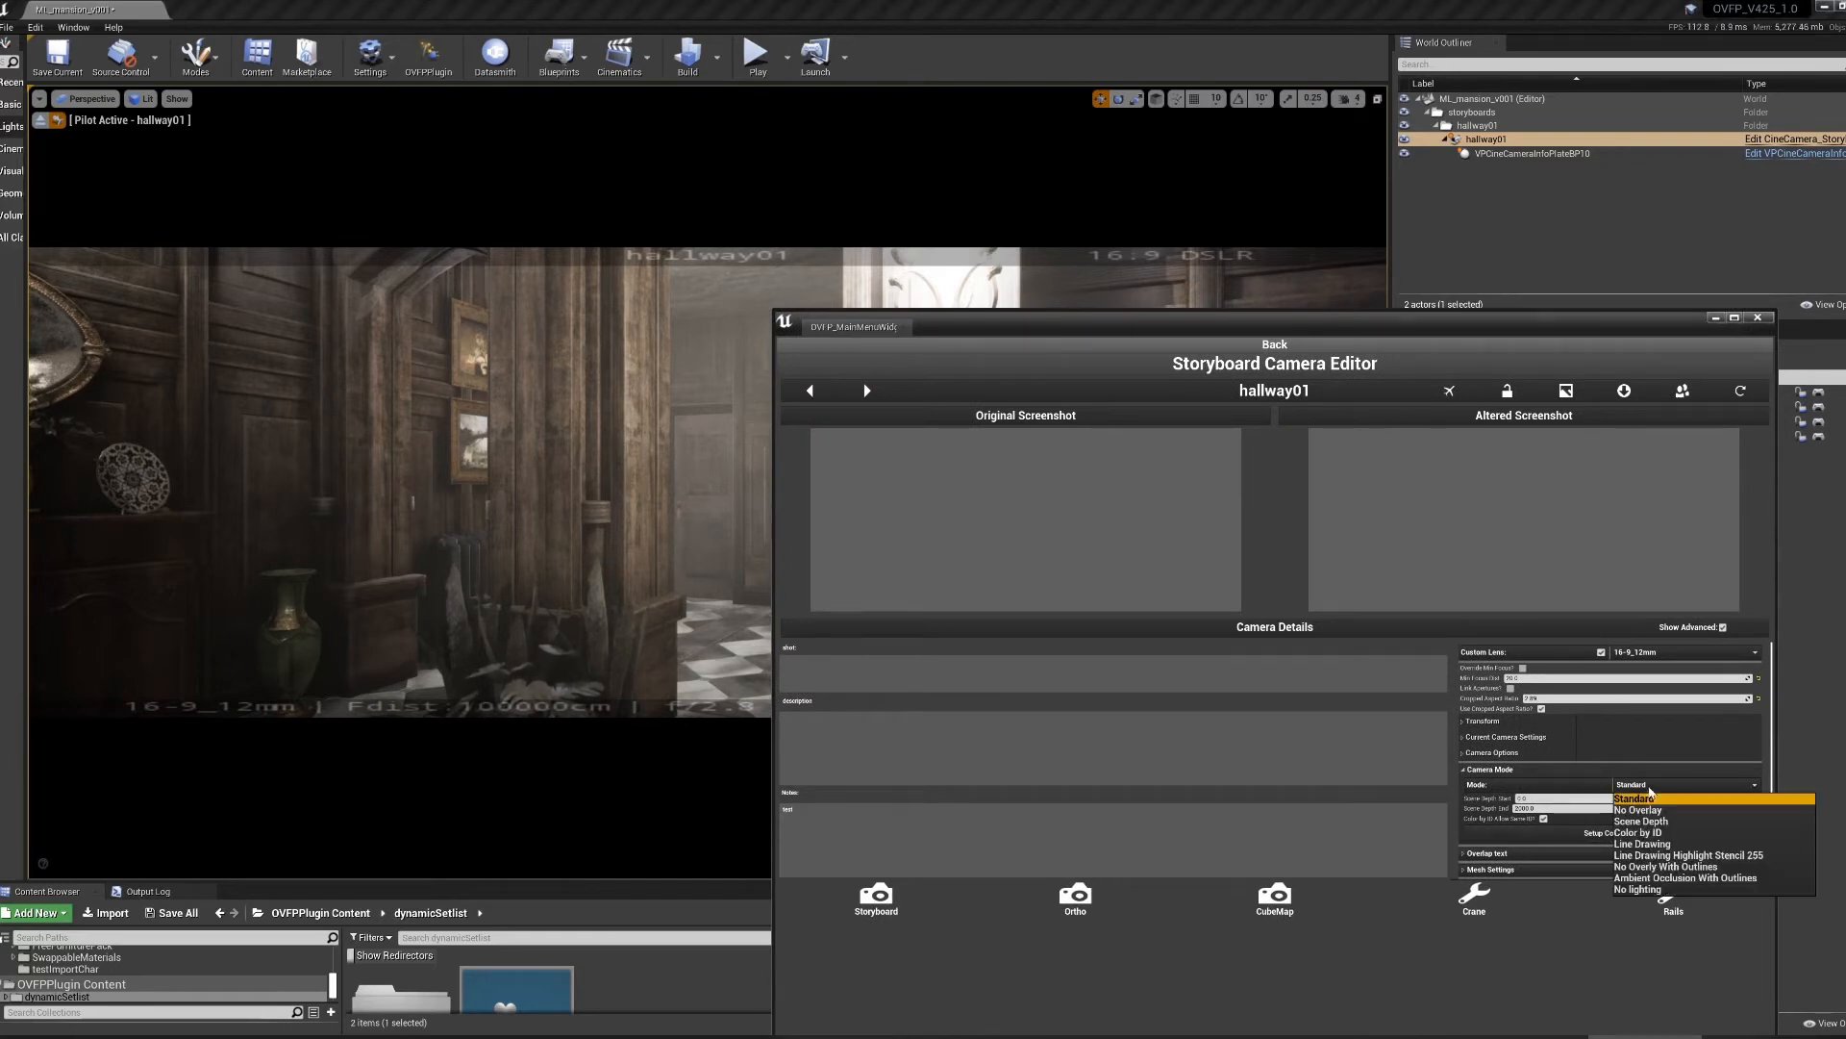
{"action": "left_click", "coordinate": [1637, 809]}
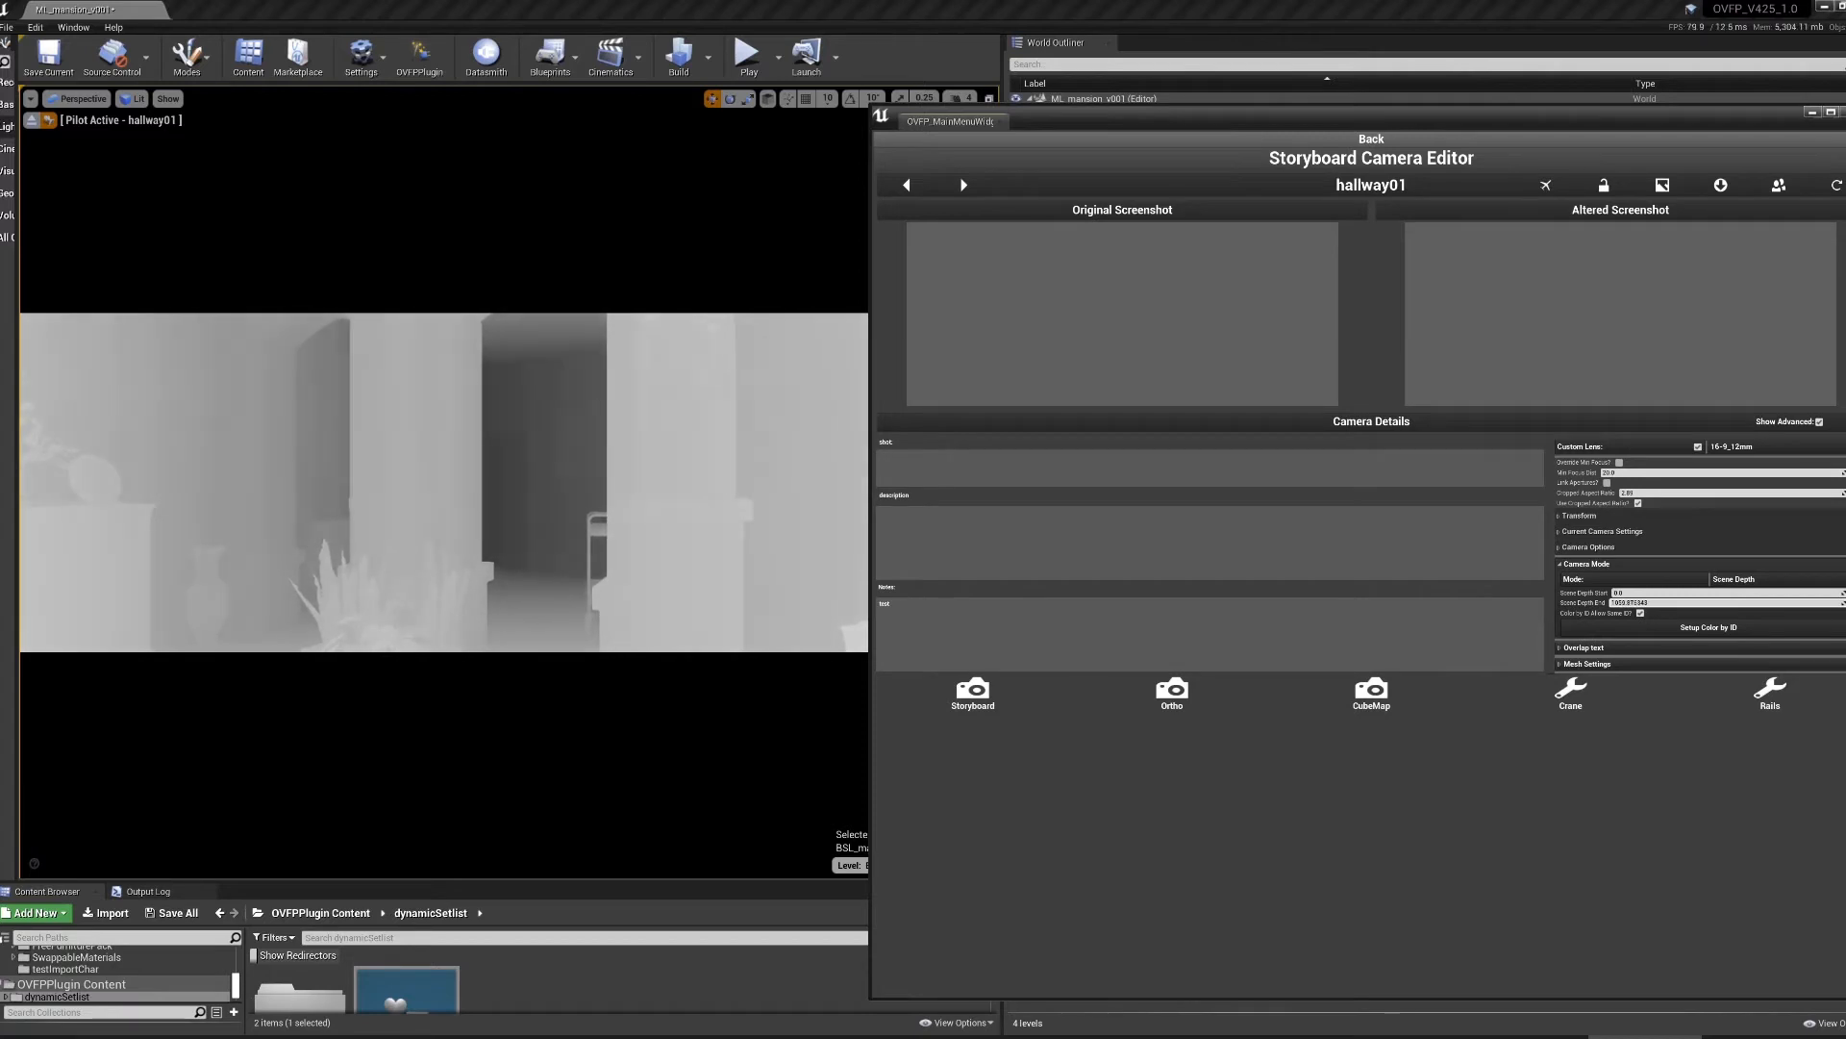
- Set hallway01's Camera Mode to Color by ID and run Setup Color by ID
{"action": "left_click", "coordinate": [1731, 578]}
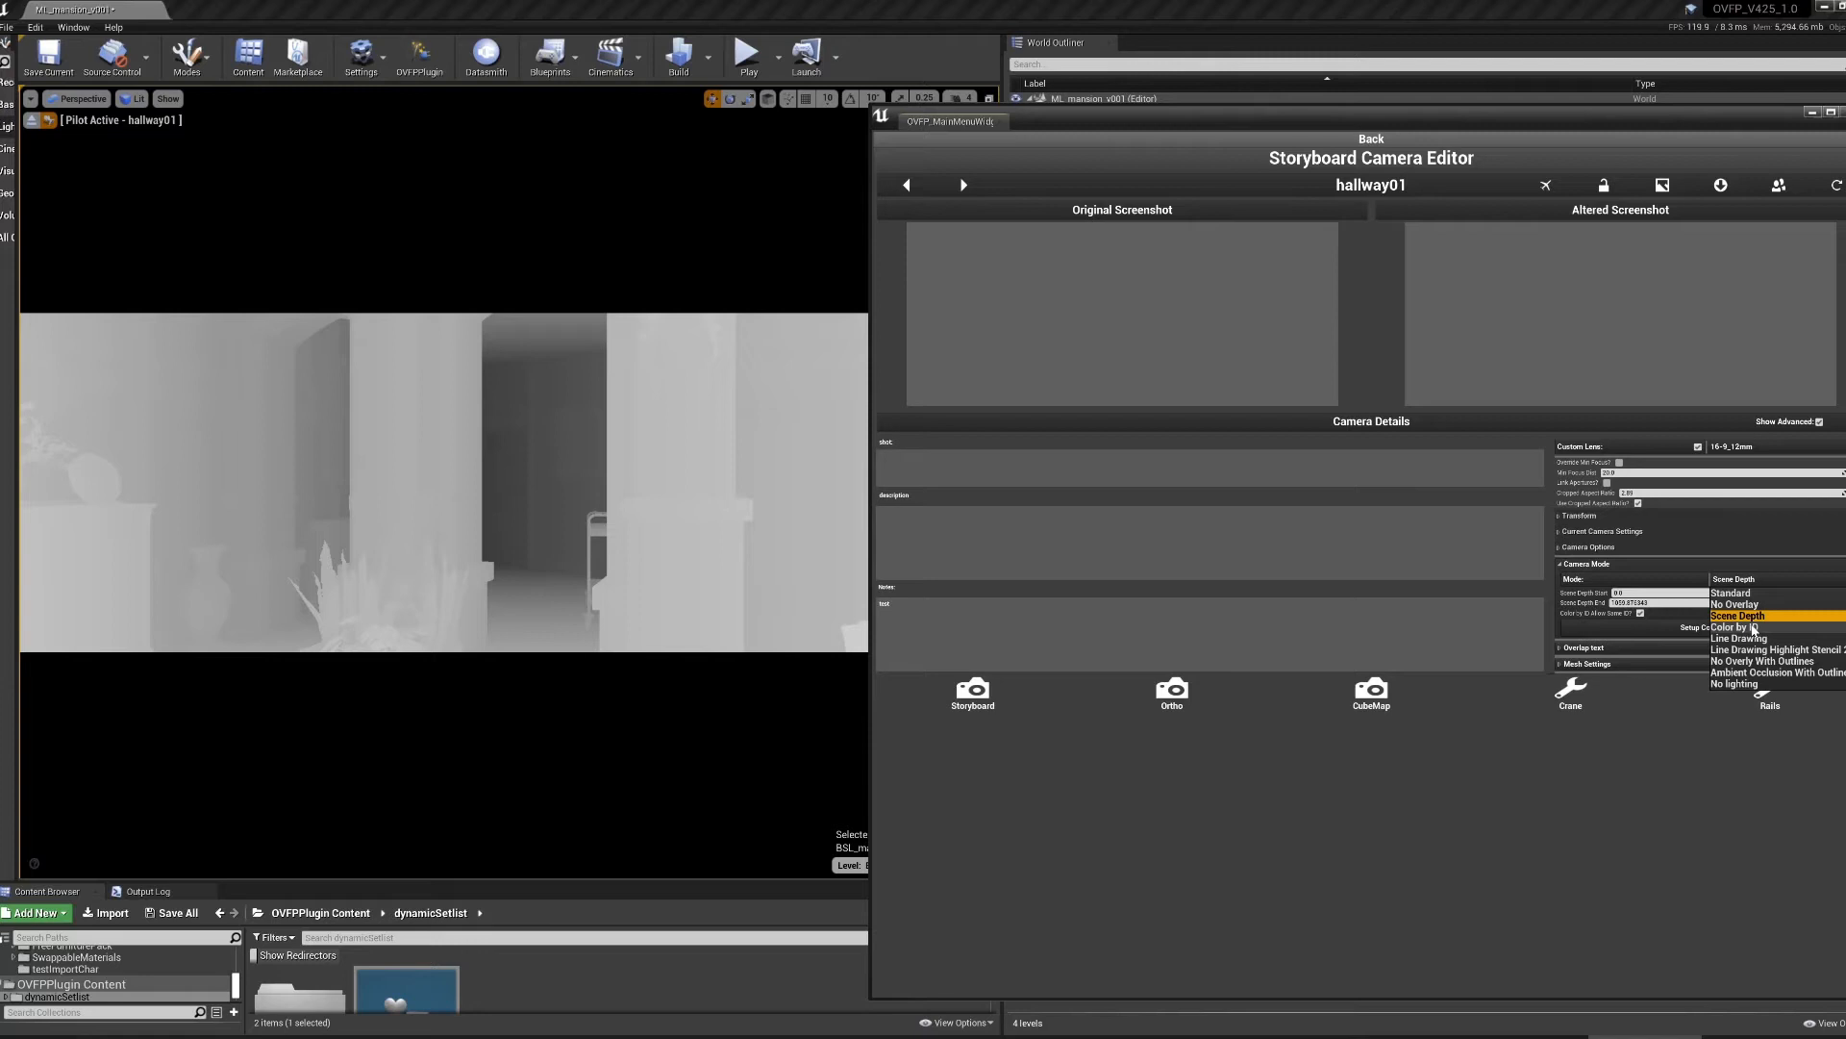
{"action": "left_click", "coordinate": [1736, 626]}
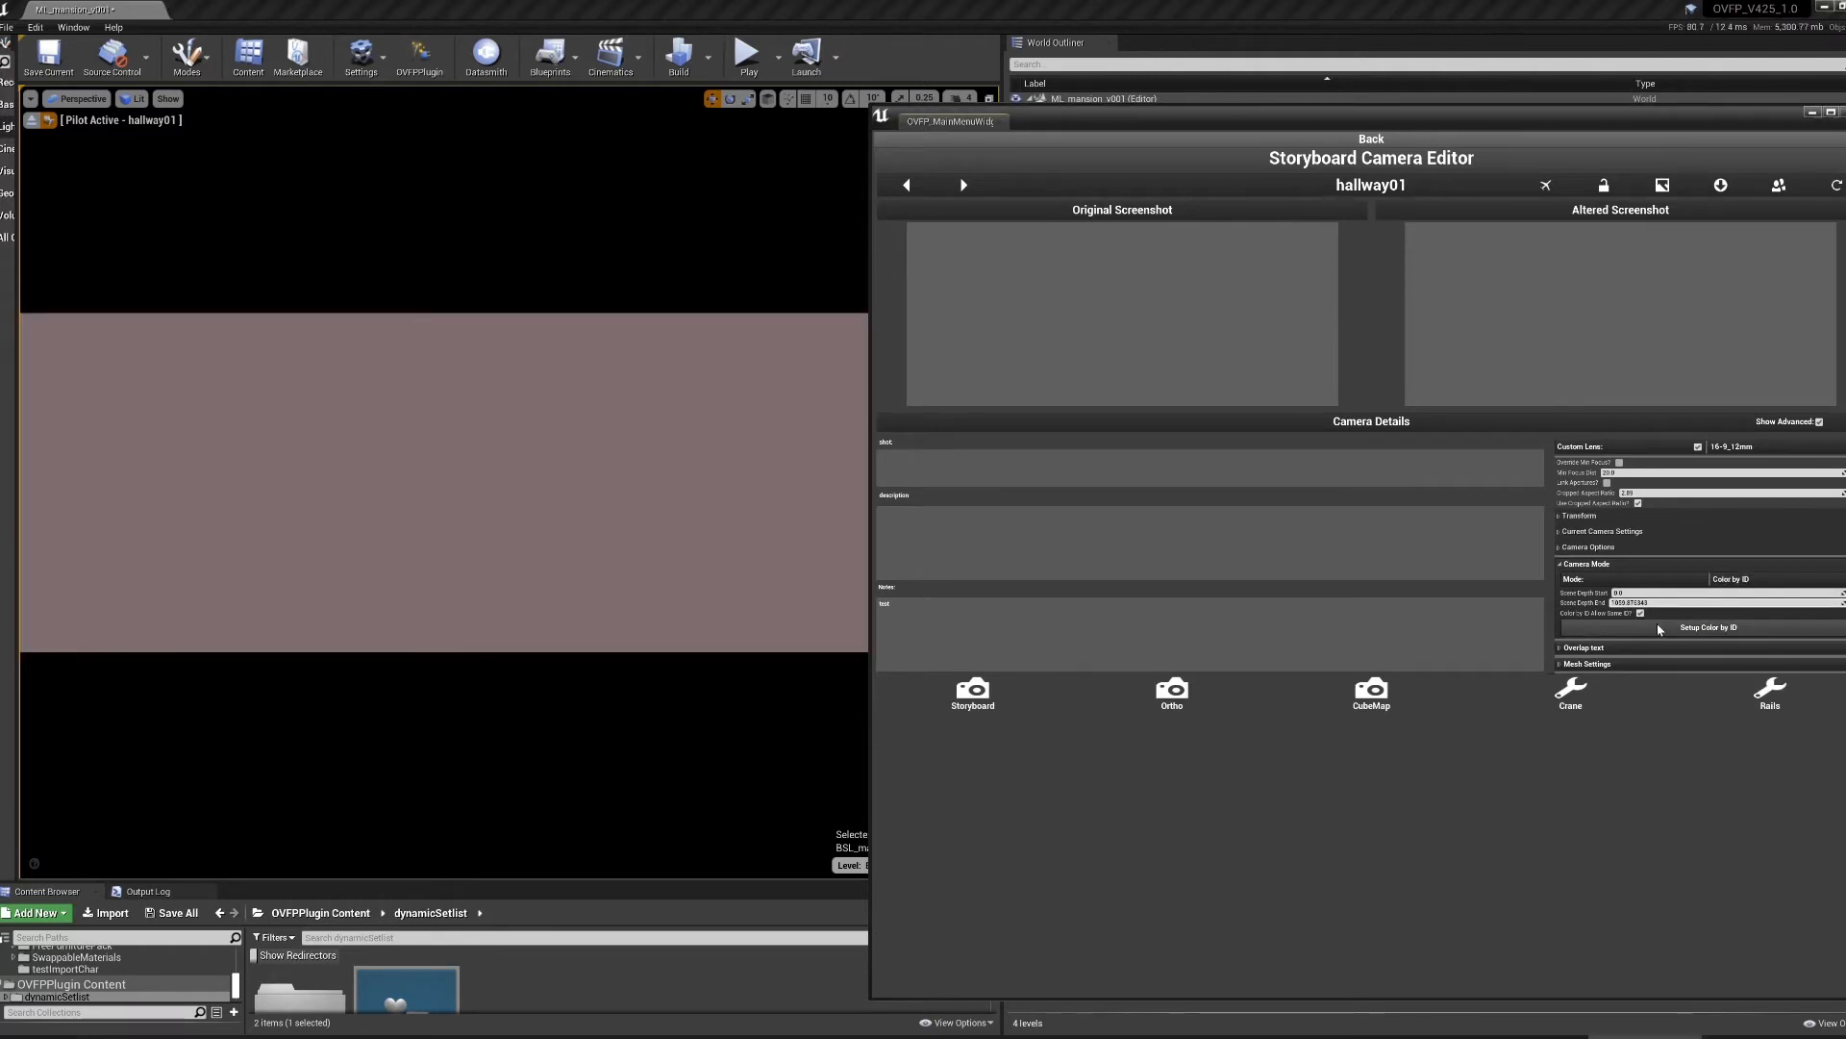
{"action": "left_click", "coordinate": [1708, 626]}
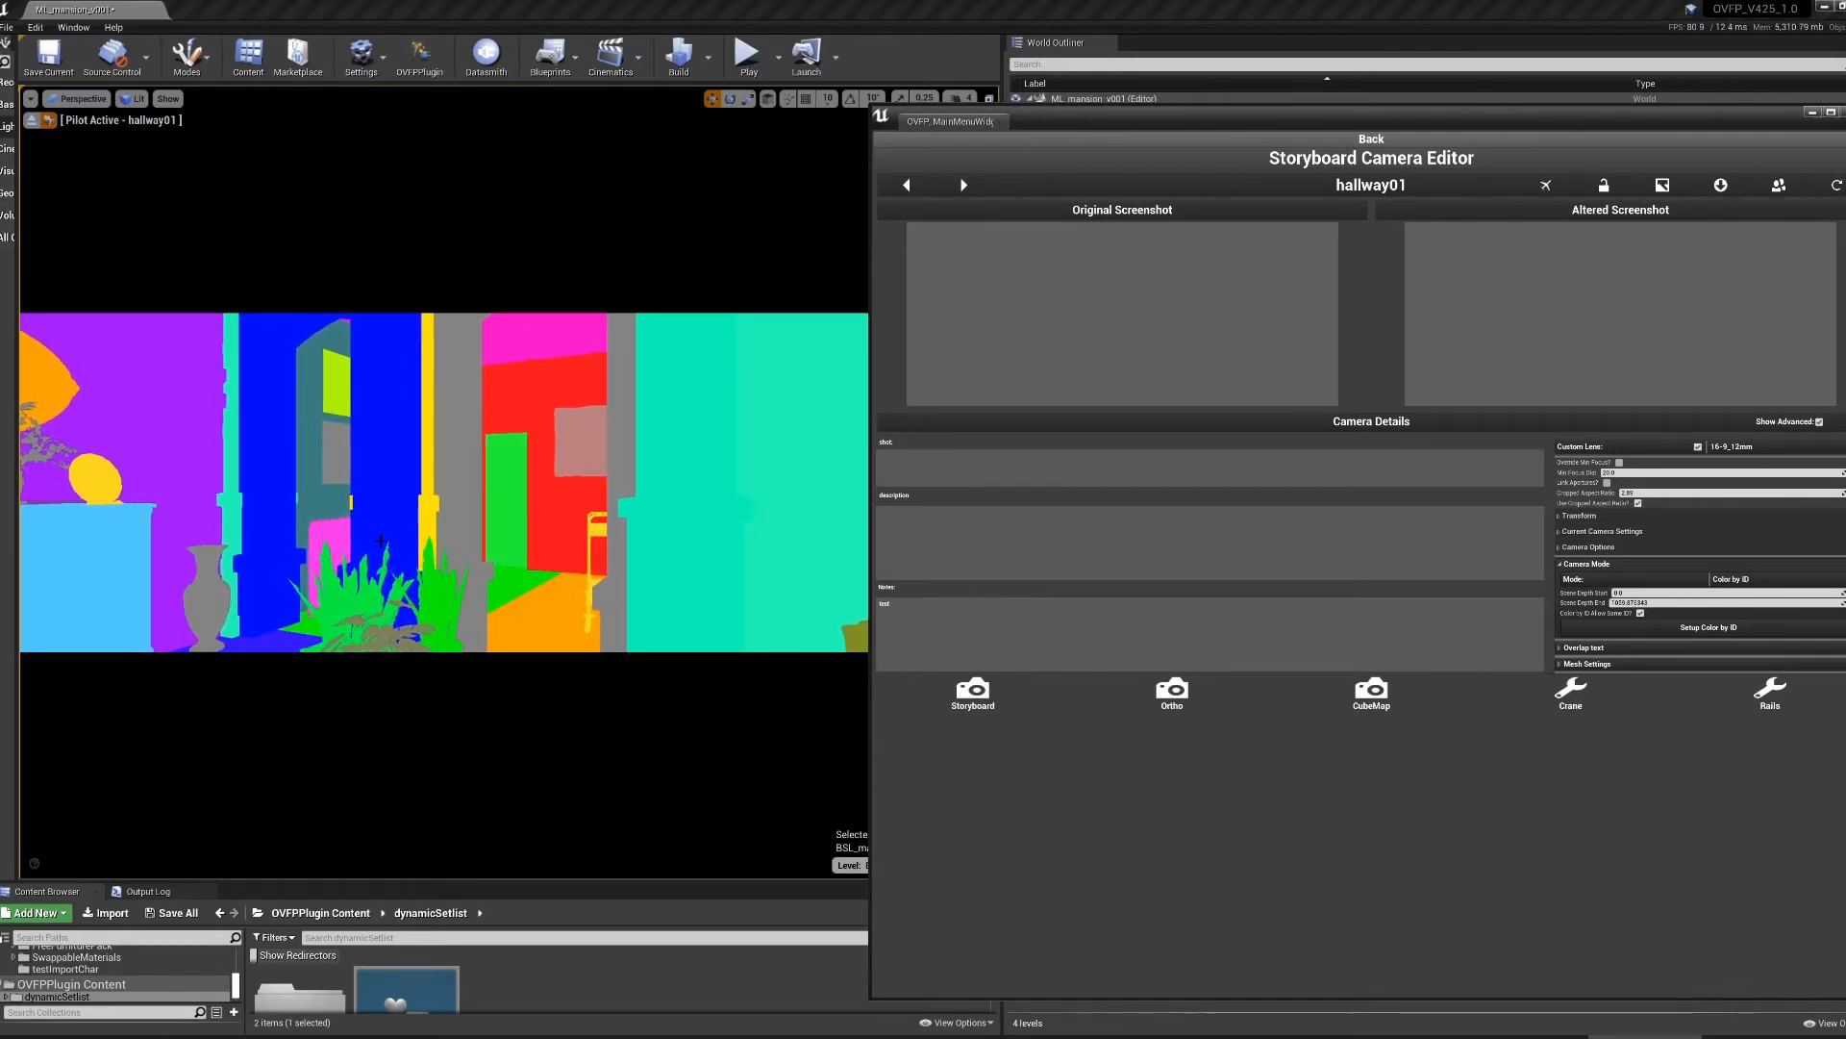
- Try Line Drawing, lit-with-outlines and Ambient Occlusion With Outlines modes, then return to lit
{"action": "left_click", "coordinate": [1766, 578]}
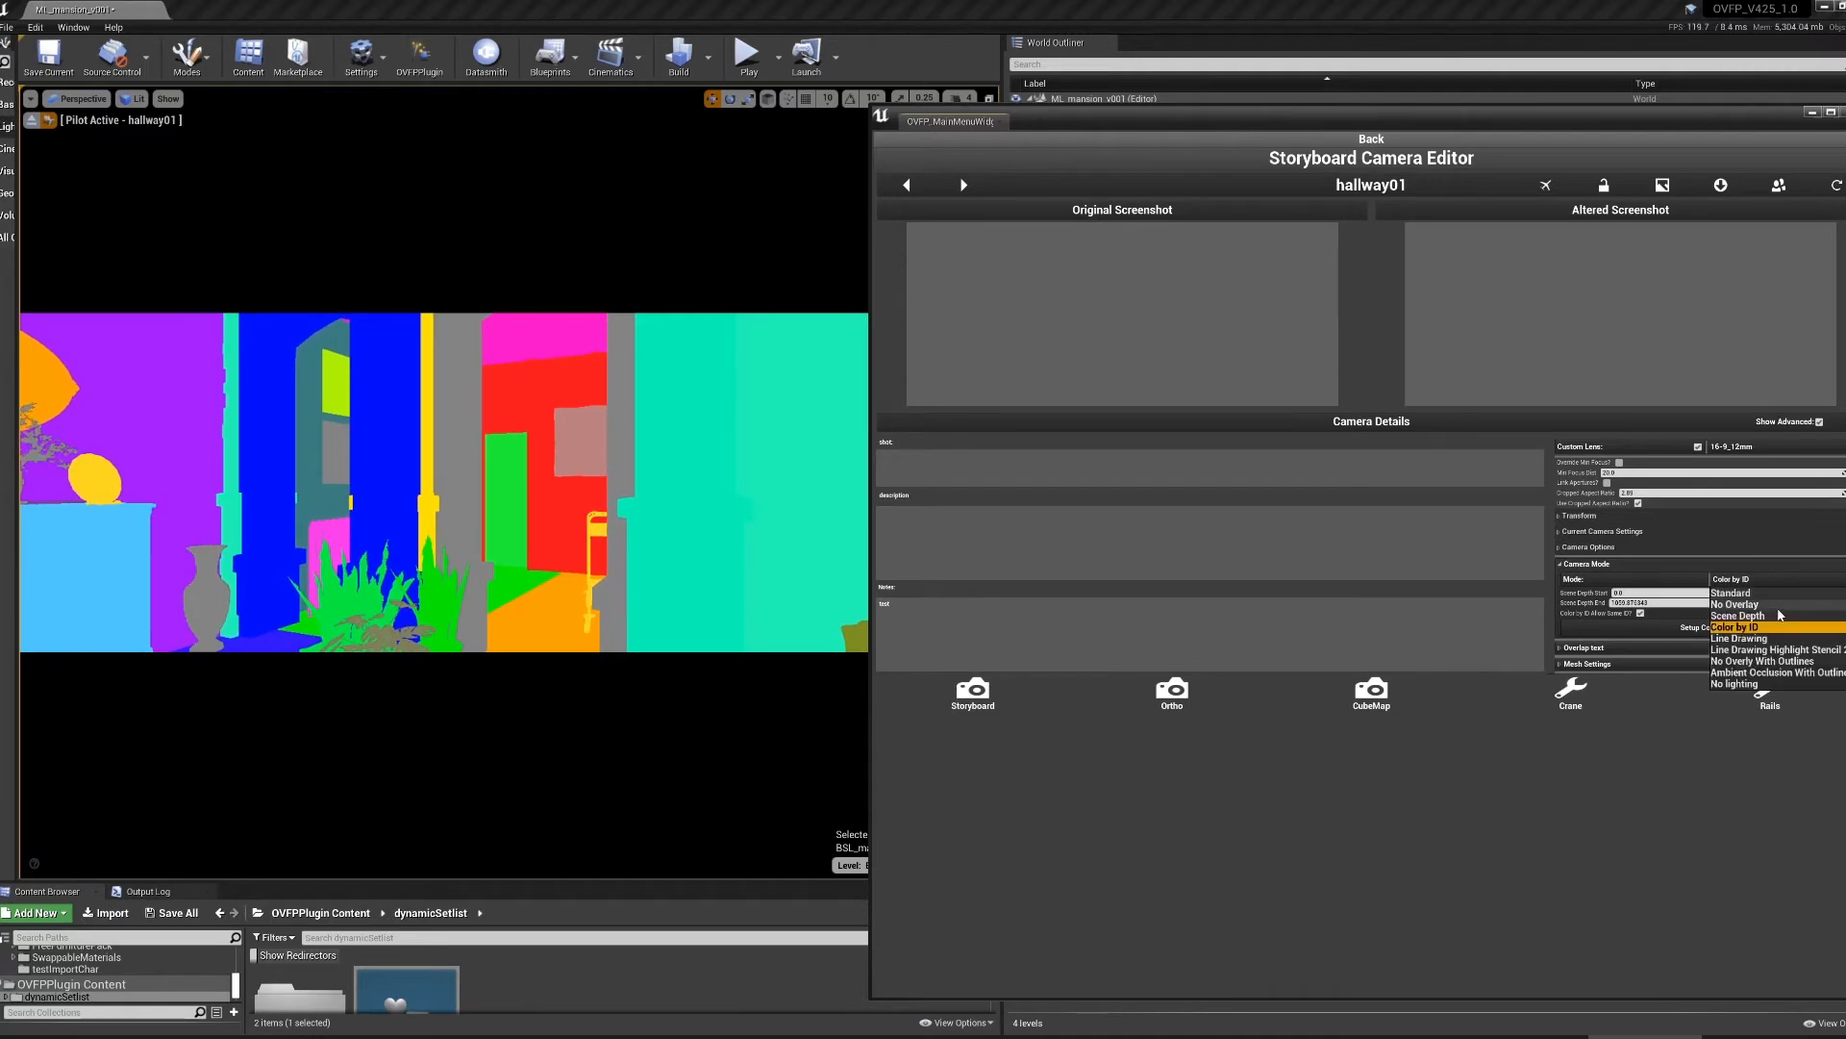
{"action": "left_click", "coordinate": [1737, 637]}
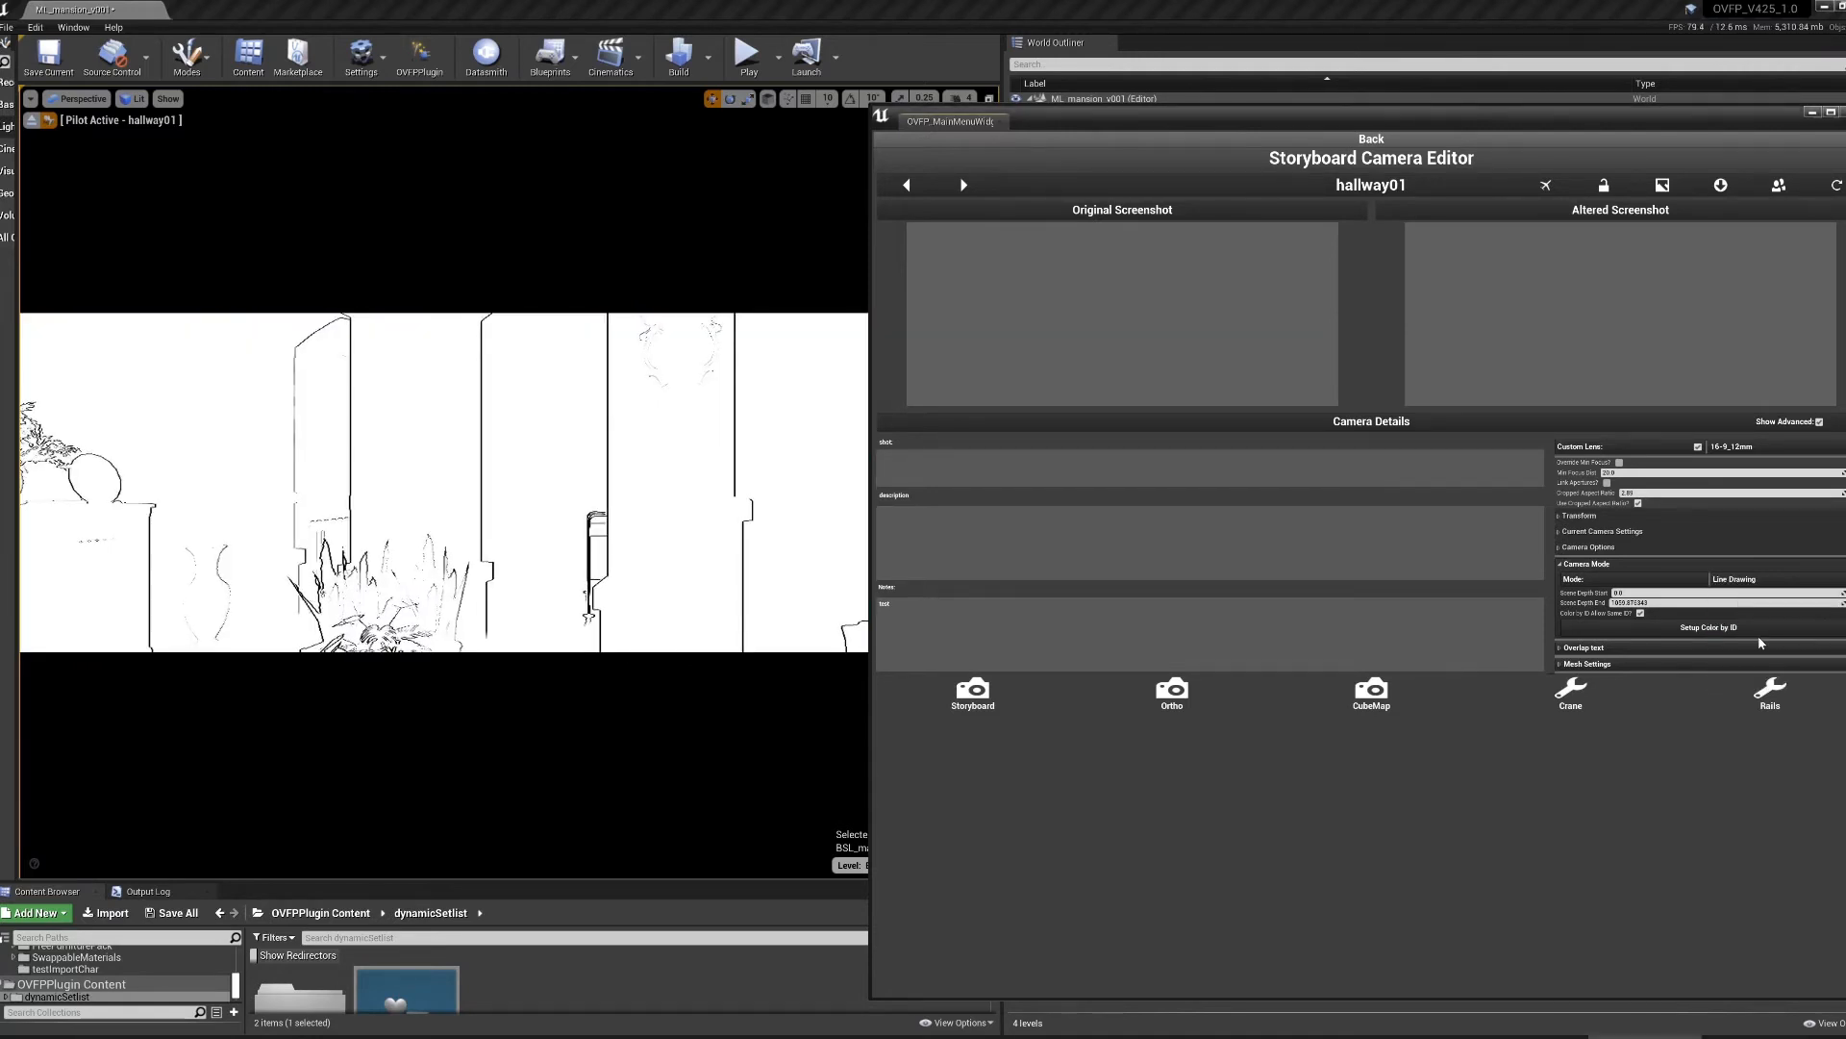
{"action": "left_click", "coordinate": [1754, 578]}
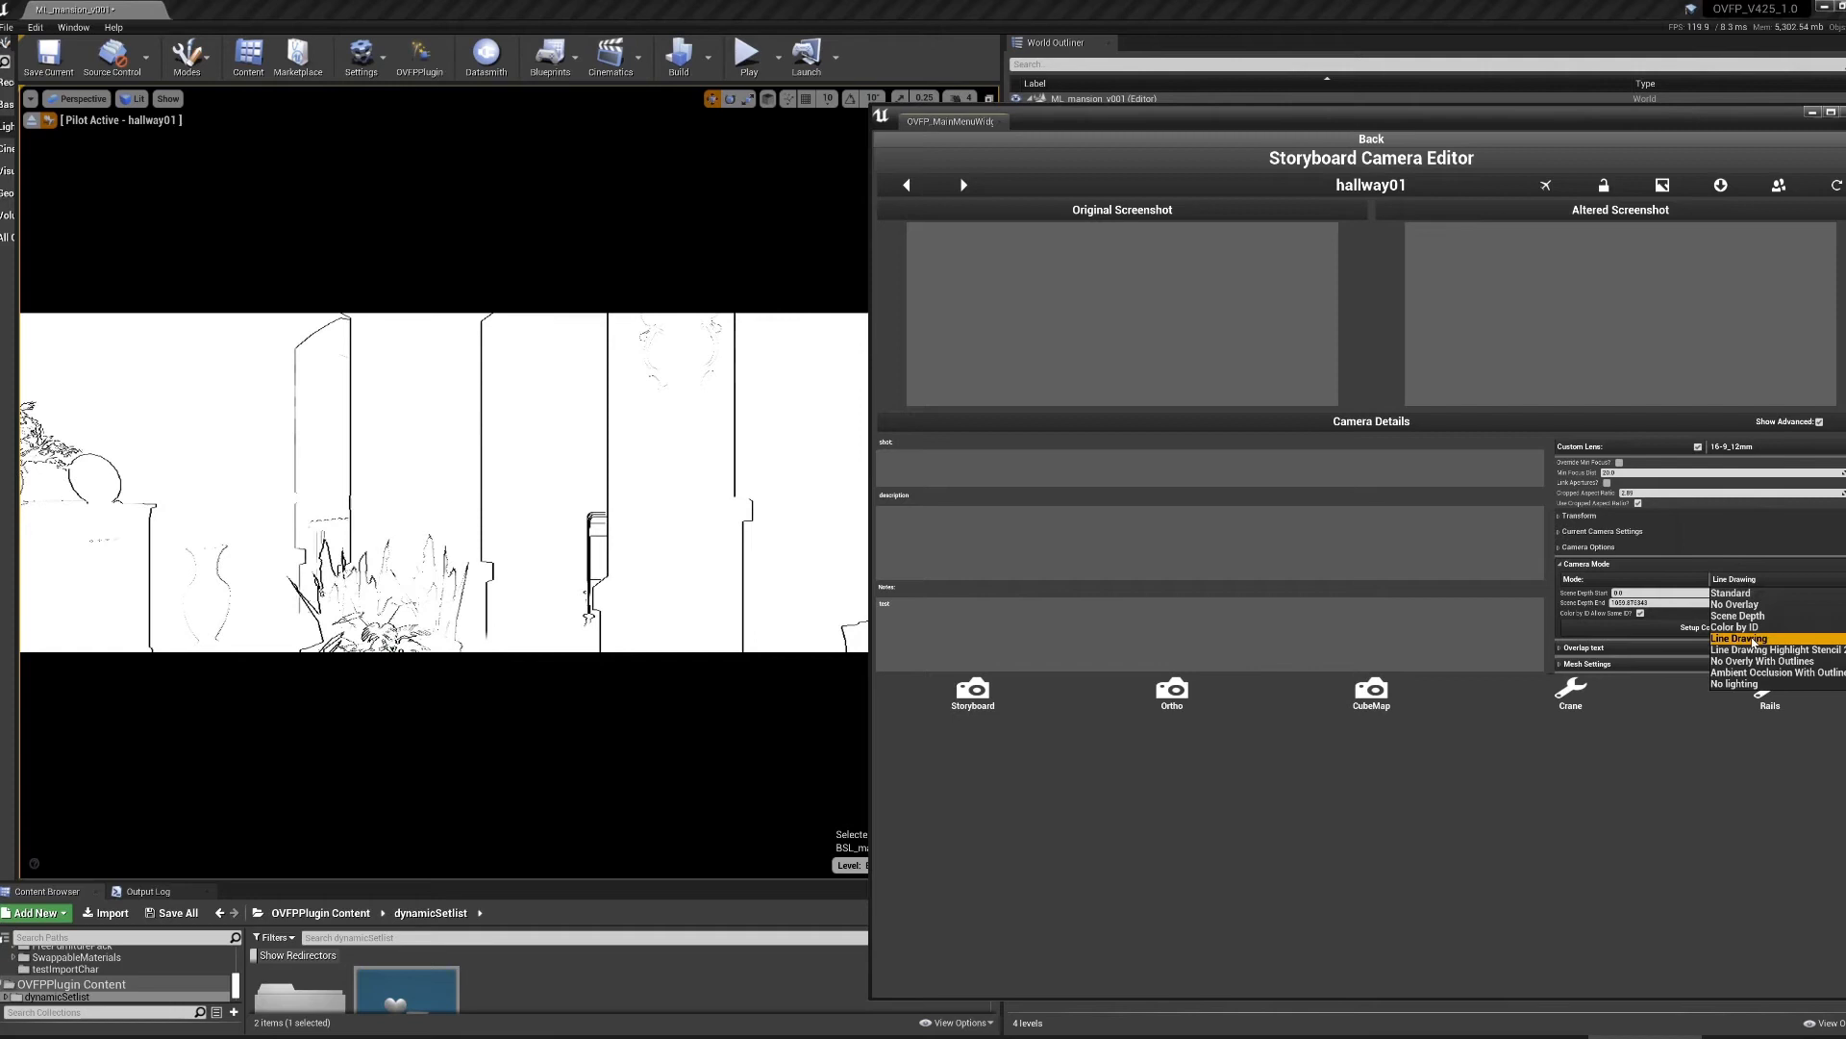
{"action": "left_click", "coordinate": [1764, 660]}
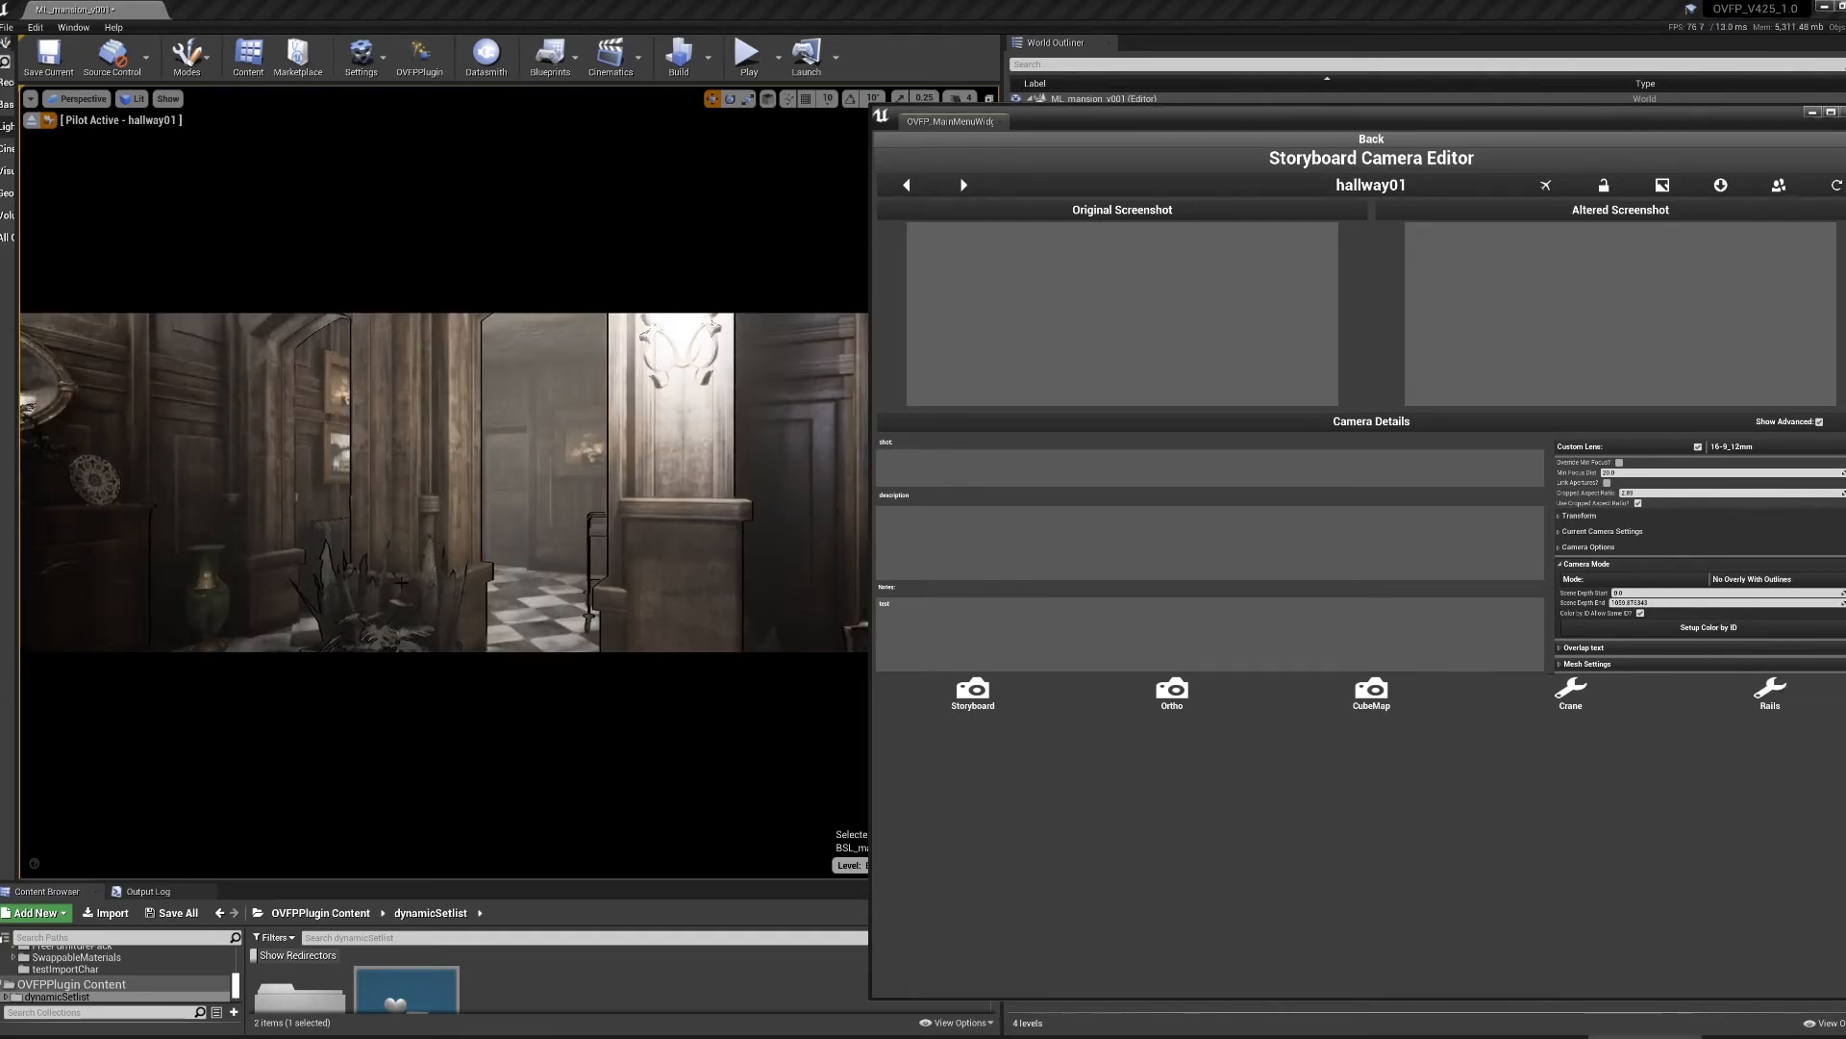
{"action": "left_click", "coordinate": [1751, 578]}
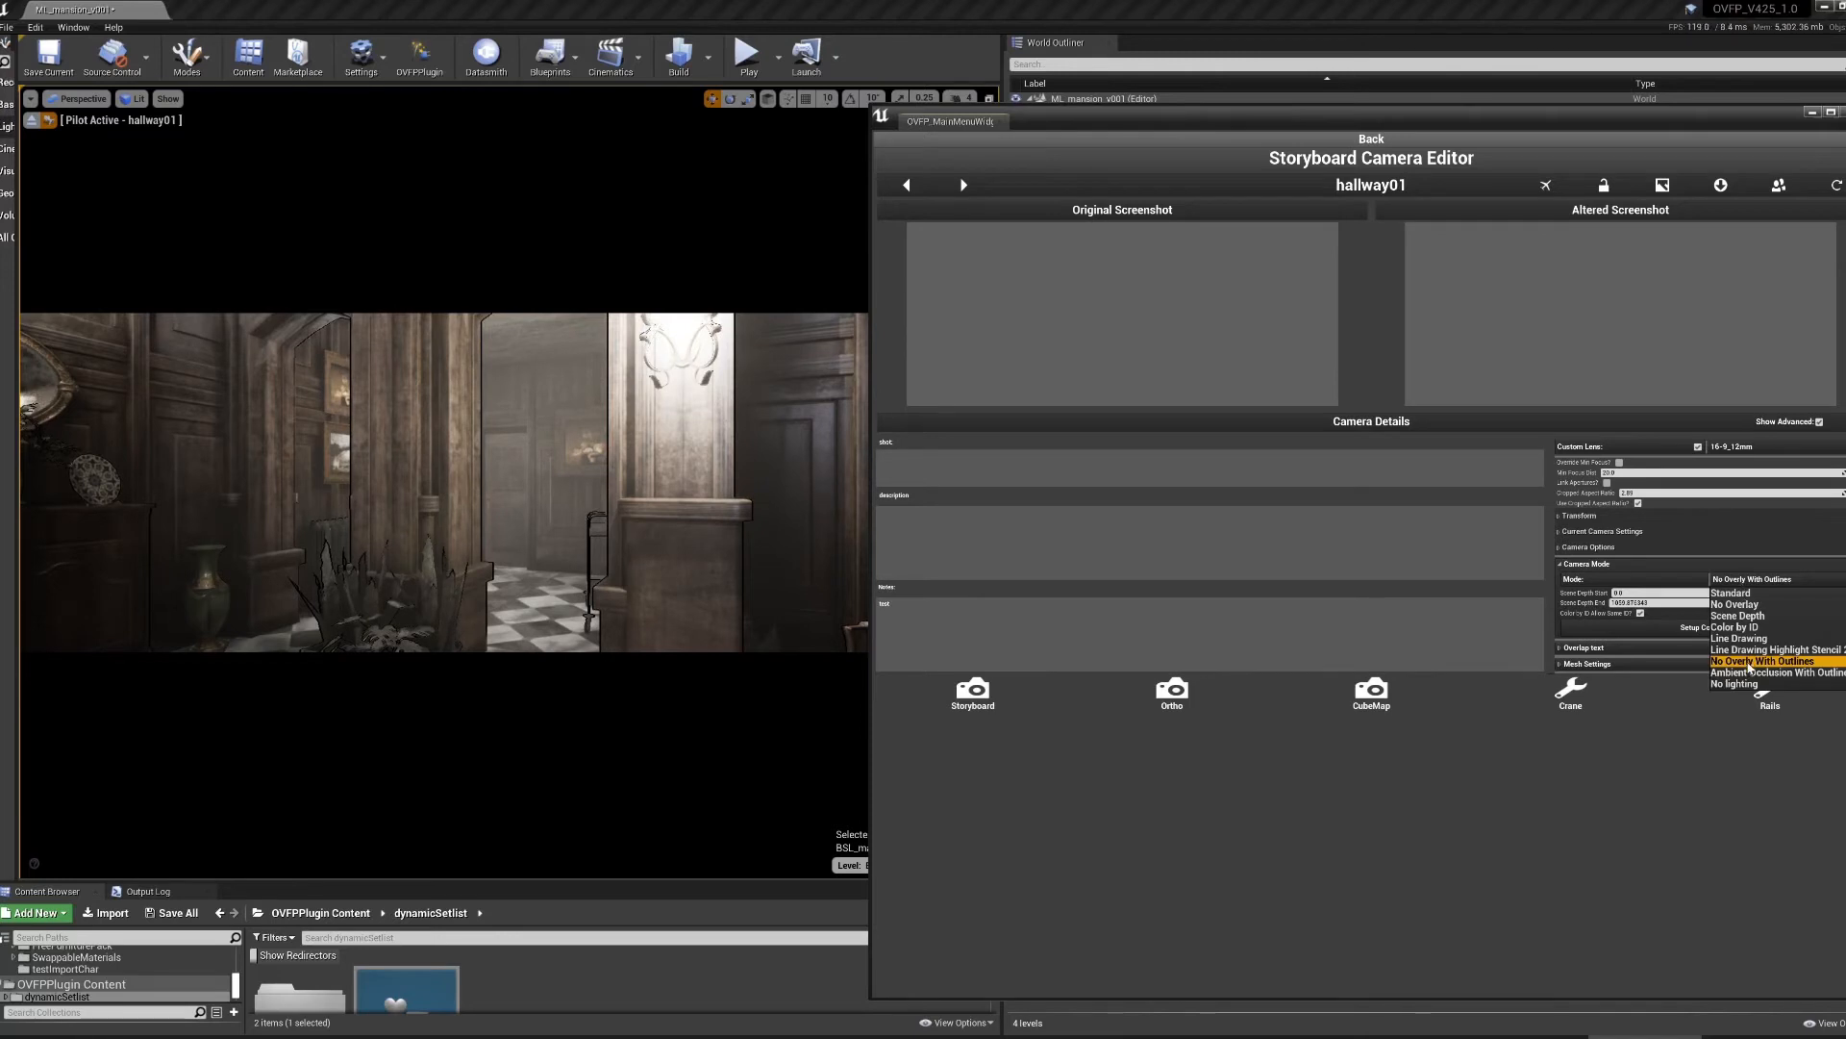
{"action": "left_click", "coordinate": [1766, 671]}
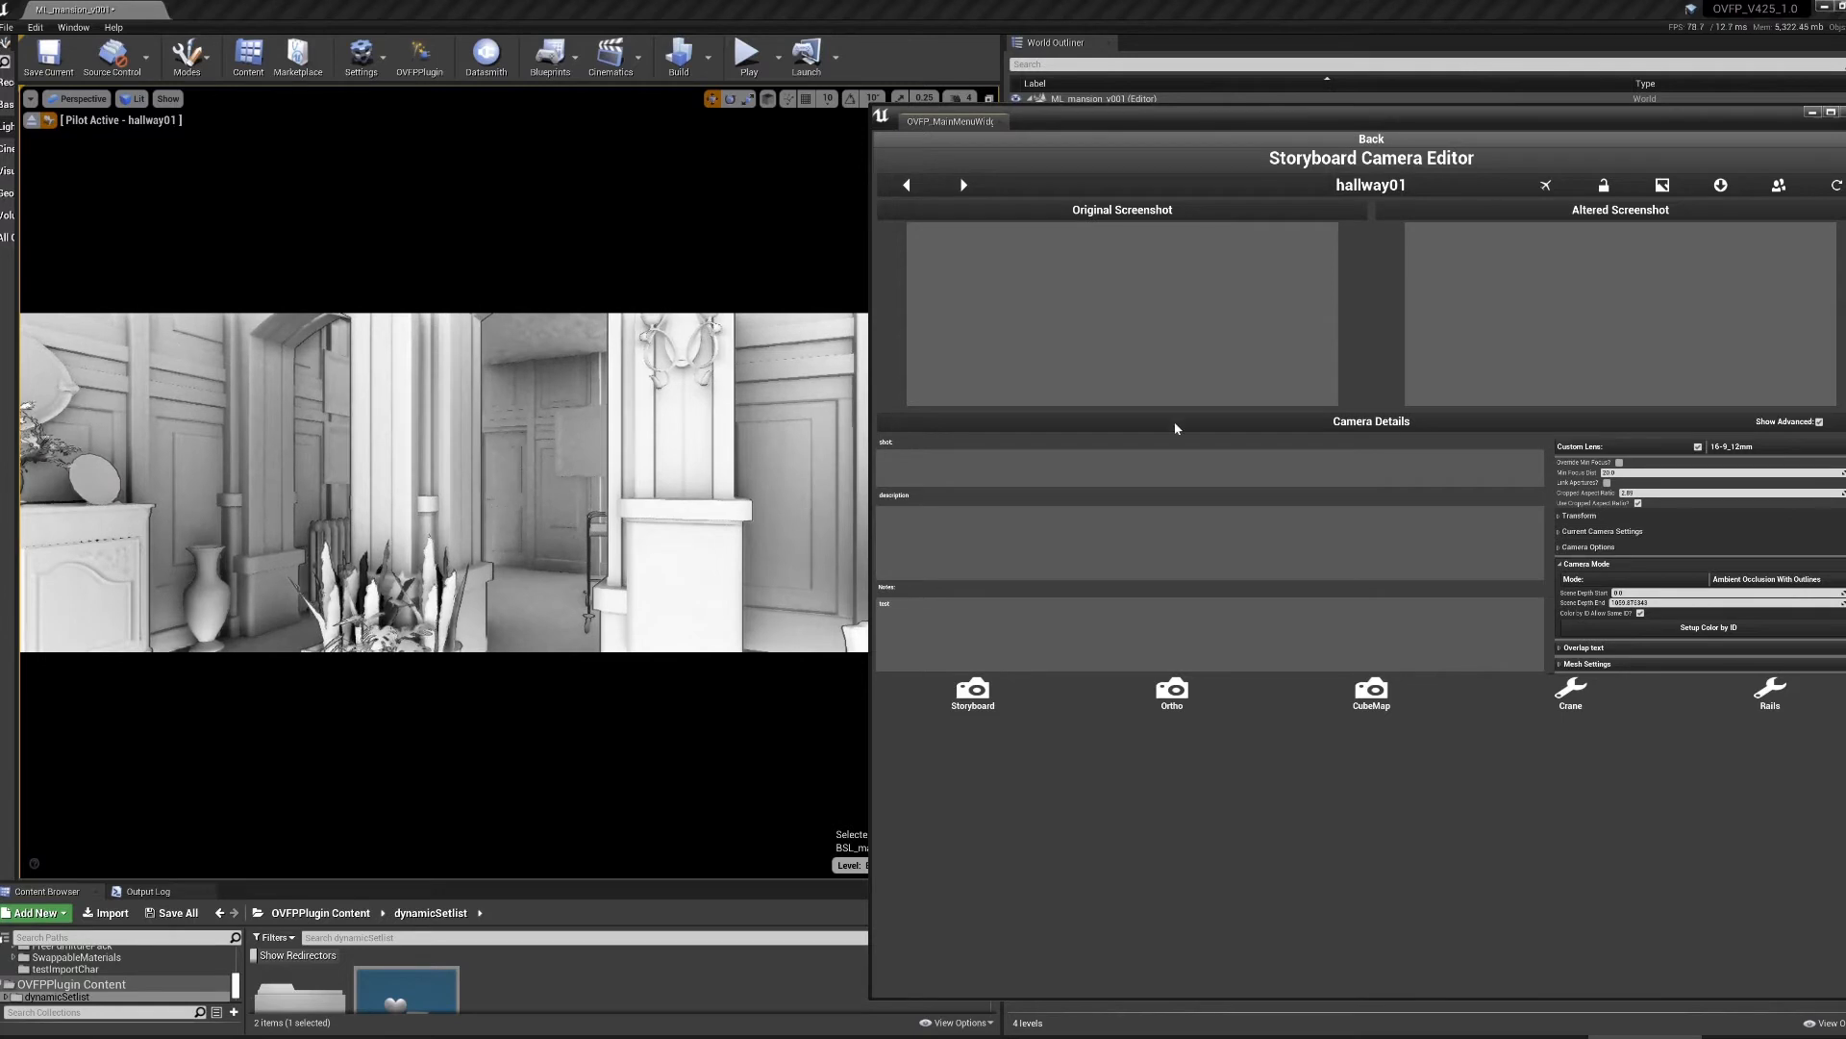
{"action": "left_click", "coordinate": [1763, 578]}
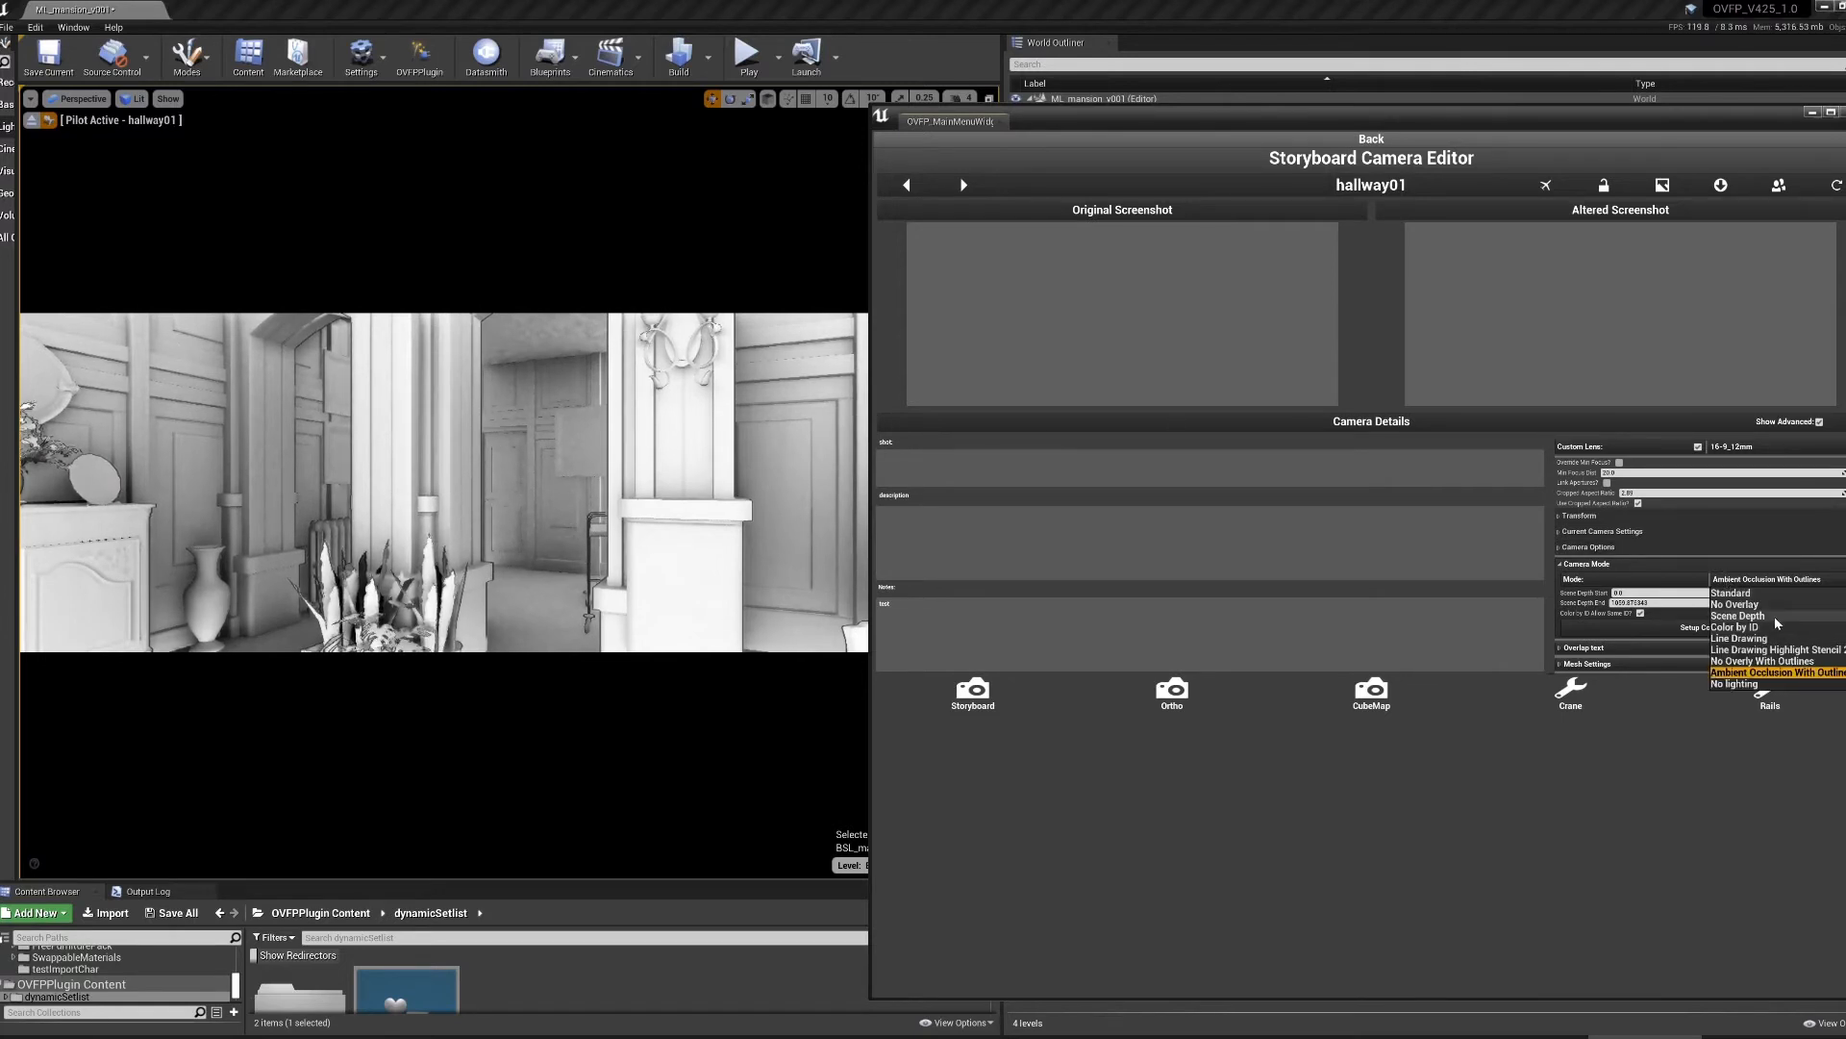
{"action": "left_click", "coordinate": [1735, 603]}
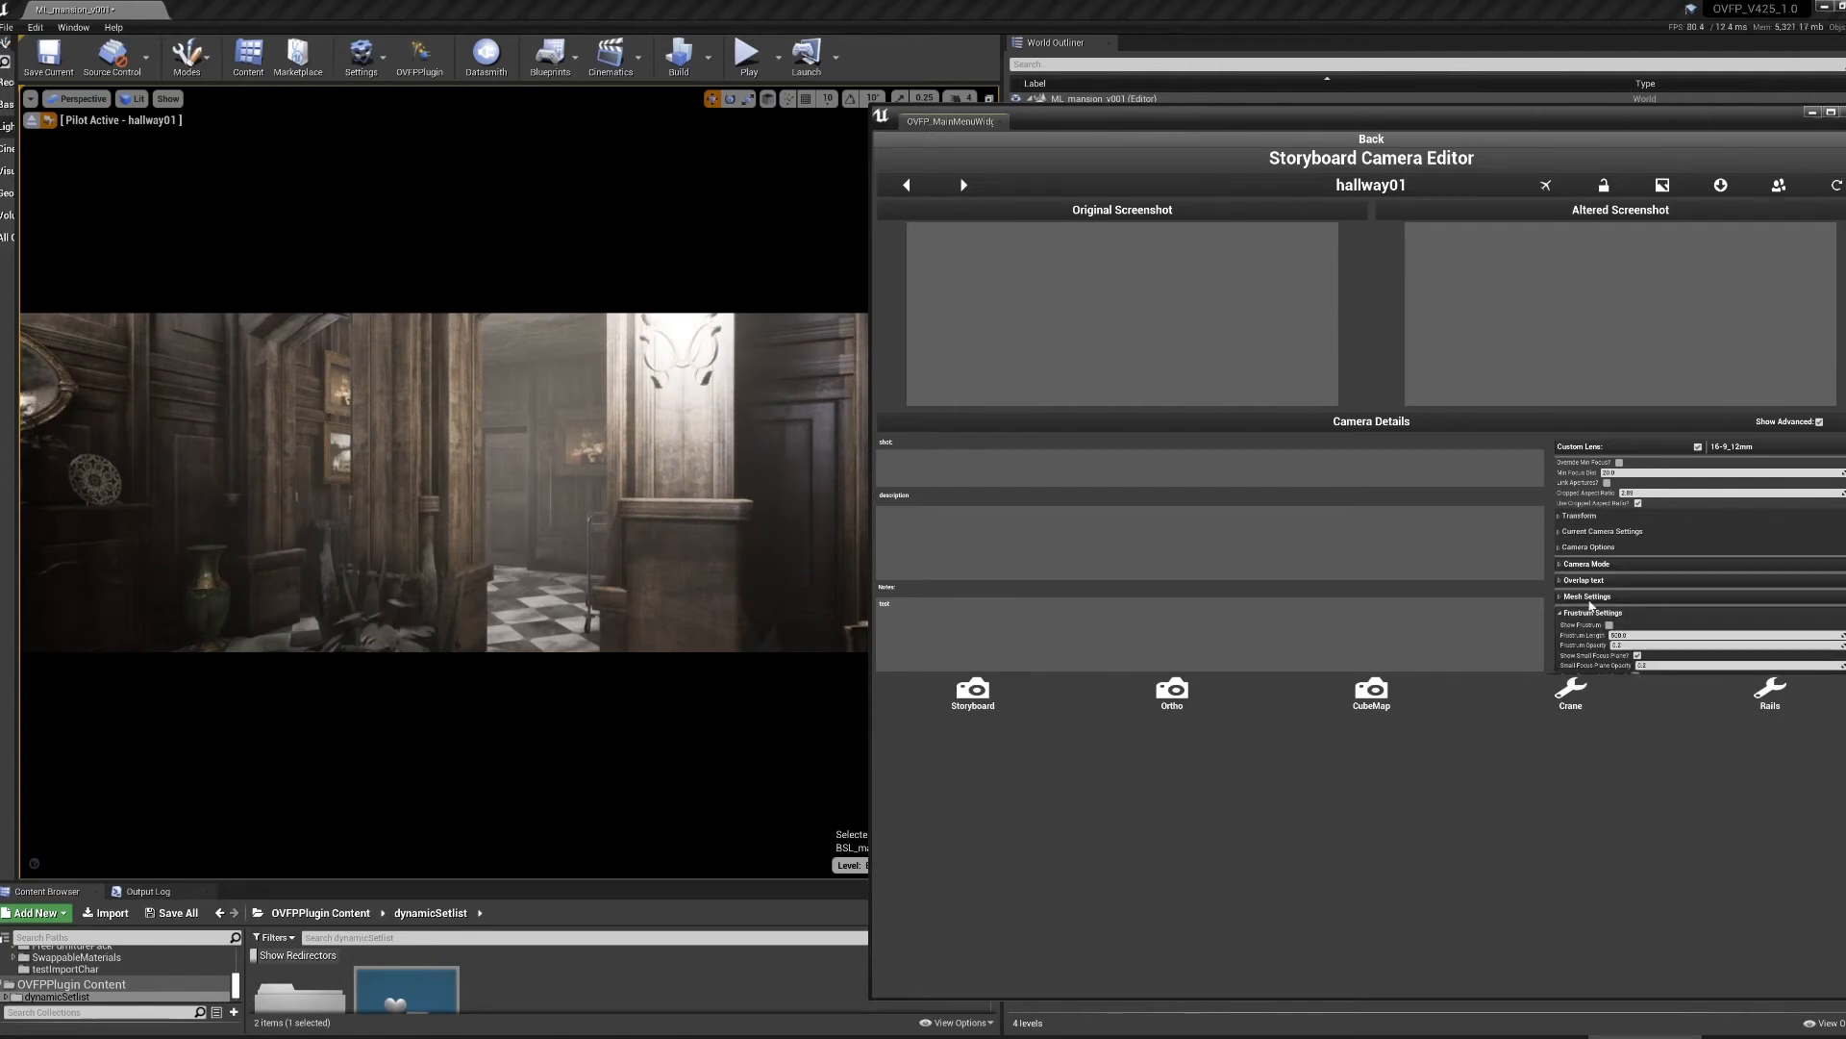
{"action": "mouse_move", "coordinate": [32, 119]}
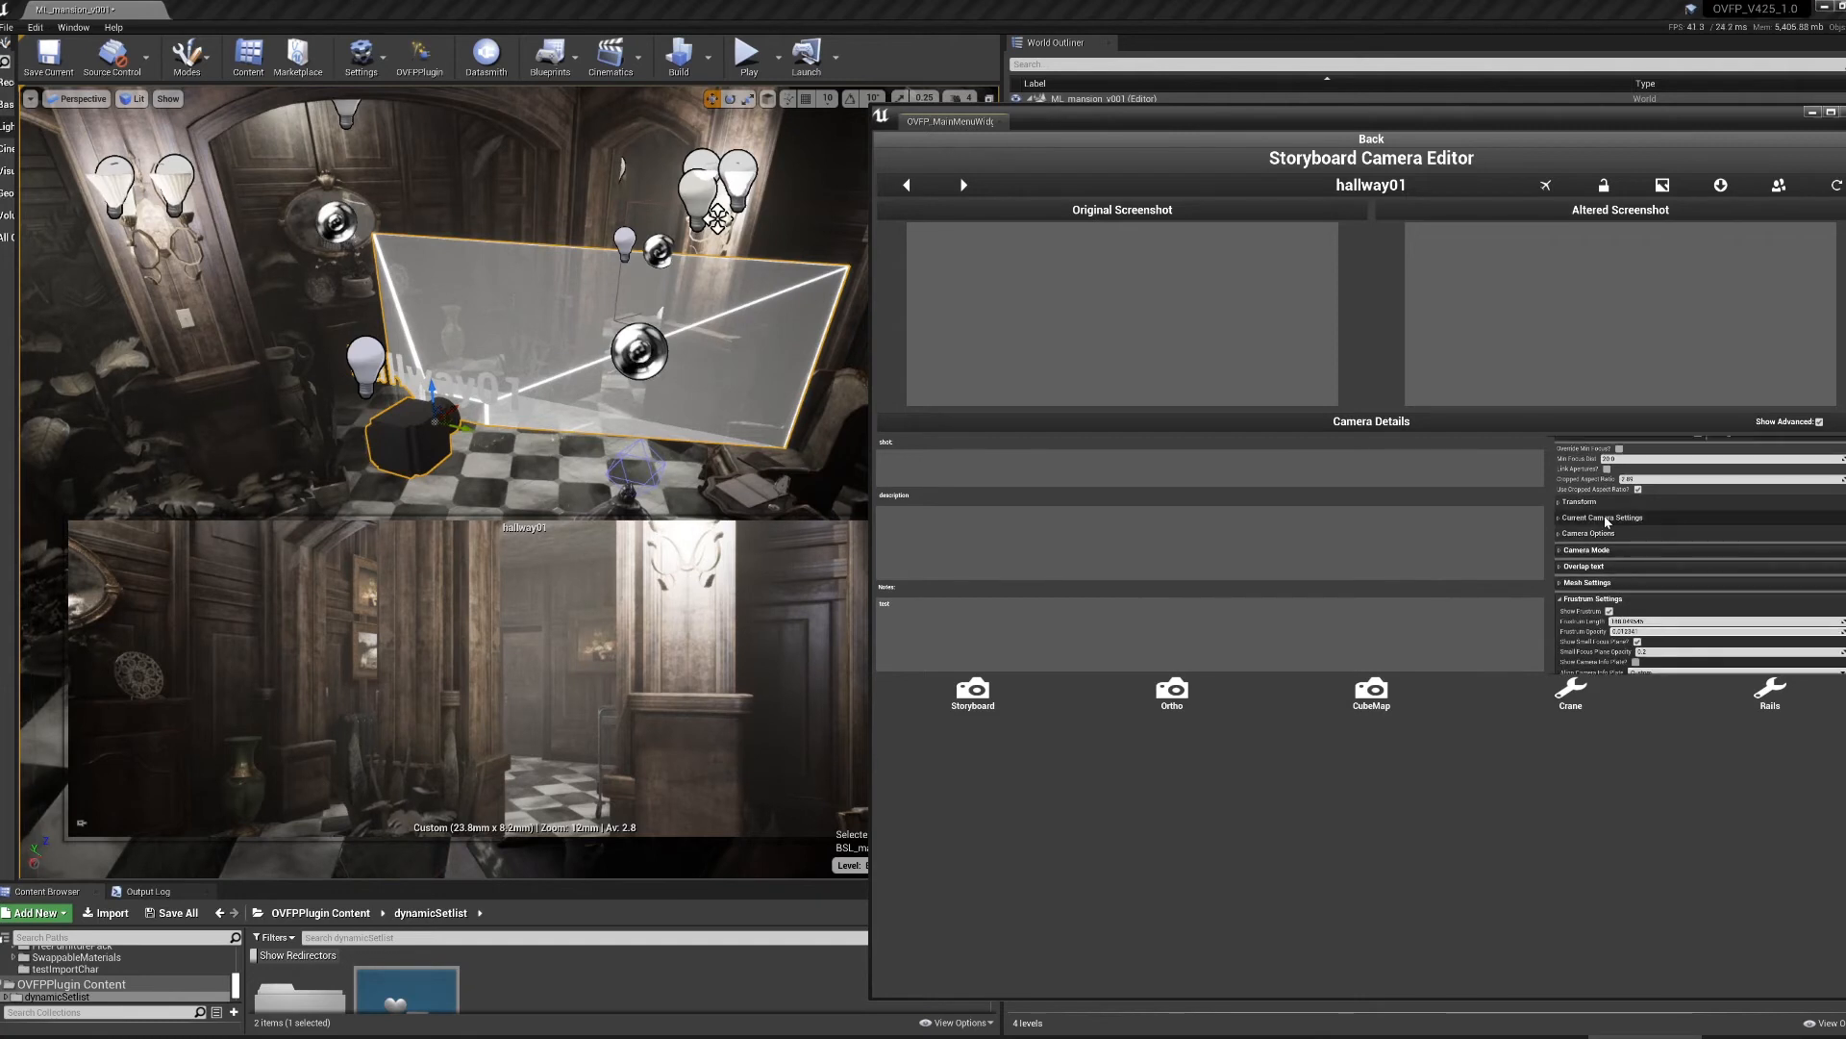
- Expand hallway01's Current Camera Settings in the editor
{"action": "left_click", "coordinate": [1562, 531]}
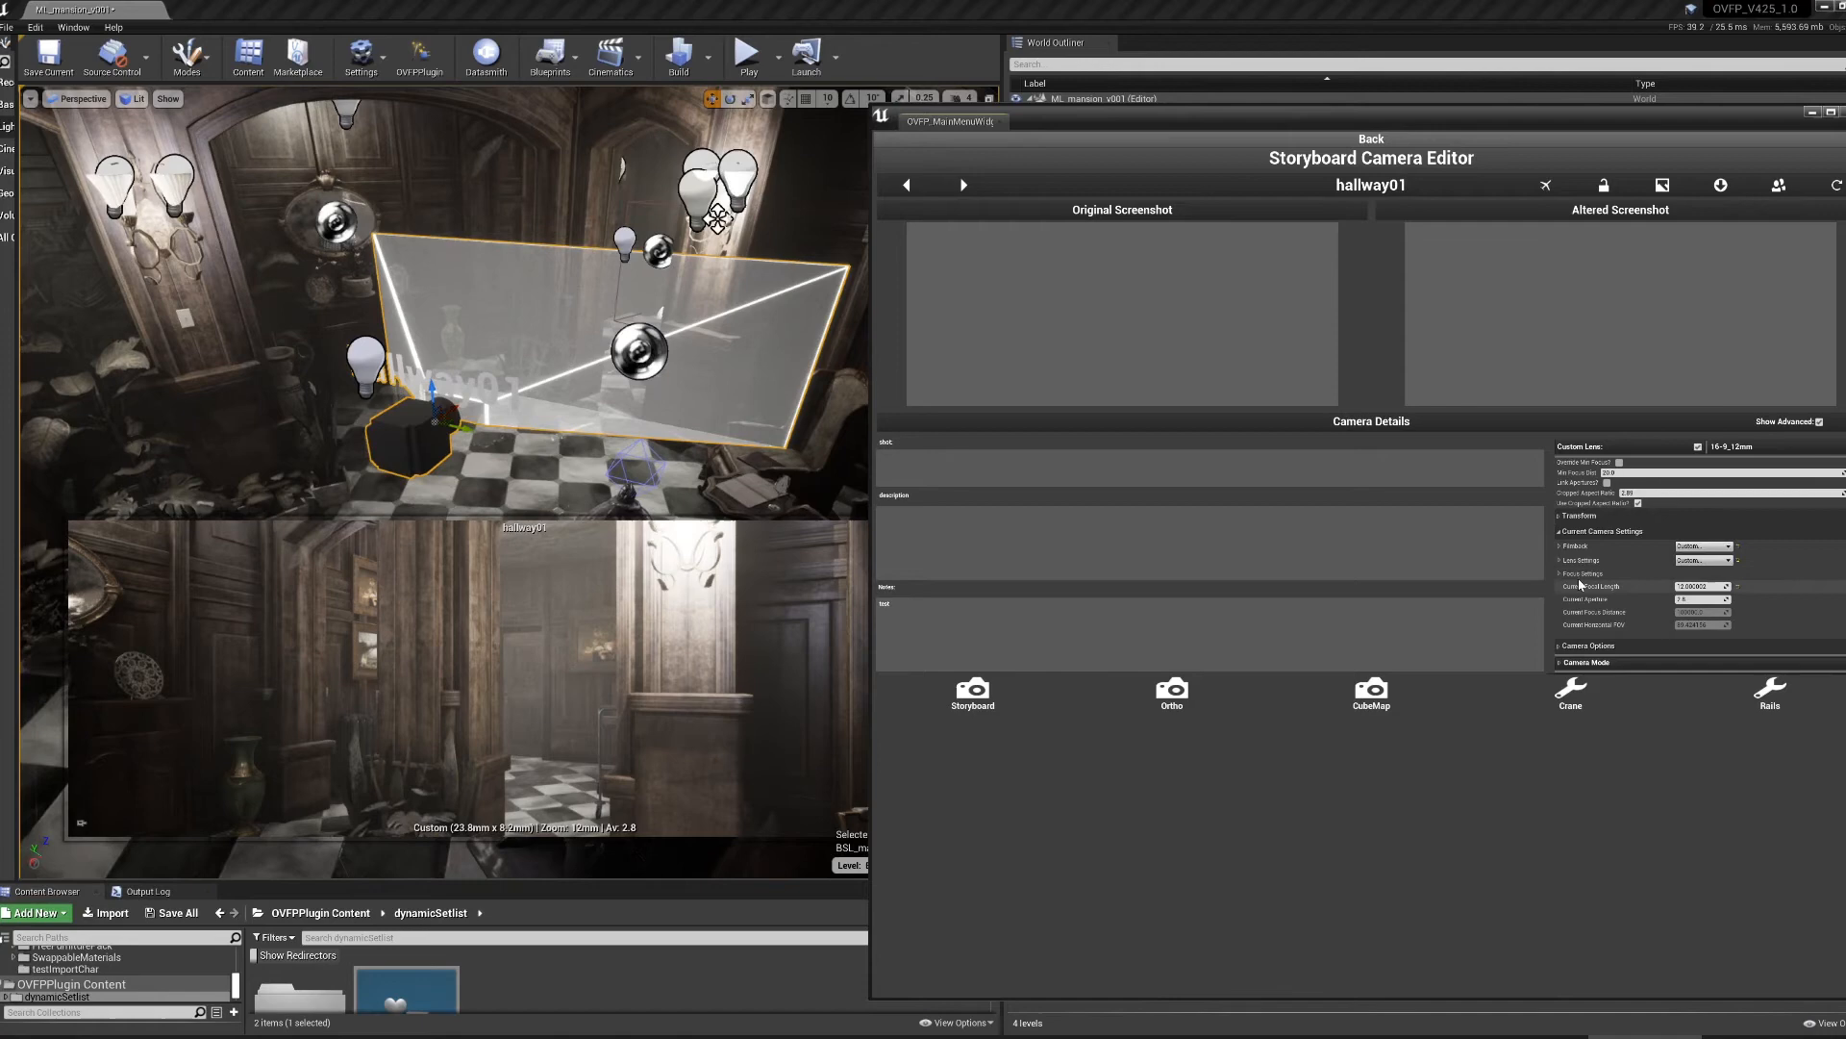
- Expand the Focus Settings under hallway01's Current Camera Settings
{"action": "left_click", "coordinate": [1567, 573]}
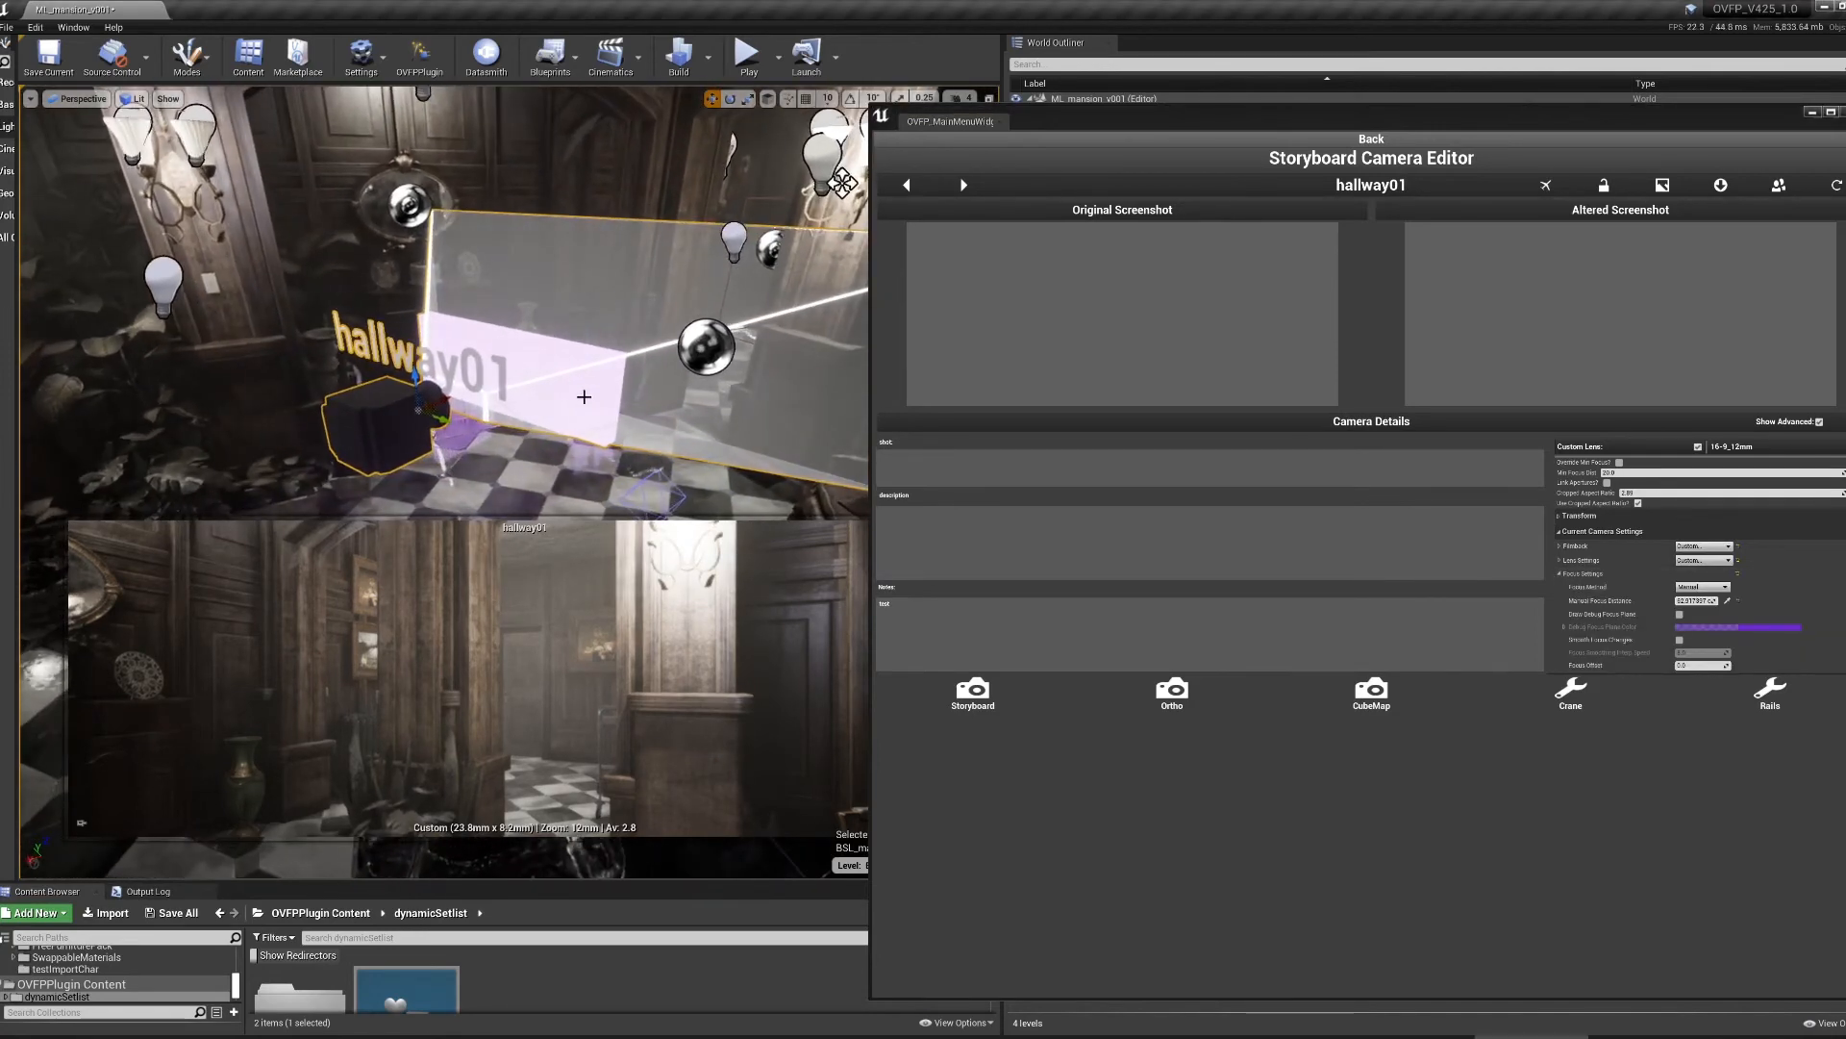
{"action": "mouse_move", "coordinate": [460, 326]}
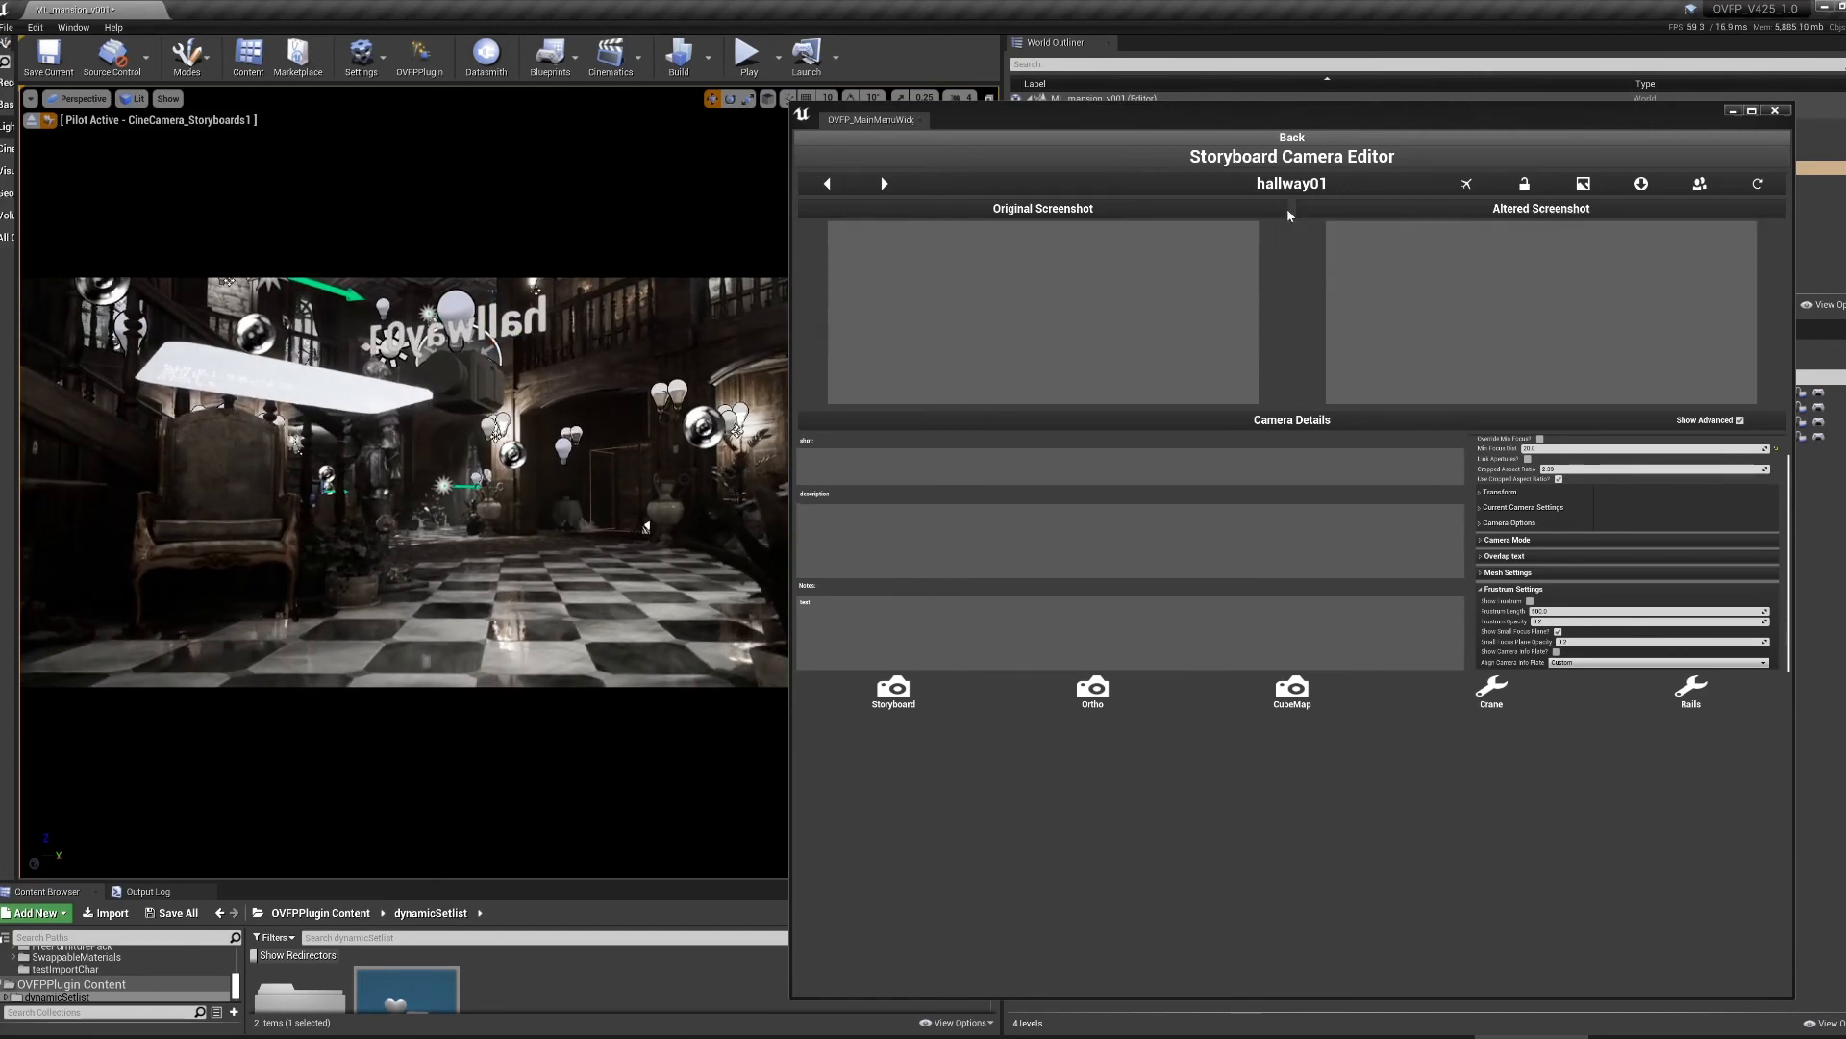
{"action": "mouse_move", "coordinate": [34, 120]}
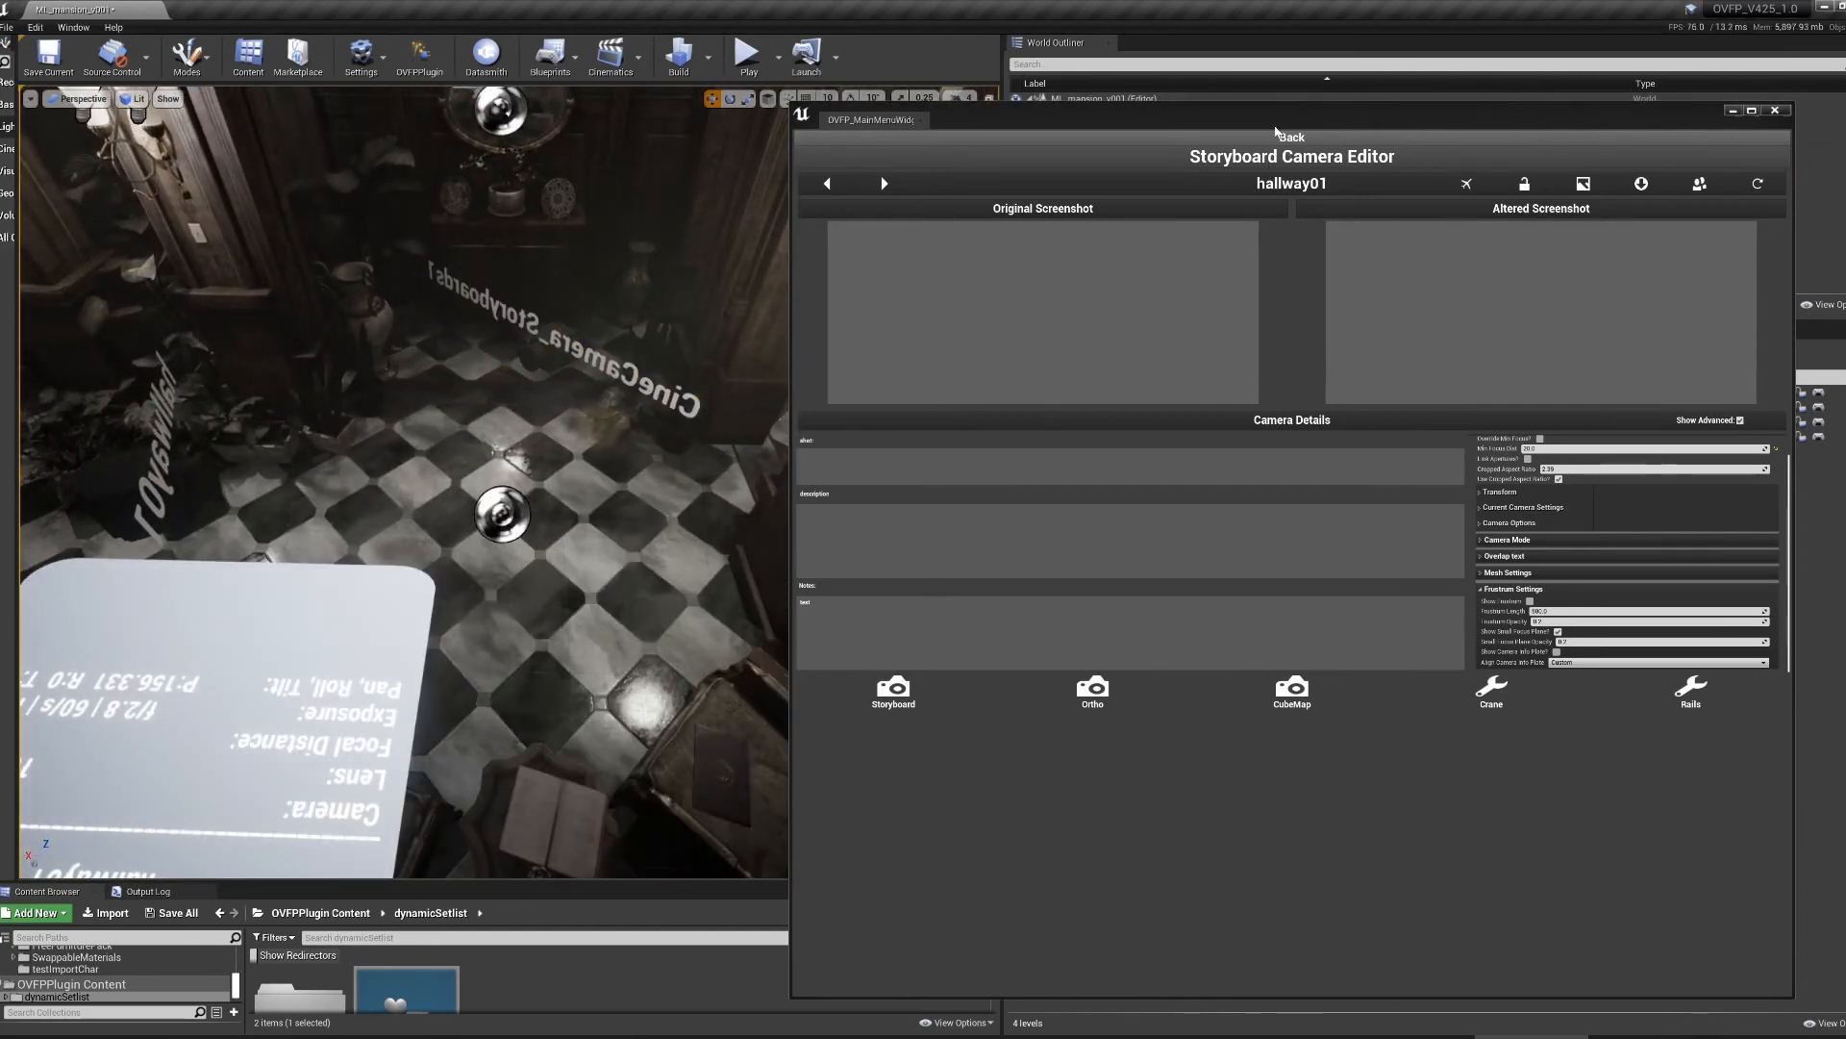
- Select the hallway01 camera in the World Outliner
{"action": "left_click", "coordinate": [1101, 138]}
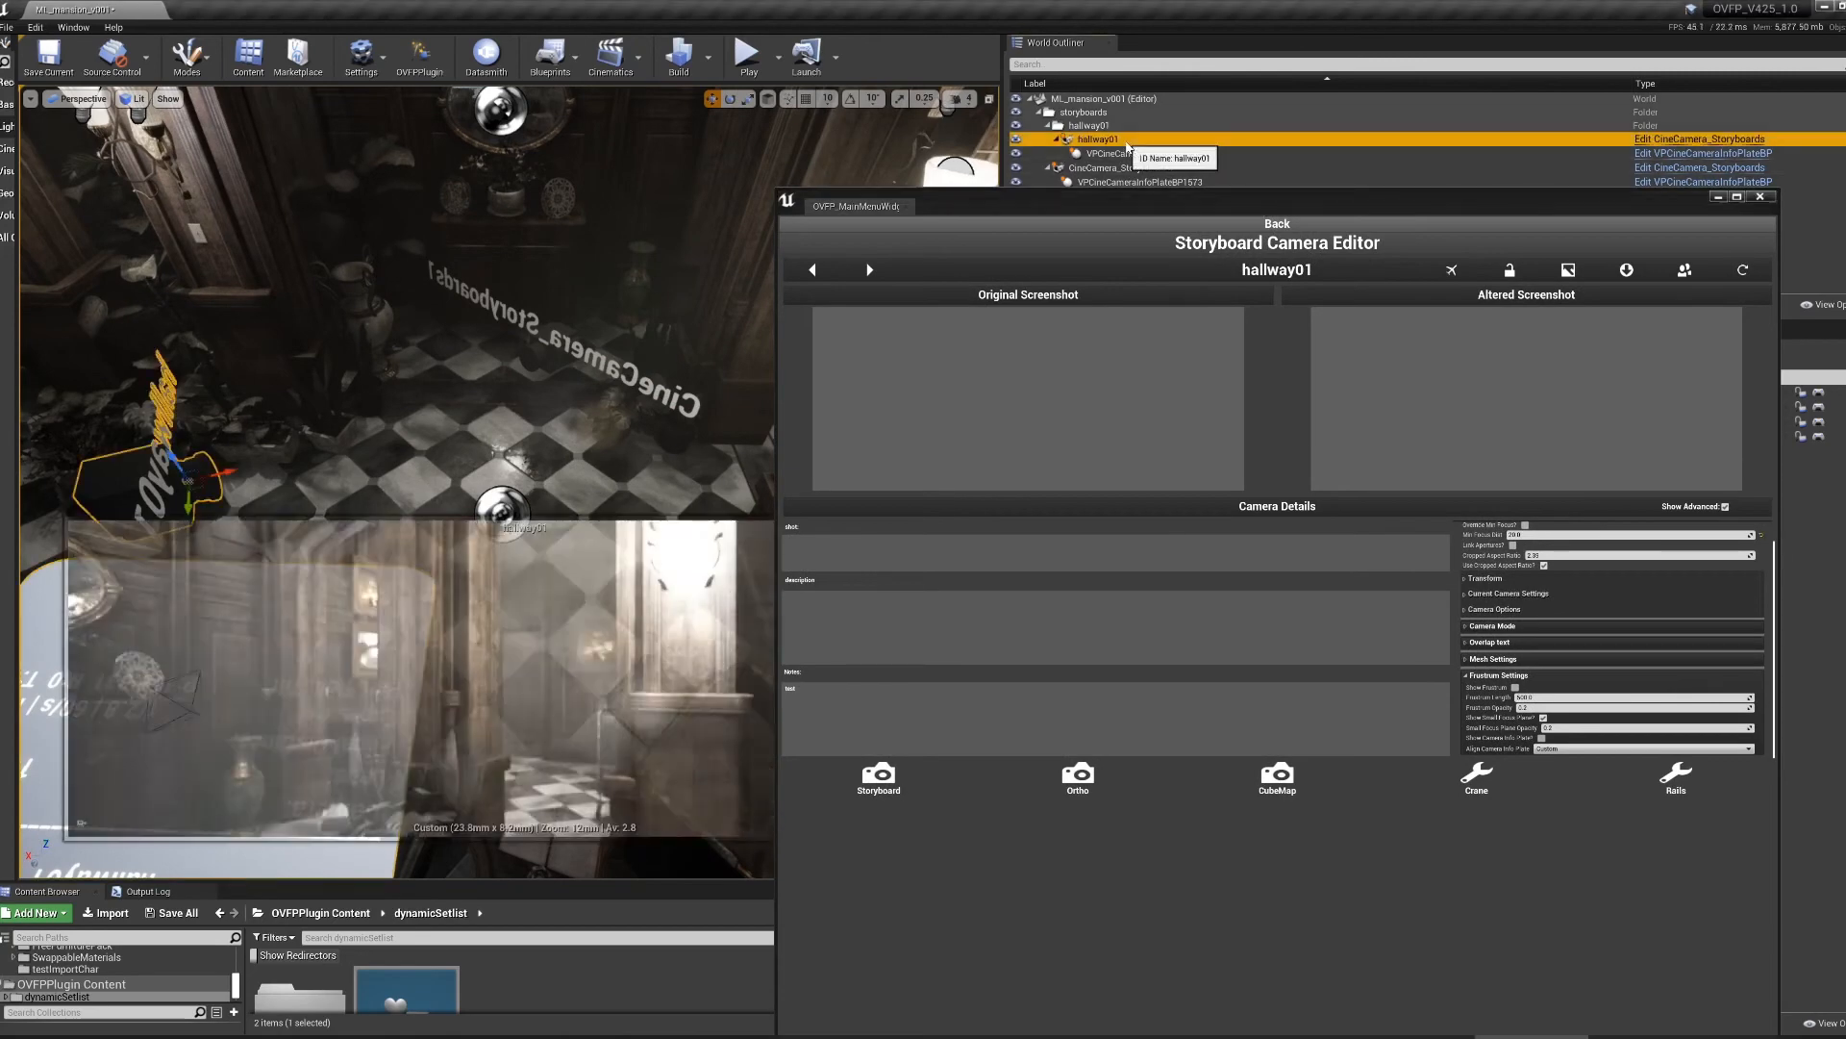
- Load hallway01 into the Storyboard Camera Editor, pilot it, lock it, and take a screenshot
{"action": "left_click", "coordinate": [1743, 269]}
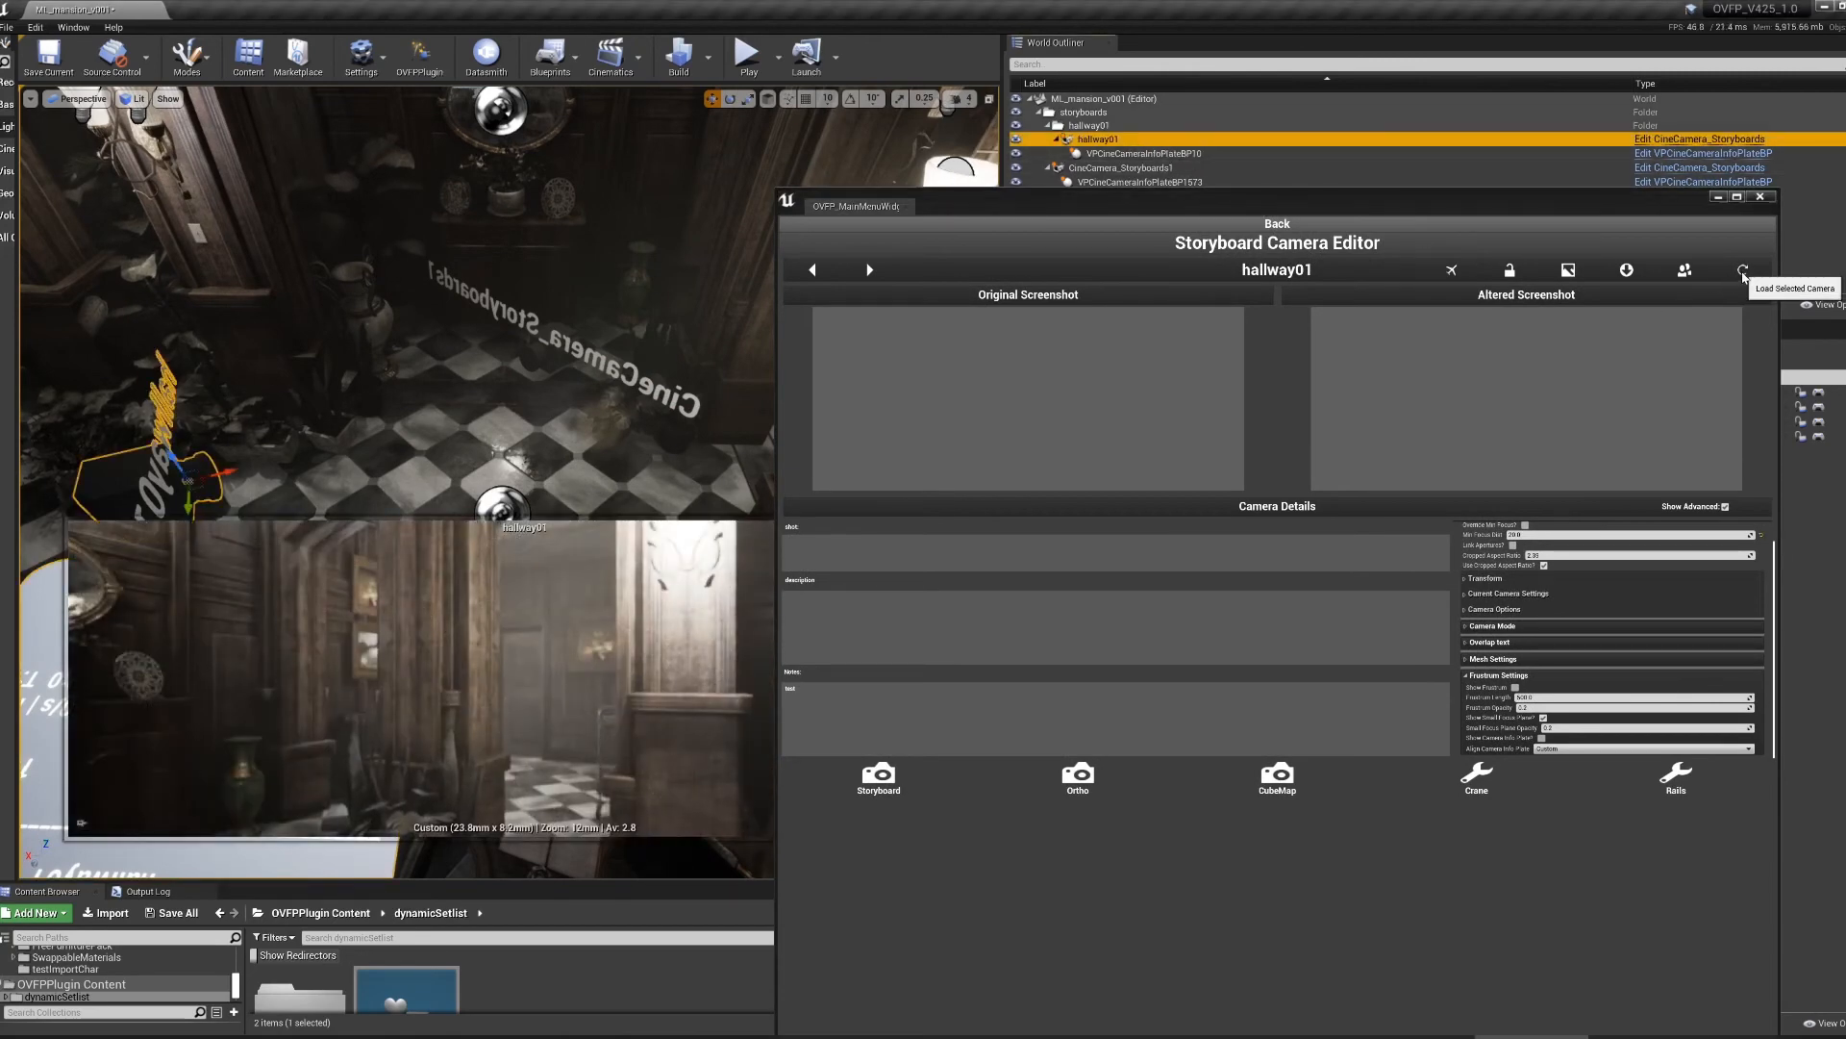
{"action": "left_click", "coordinate": [1742, 270]}
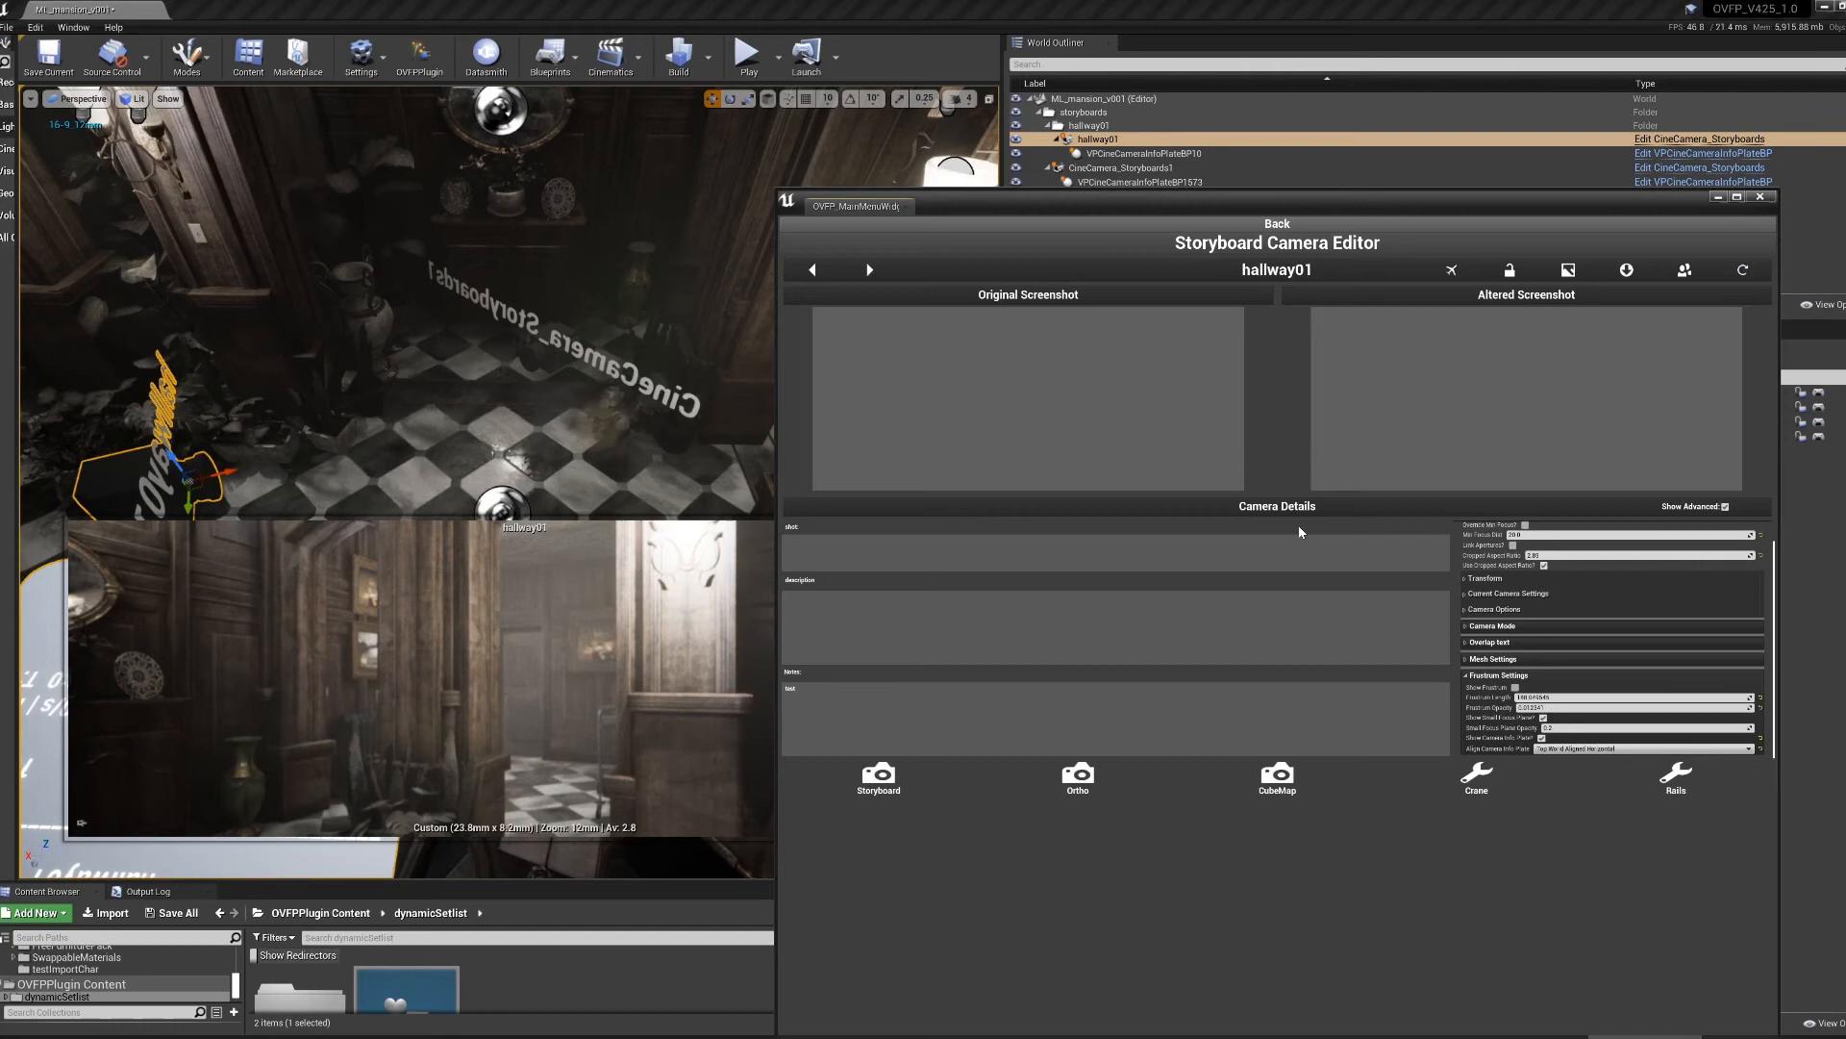
{"action": "mouse_move", "coordinate": [1089, 498]}
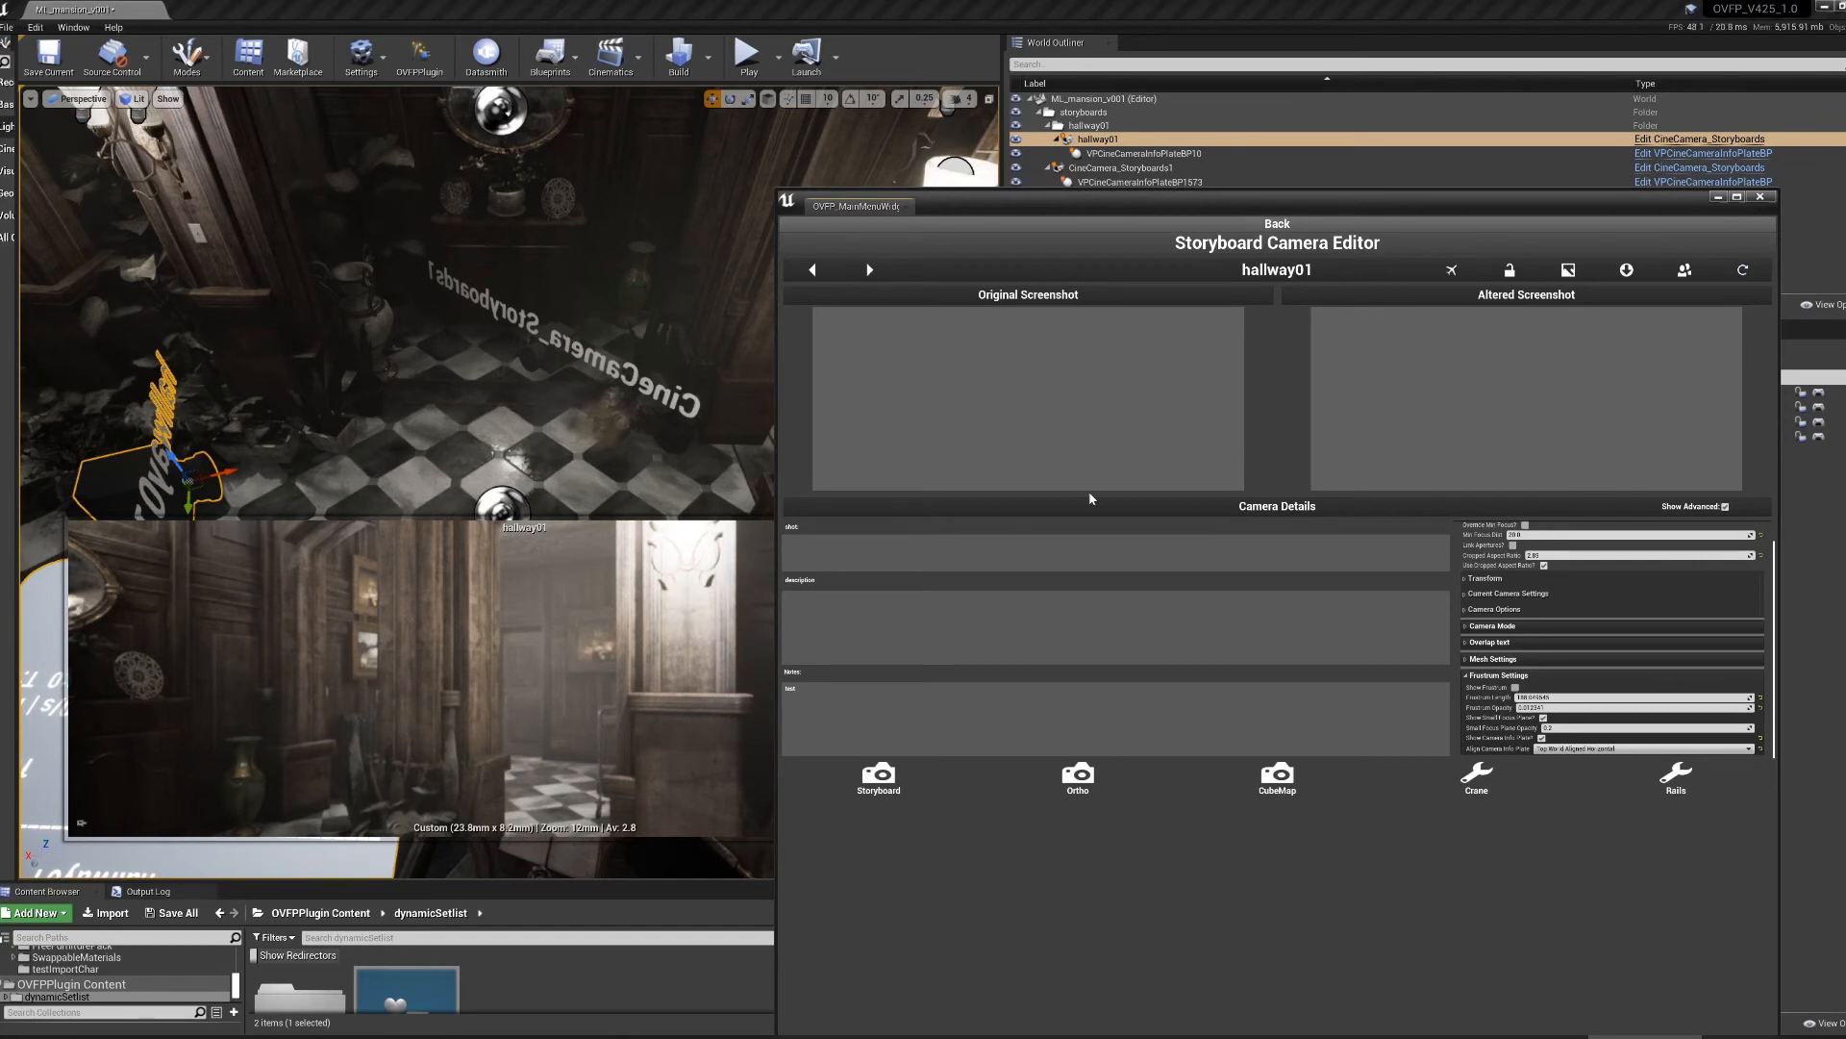
{"action": "mouse_move", "coordinate": [1478, 346]}
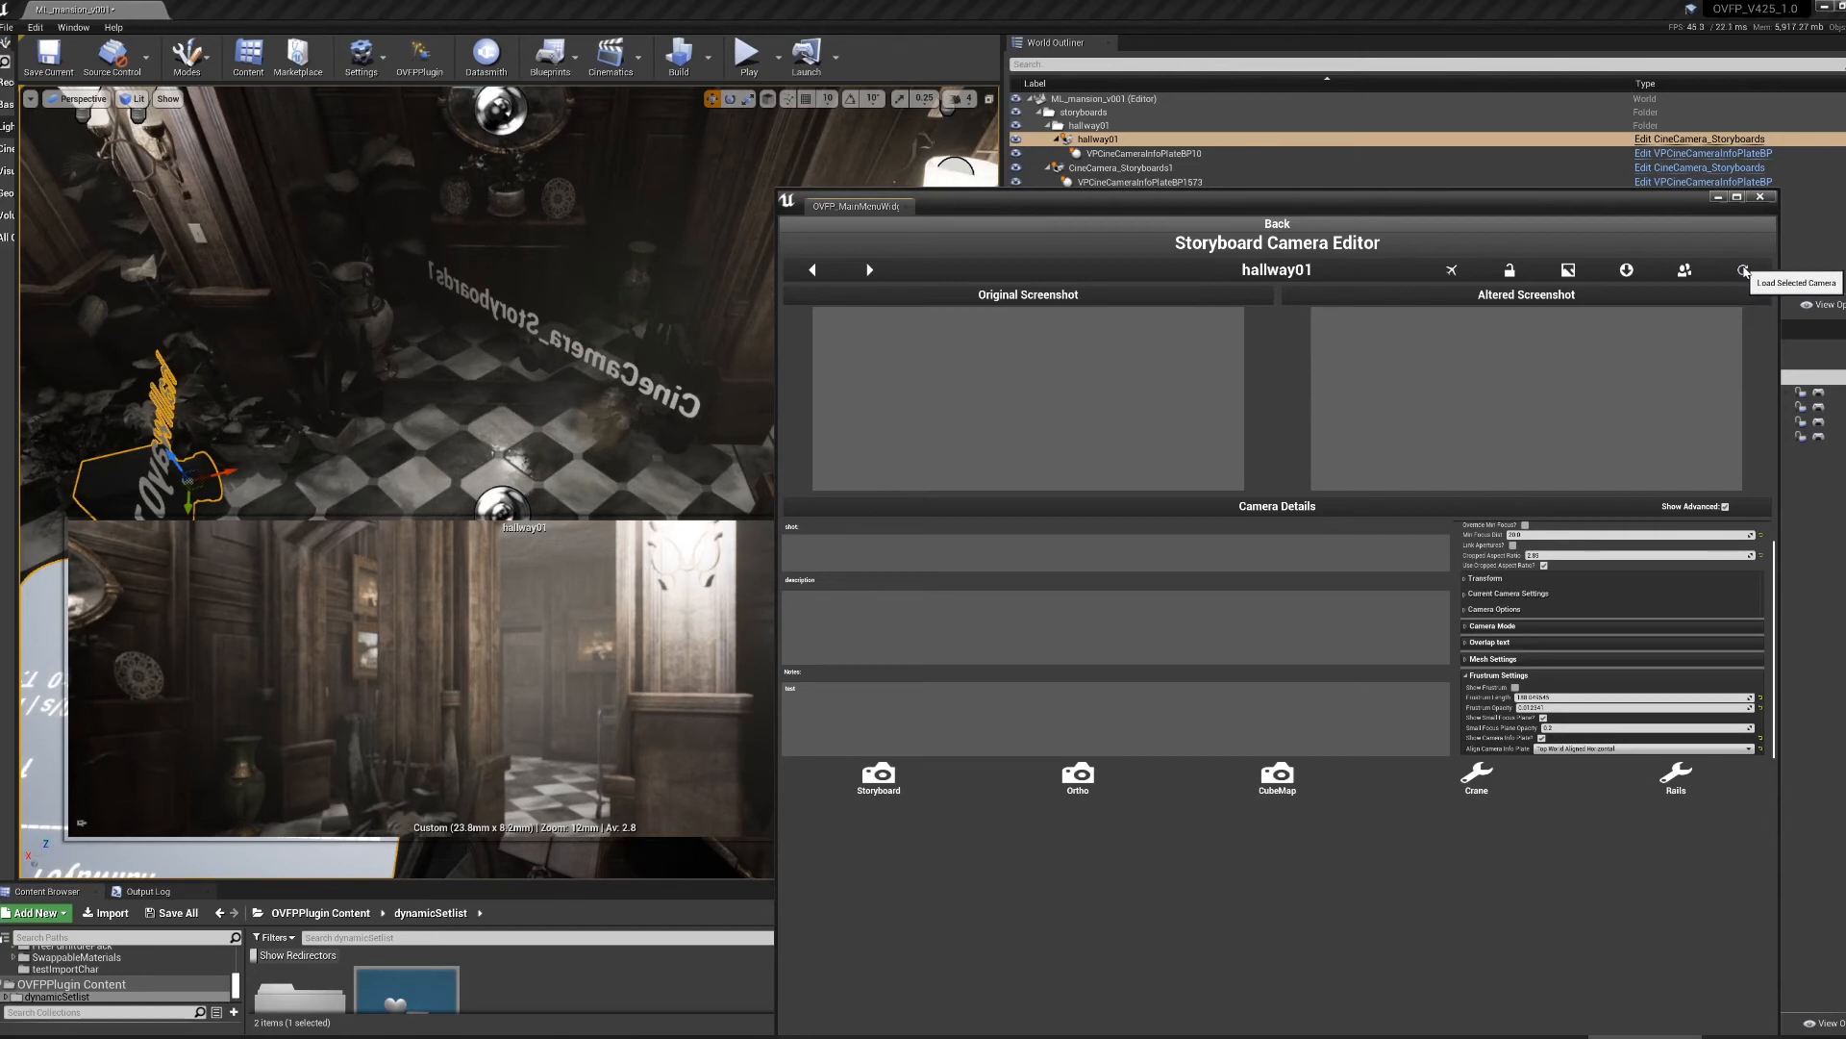
{"action": "mouse_move", "coordinate": [1318, 279]}
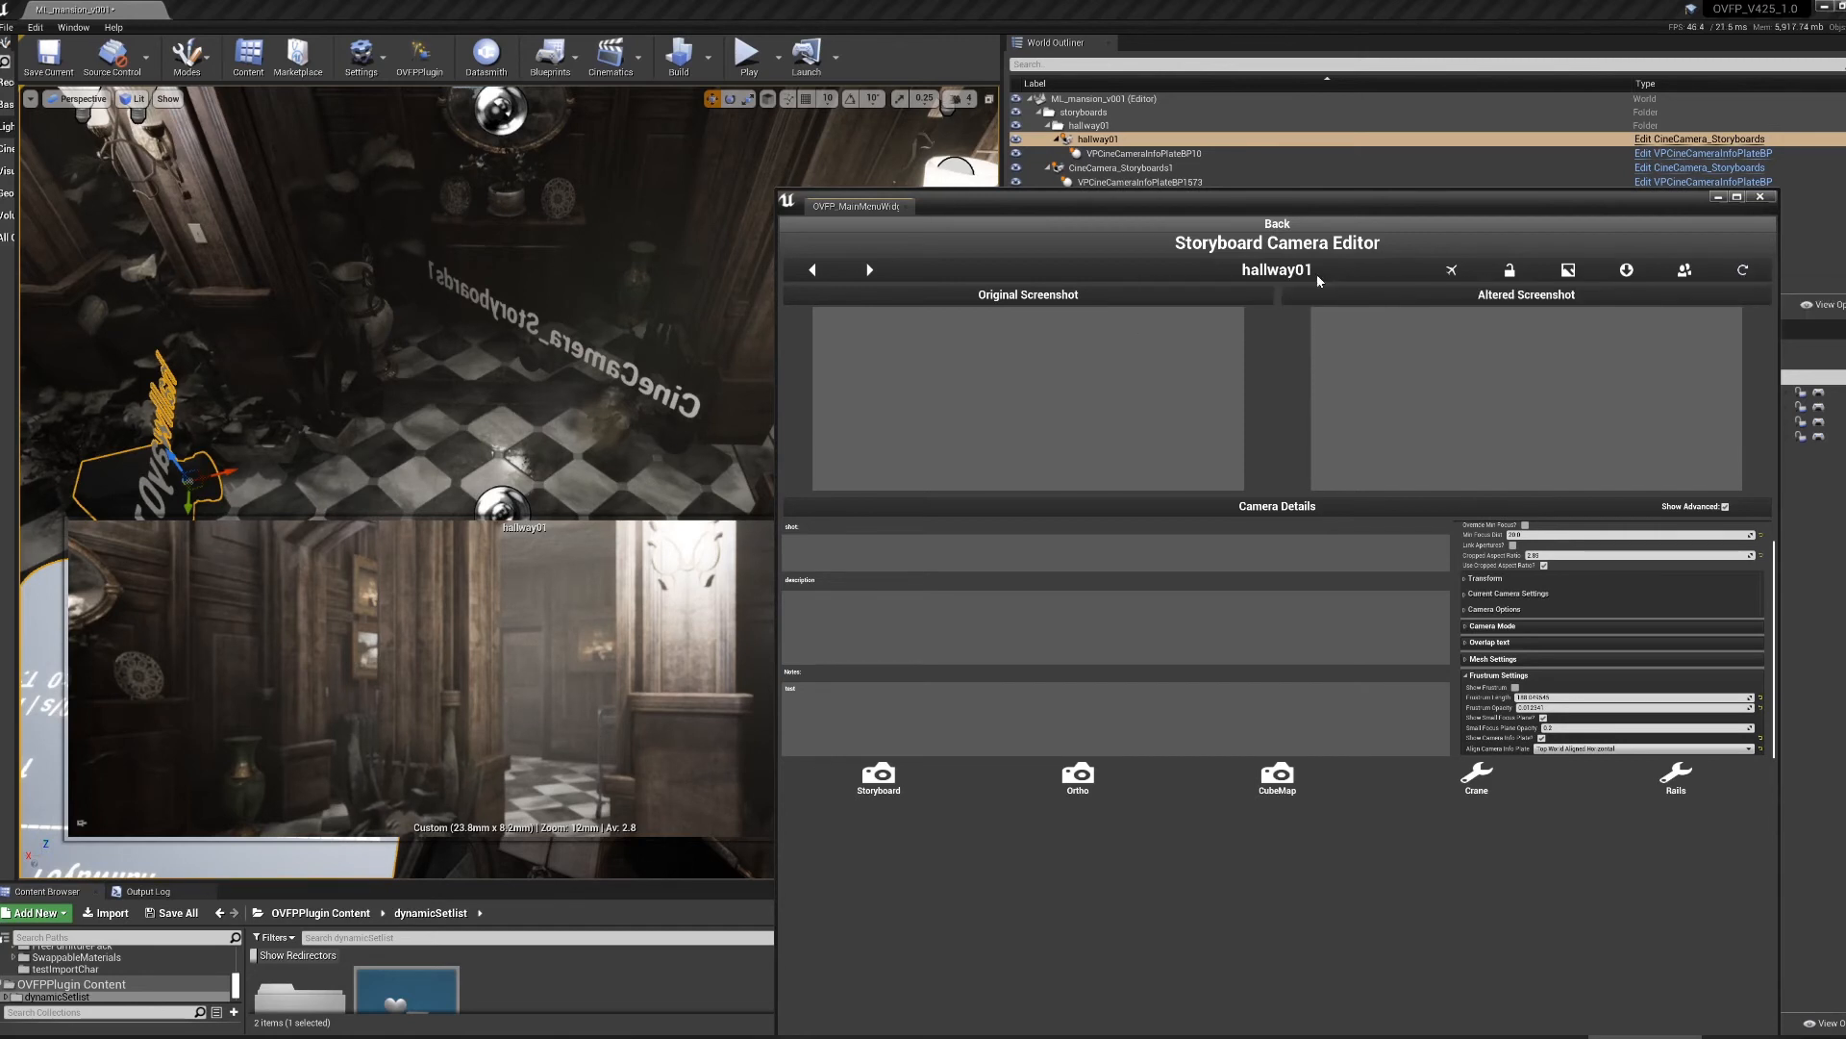
{"action": "mouse_move", "coordinate": [1451, 269]}
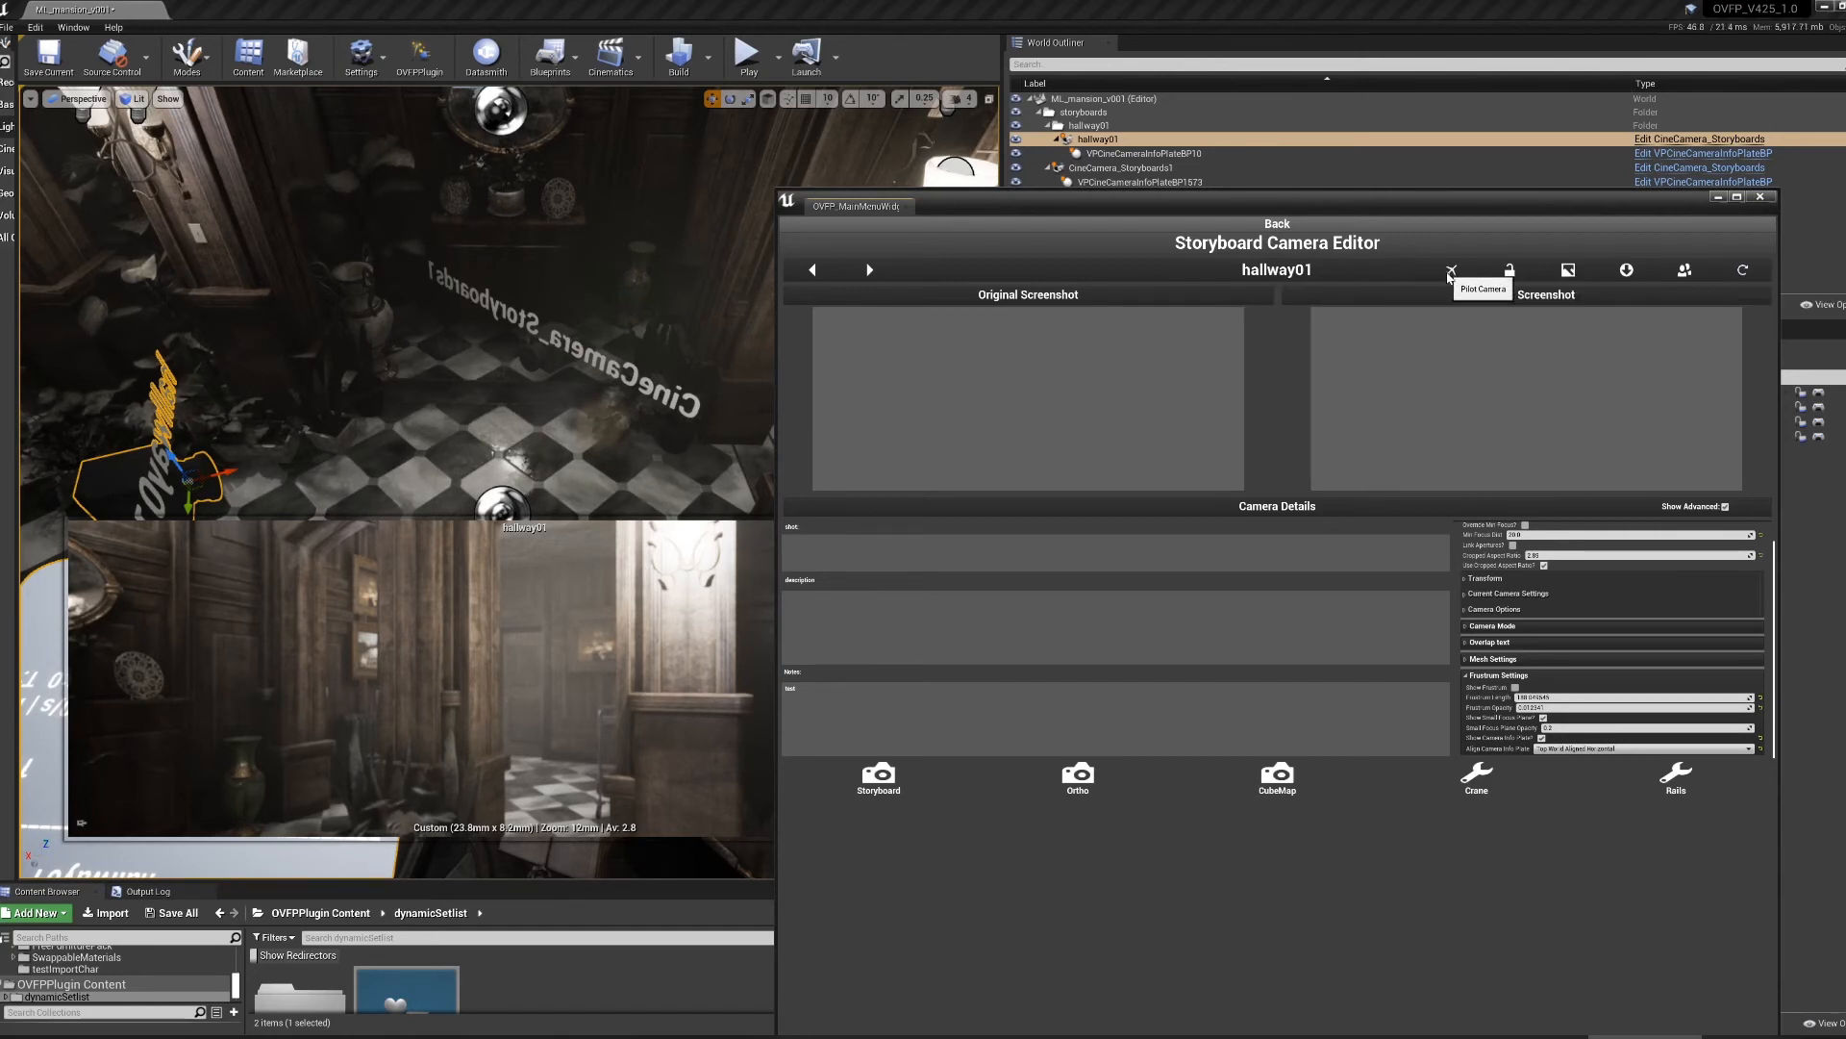
{"action": "left_click", "coordinate": [1483, 269]}
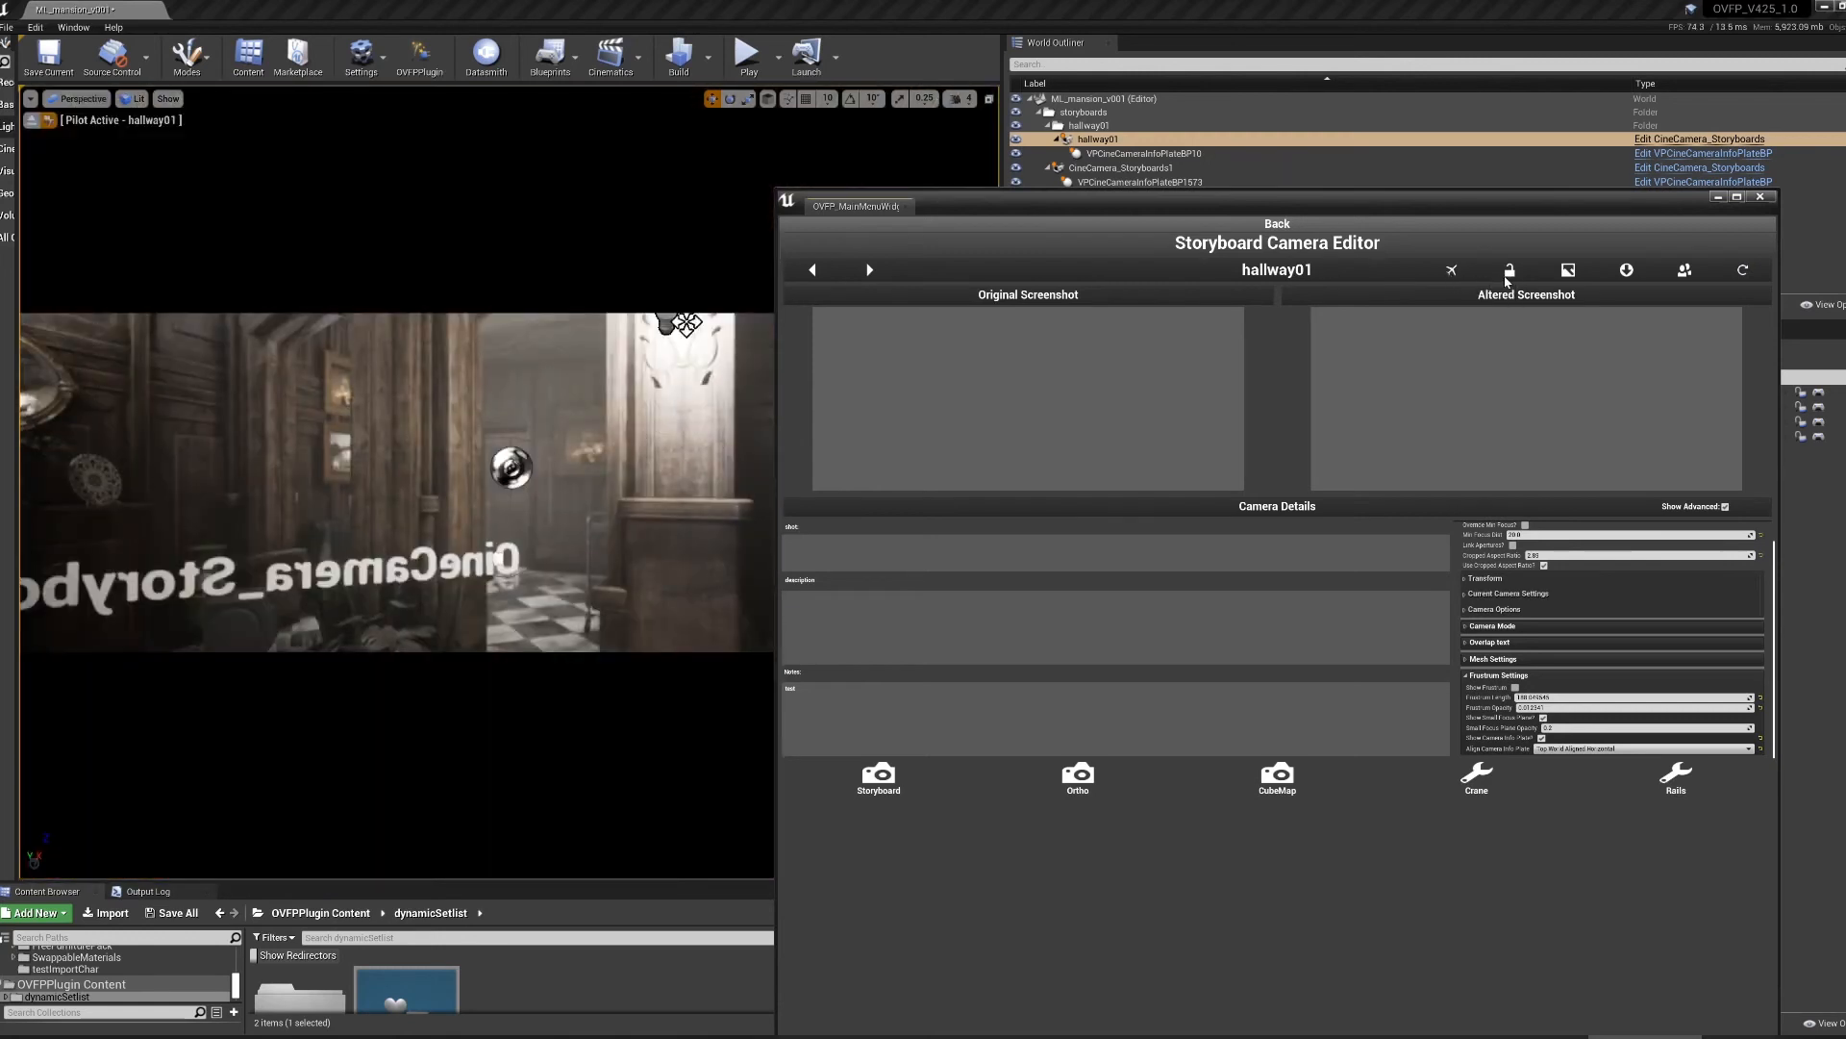
{"action": "mouse_move", "coordinate": [1509, 270]}
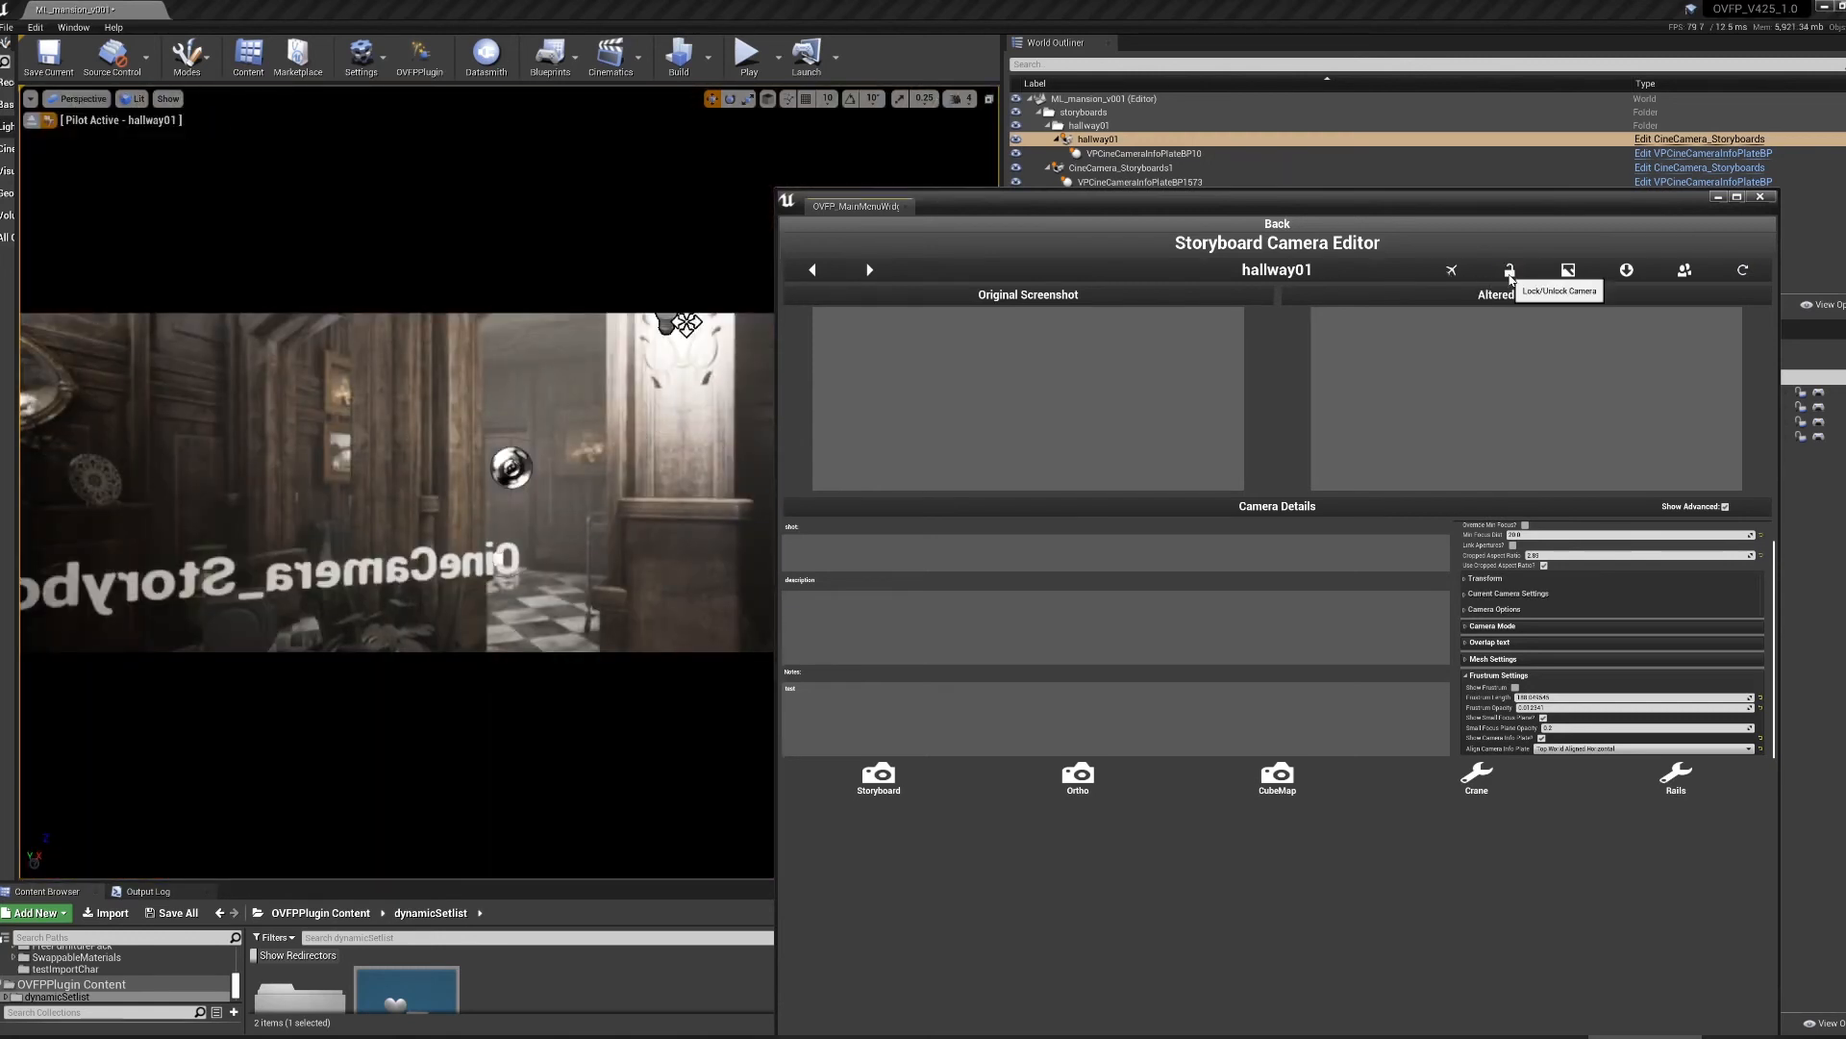
{"action": "left_click", "coordinate": [1509, 268]}
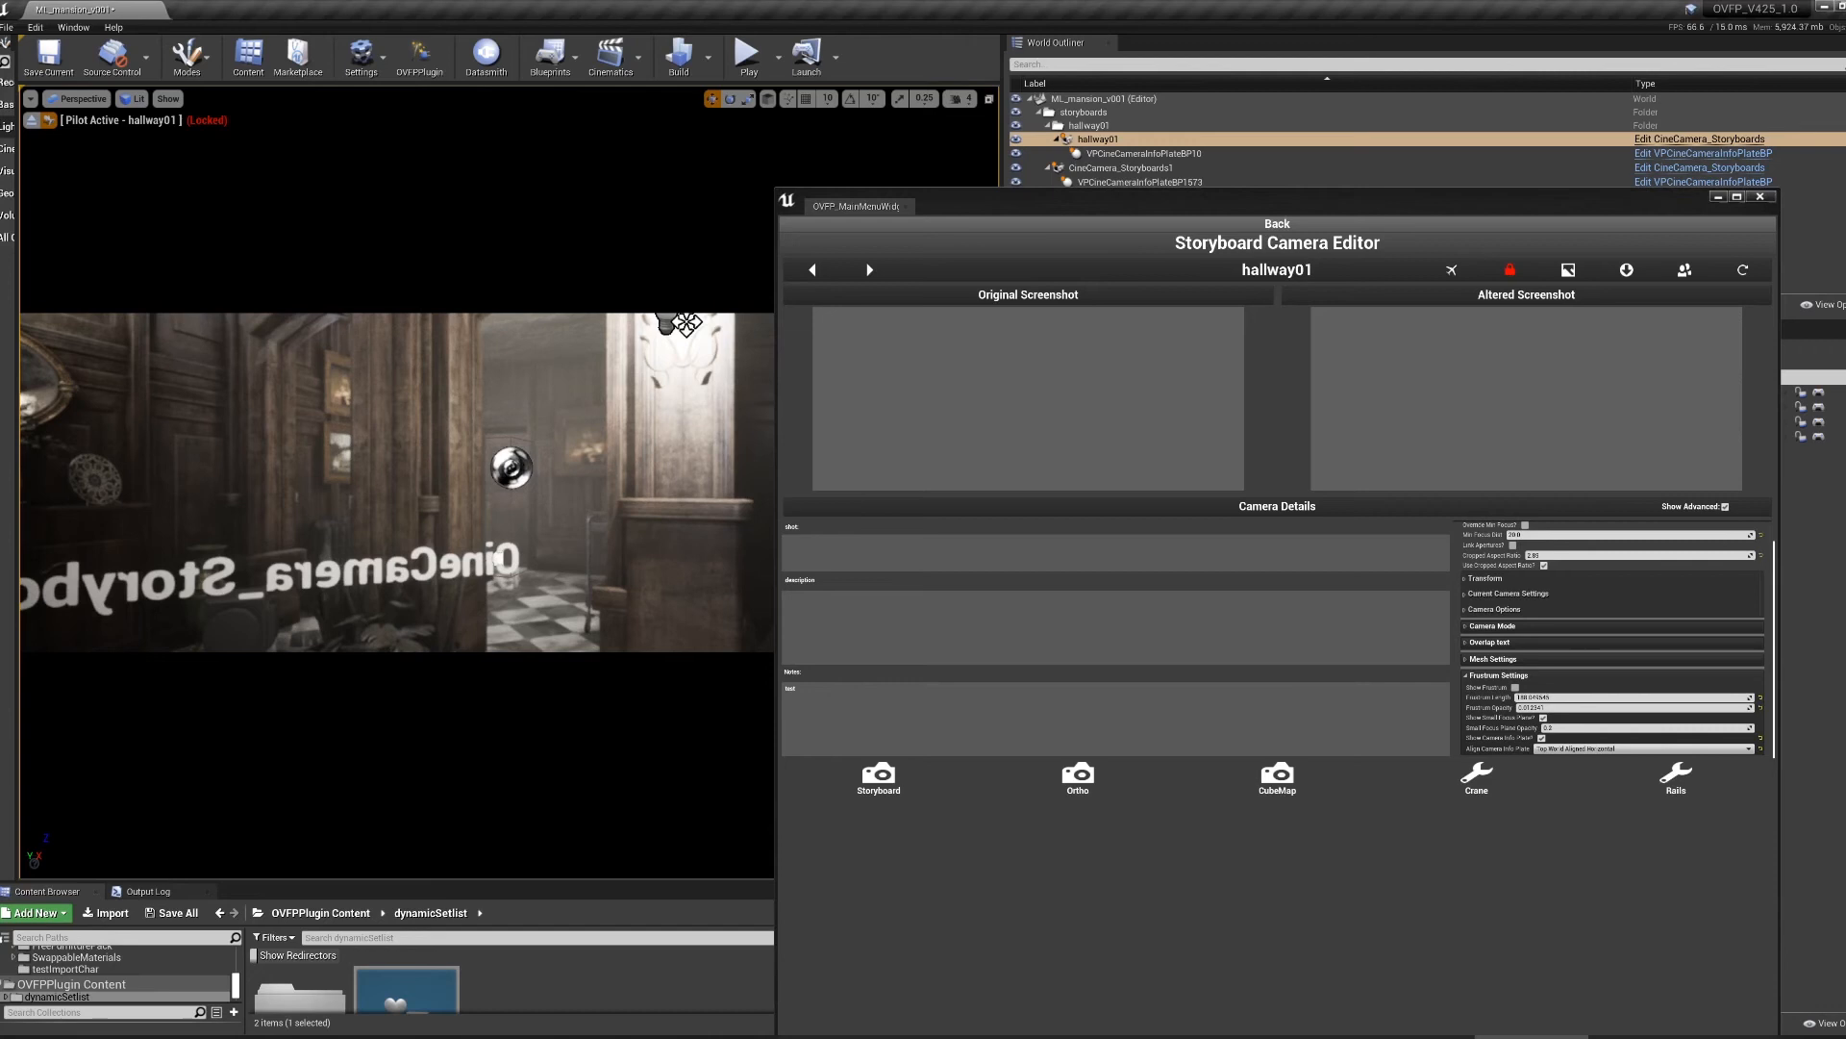
{"action": "mouse_move", "coordinate": [1584, 330]}
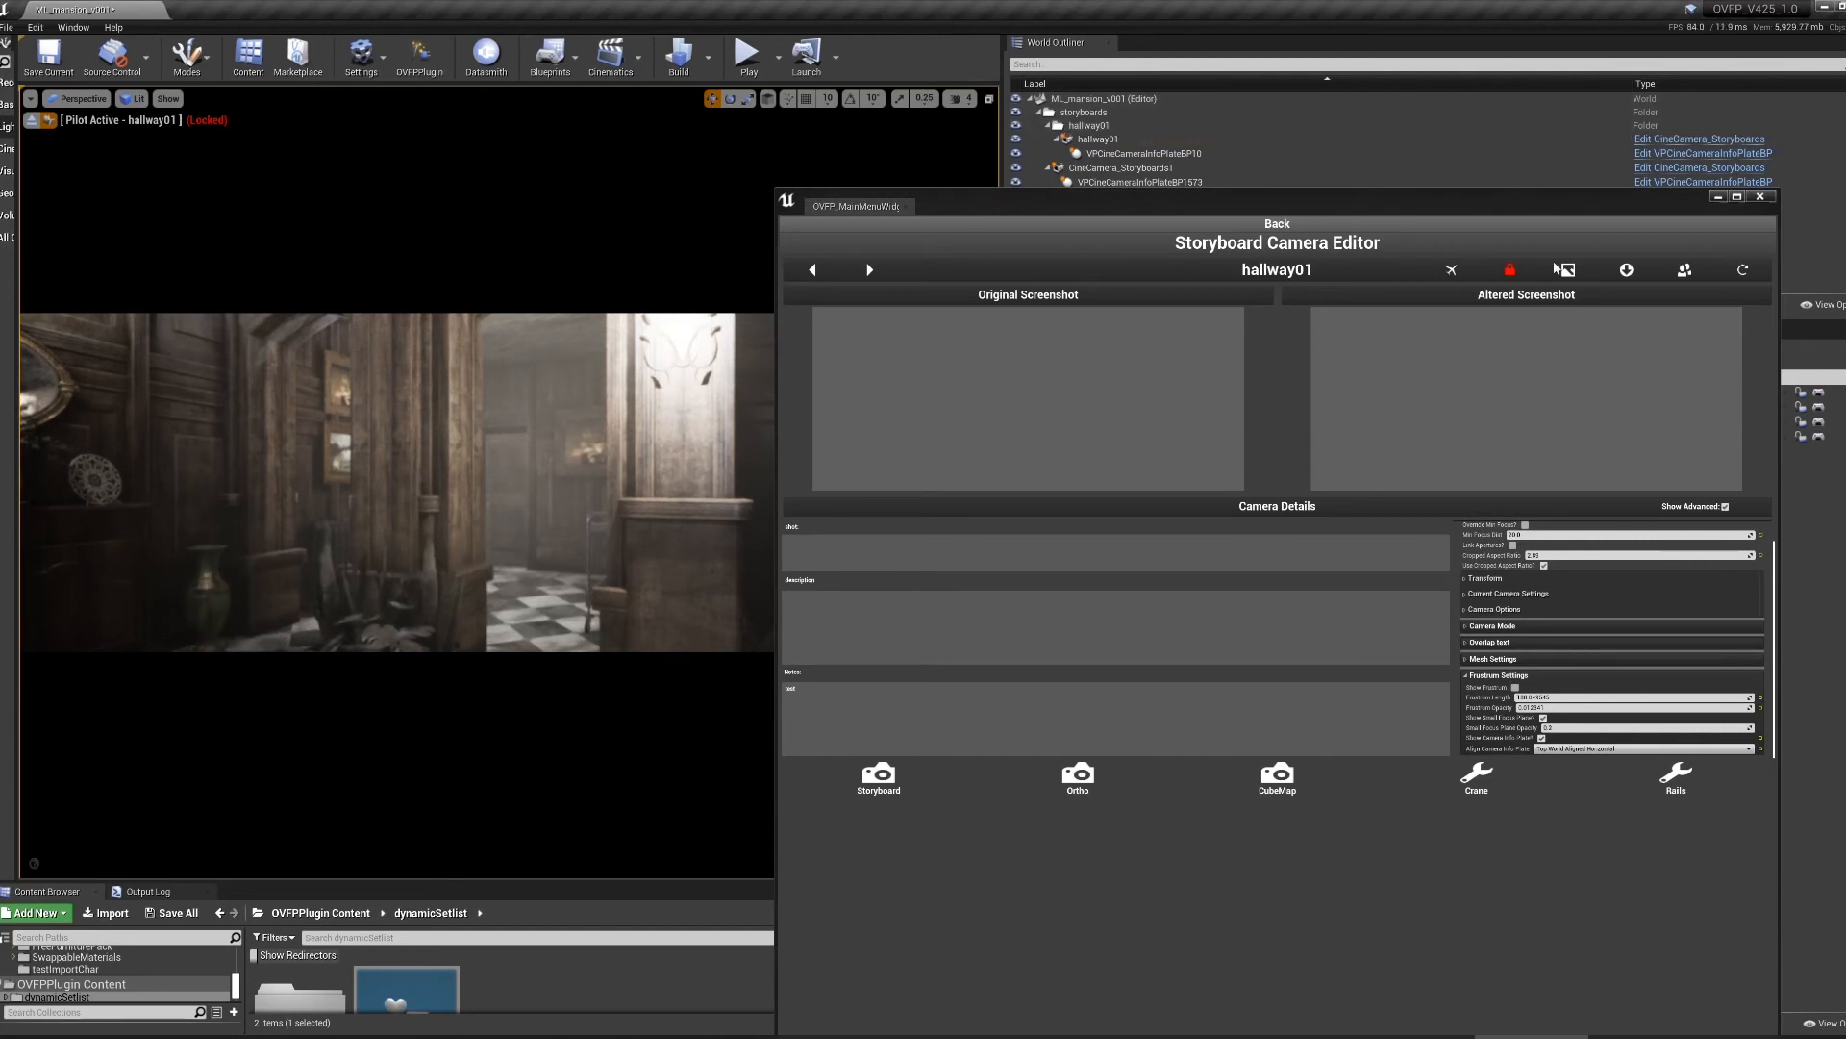
{"action": "mouse_move", "coordinate": [1567, 268]}
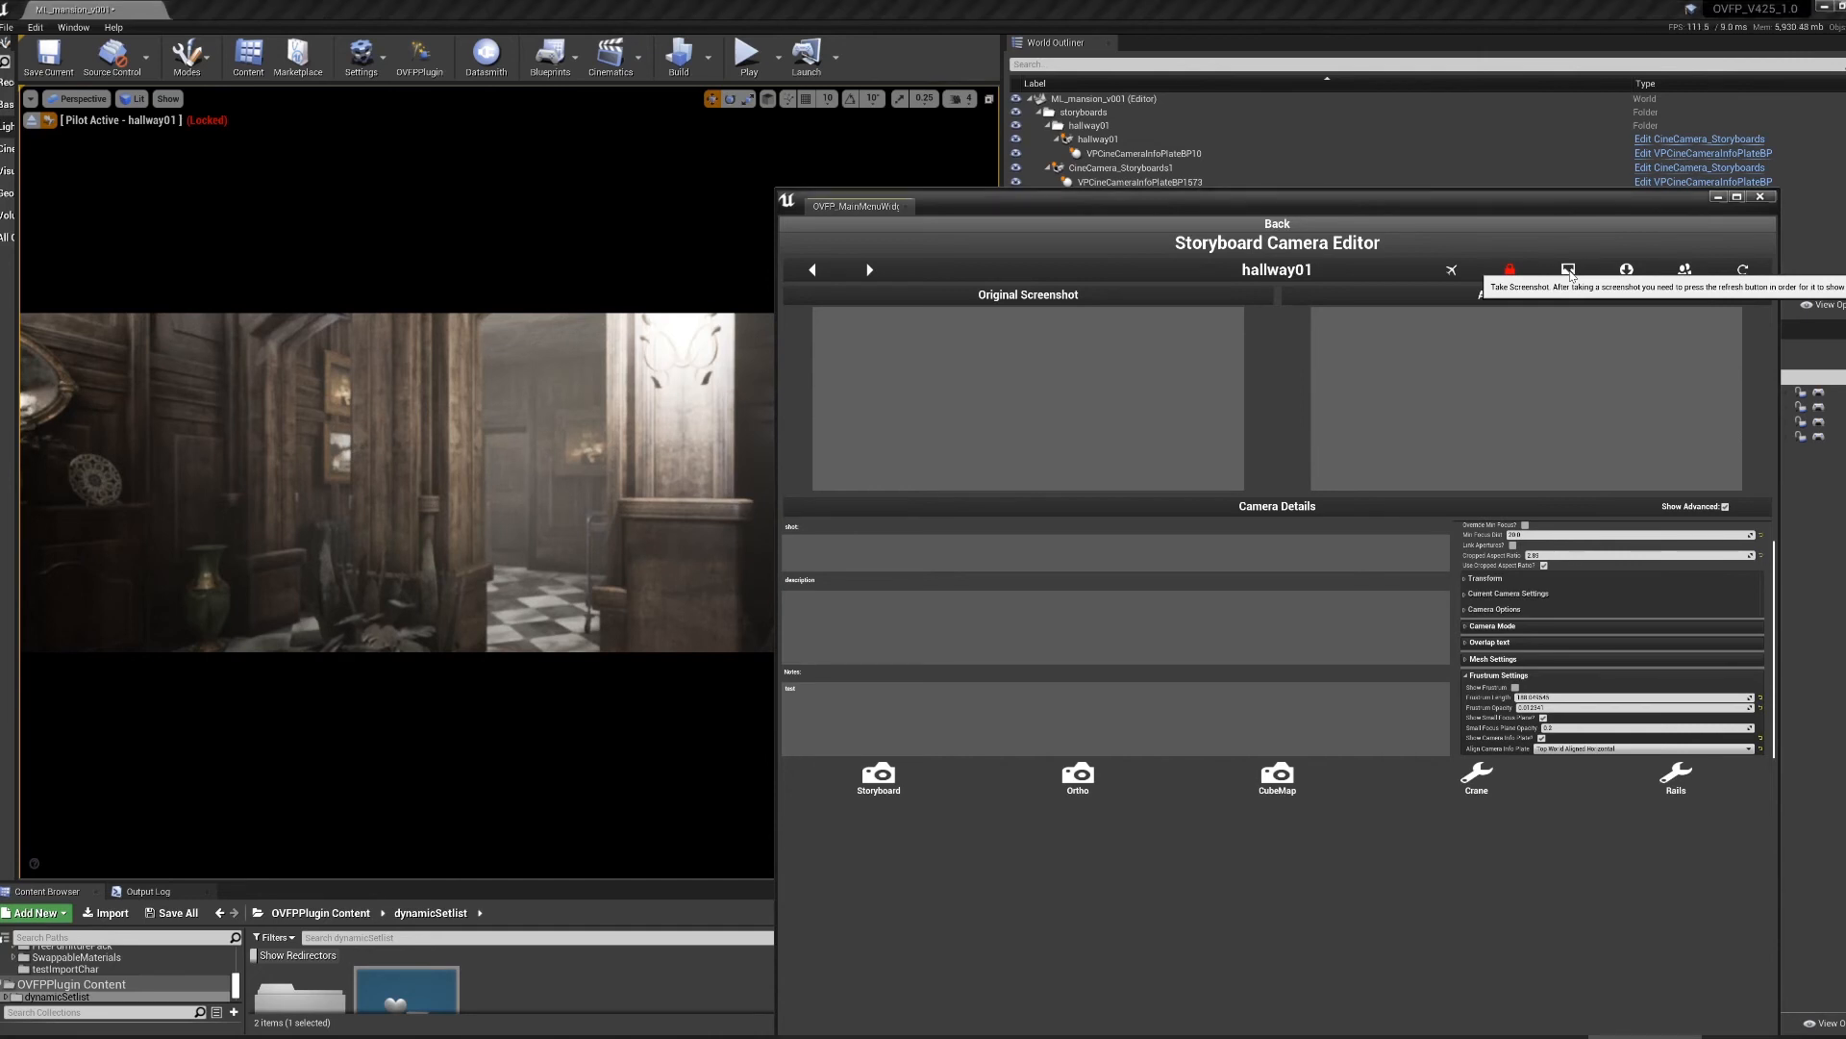
{"action": "left_click", "coordinate": [1568, 269]}
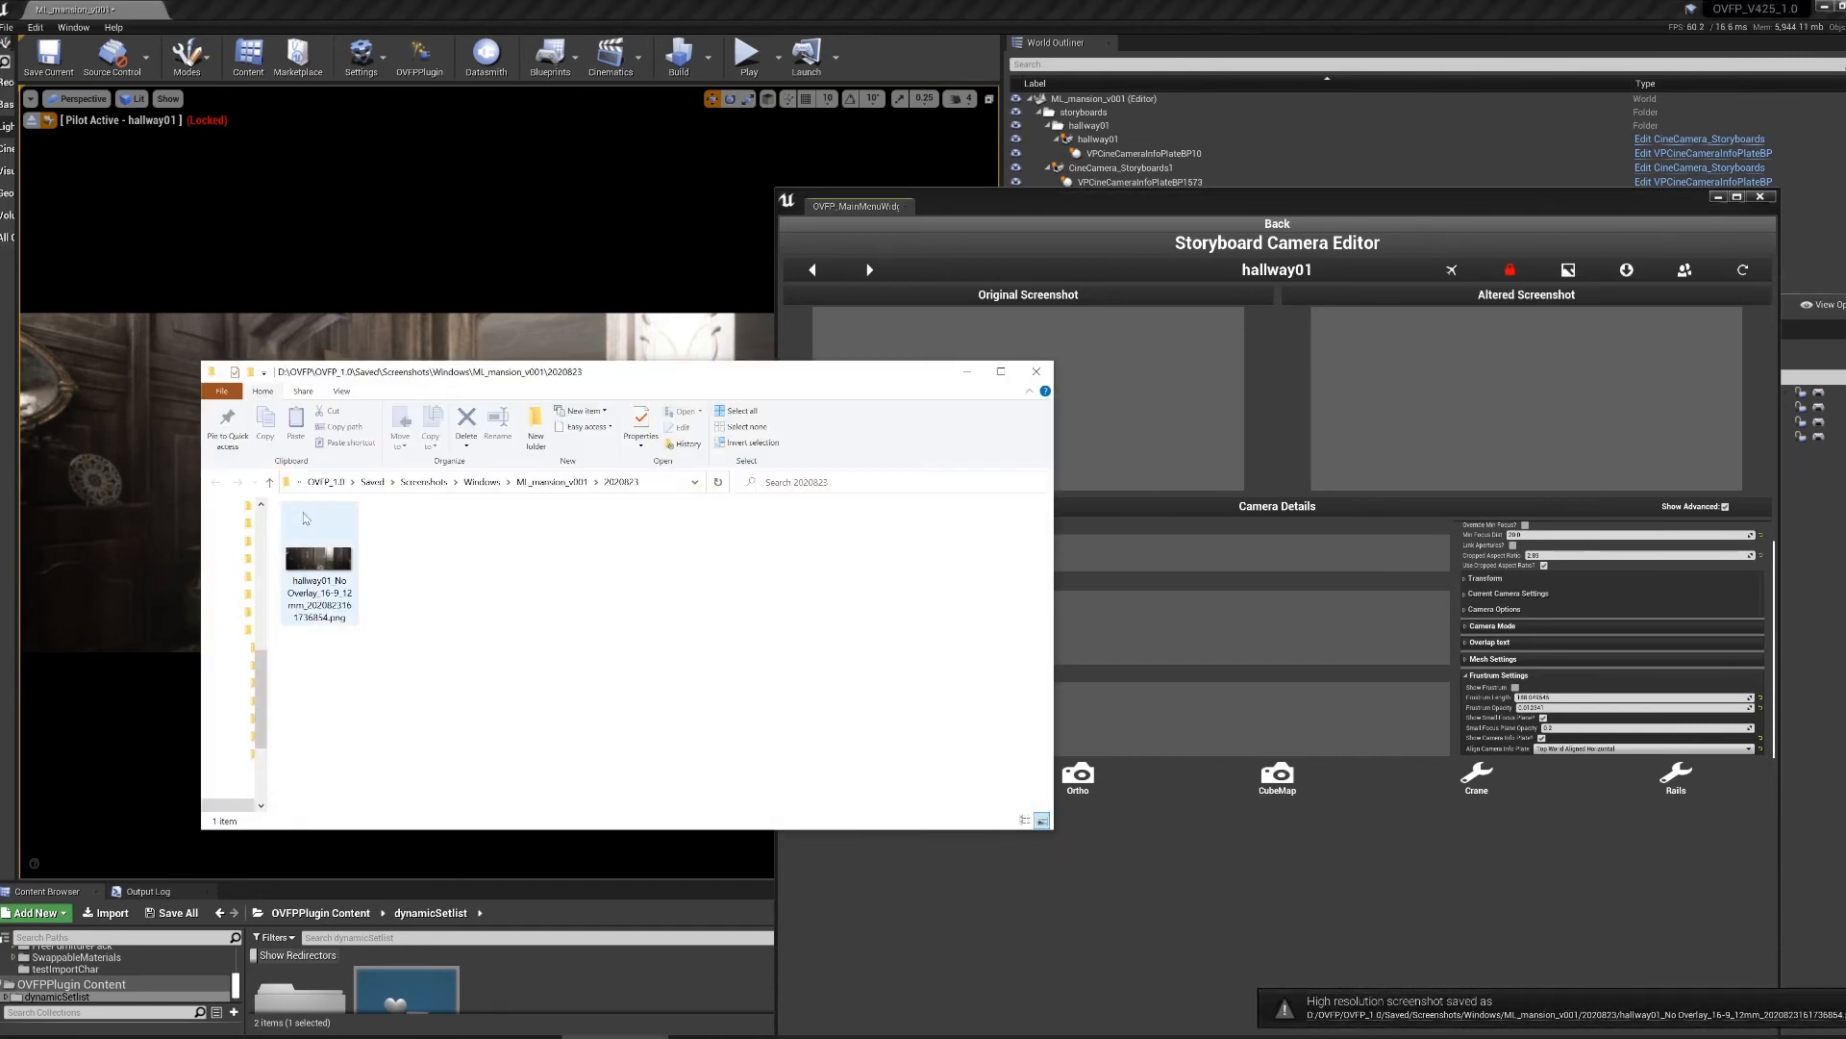
- Check the saved hallway01 screenshot PNG in File Explorer, then return to the editor
{"action": "left_click", "coordinate": [318, 562]}
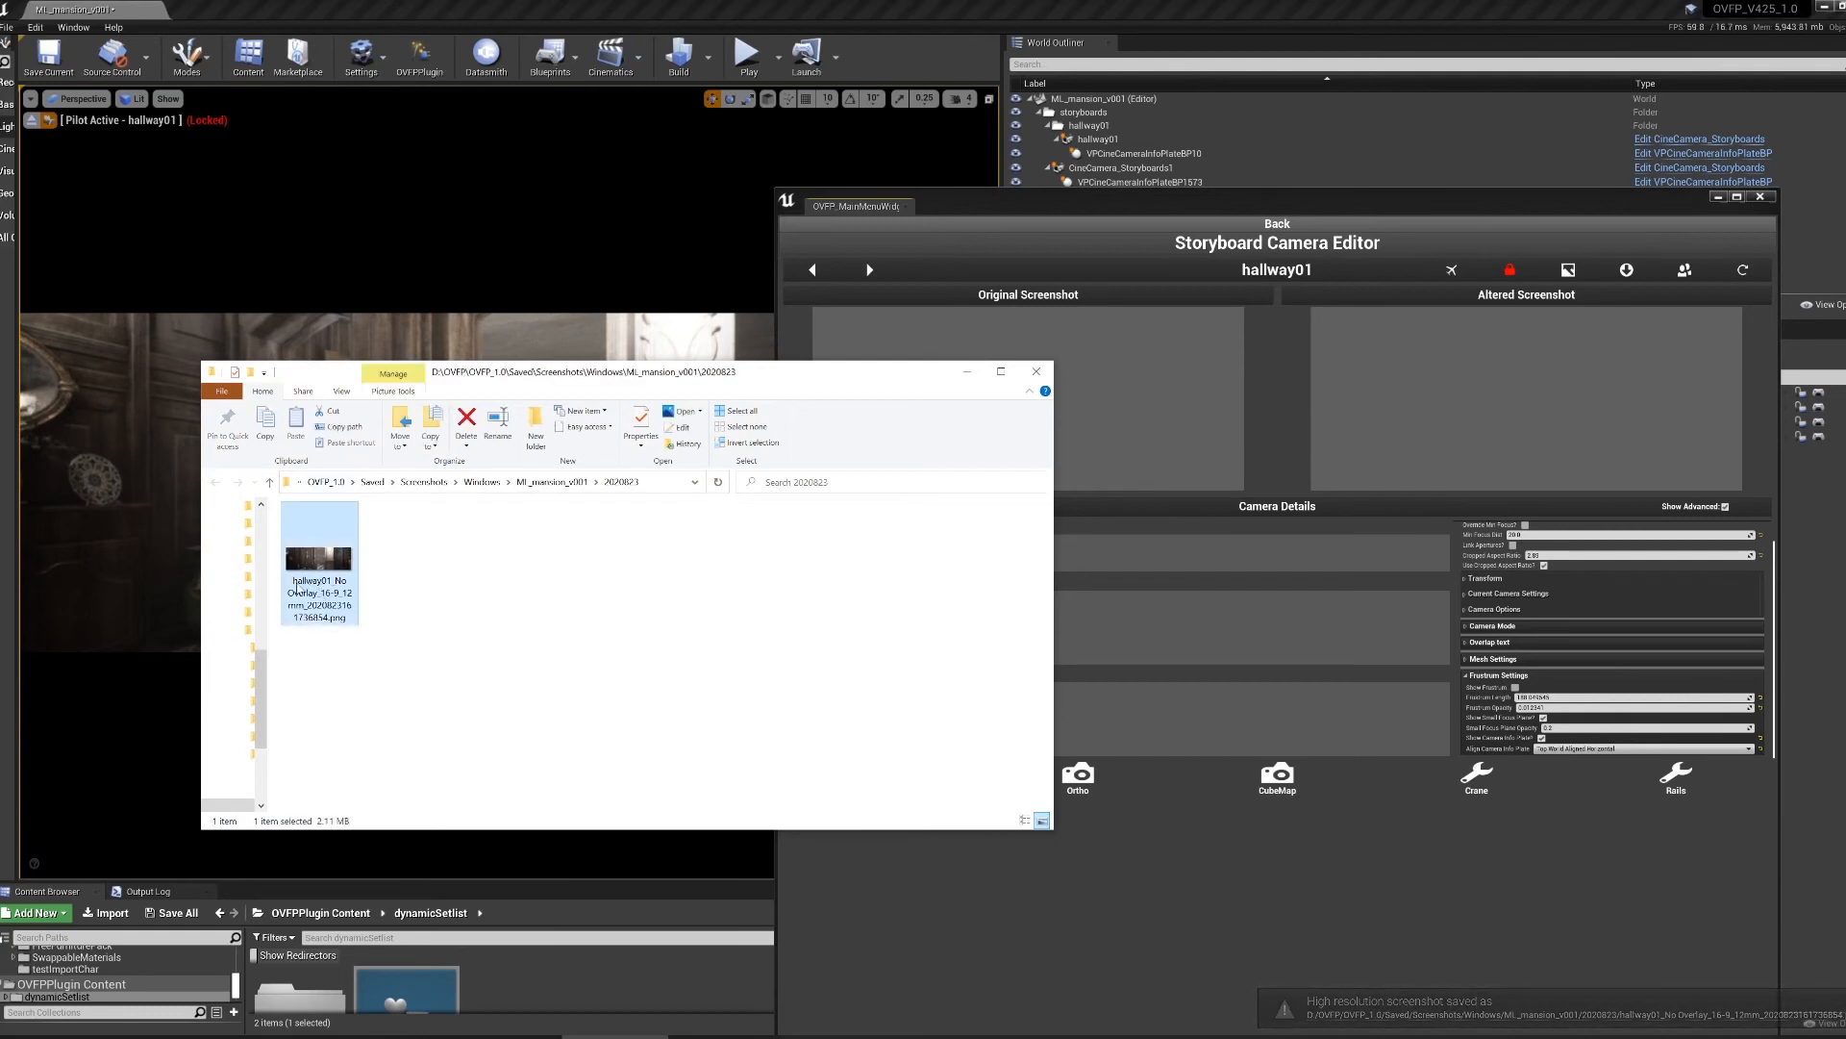
{"action": "mouse_move", "coordinate": [318, 571]}
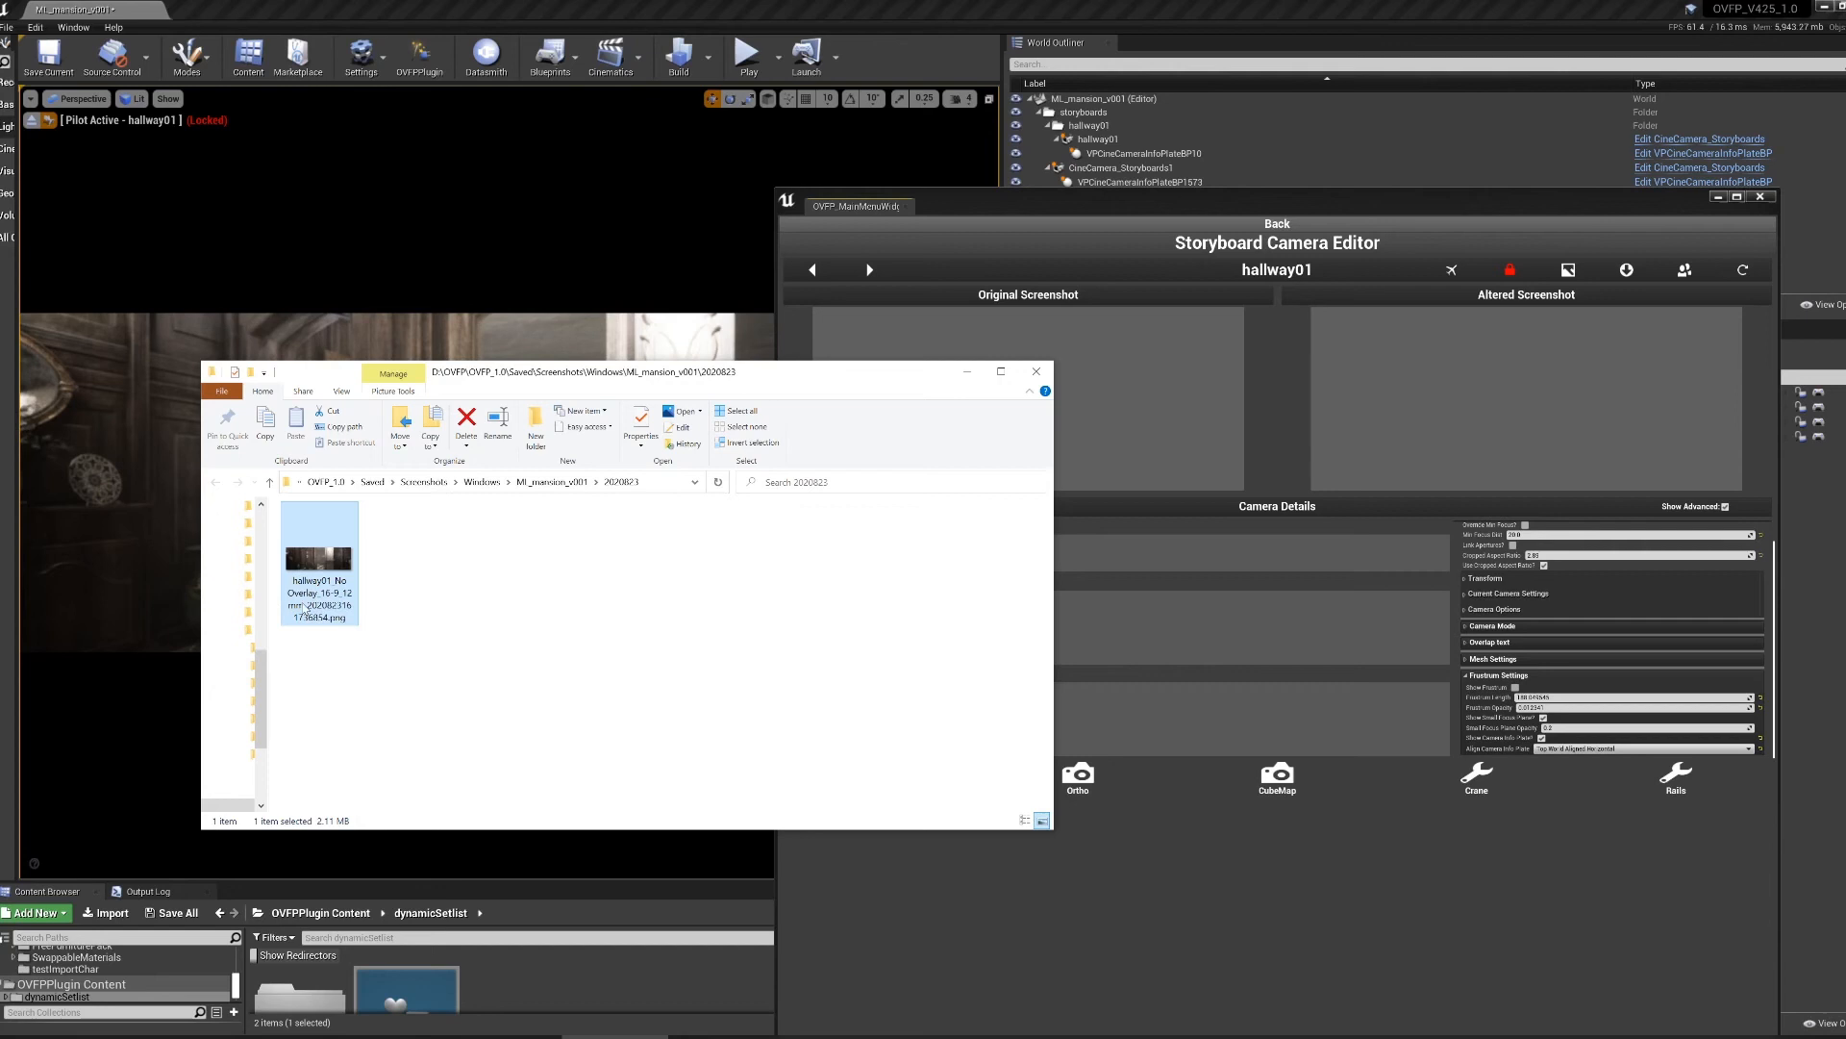
{"action": "mouse_move", "coordinate": [309, 612]}
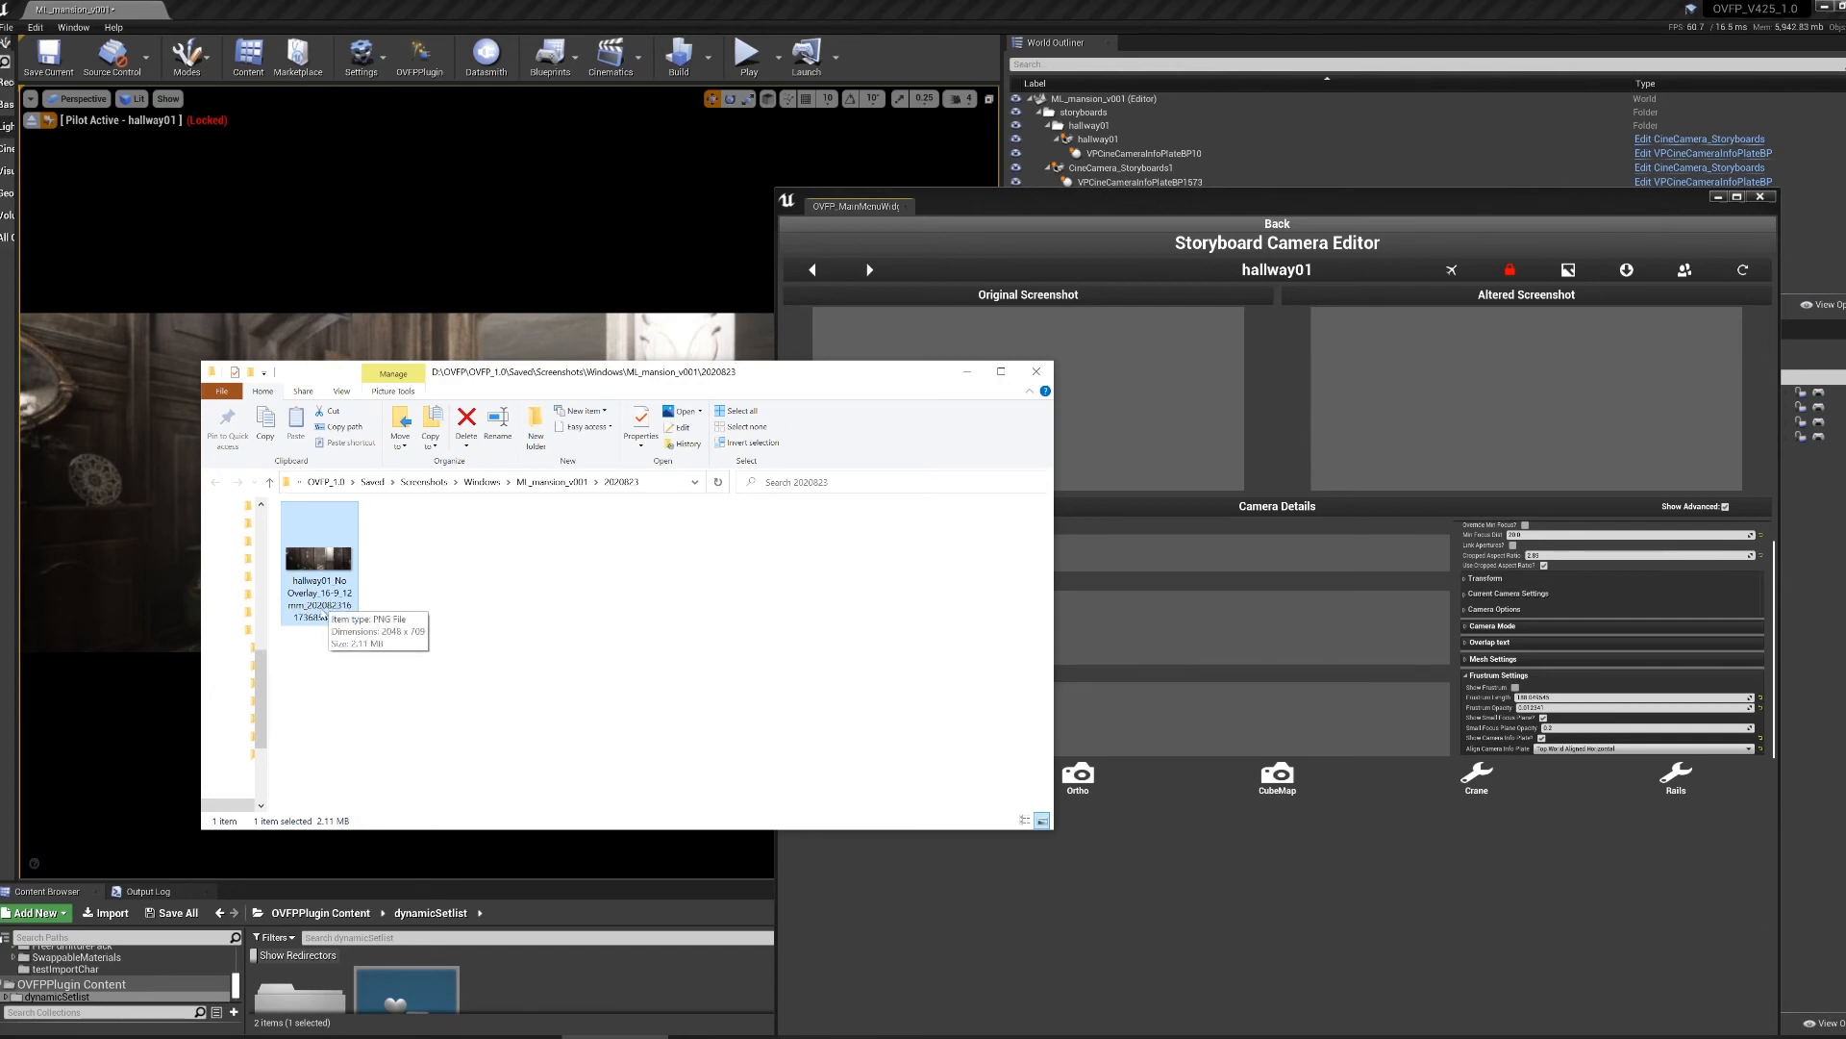
{"action": "mouse_move", "coordinate": [429, 507]}
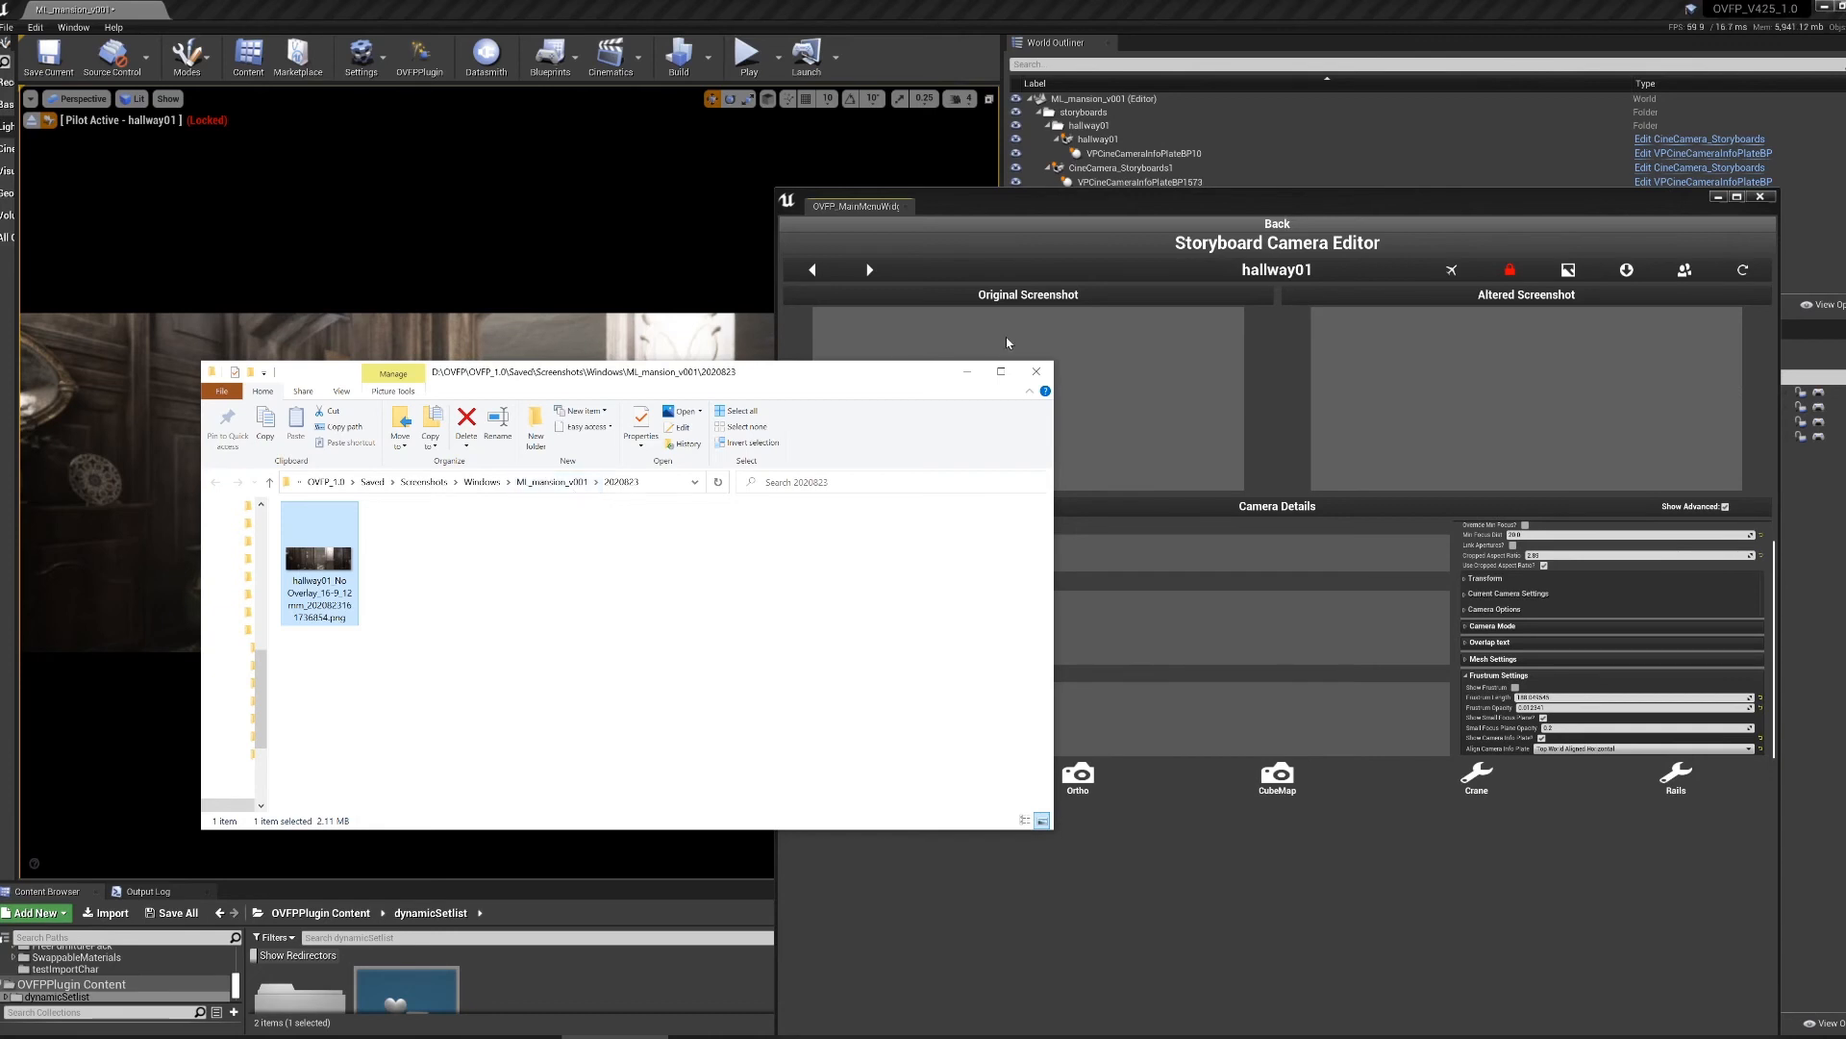
{"action": "left_click", "coordinate": [1034, 371]}
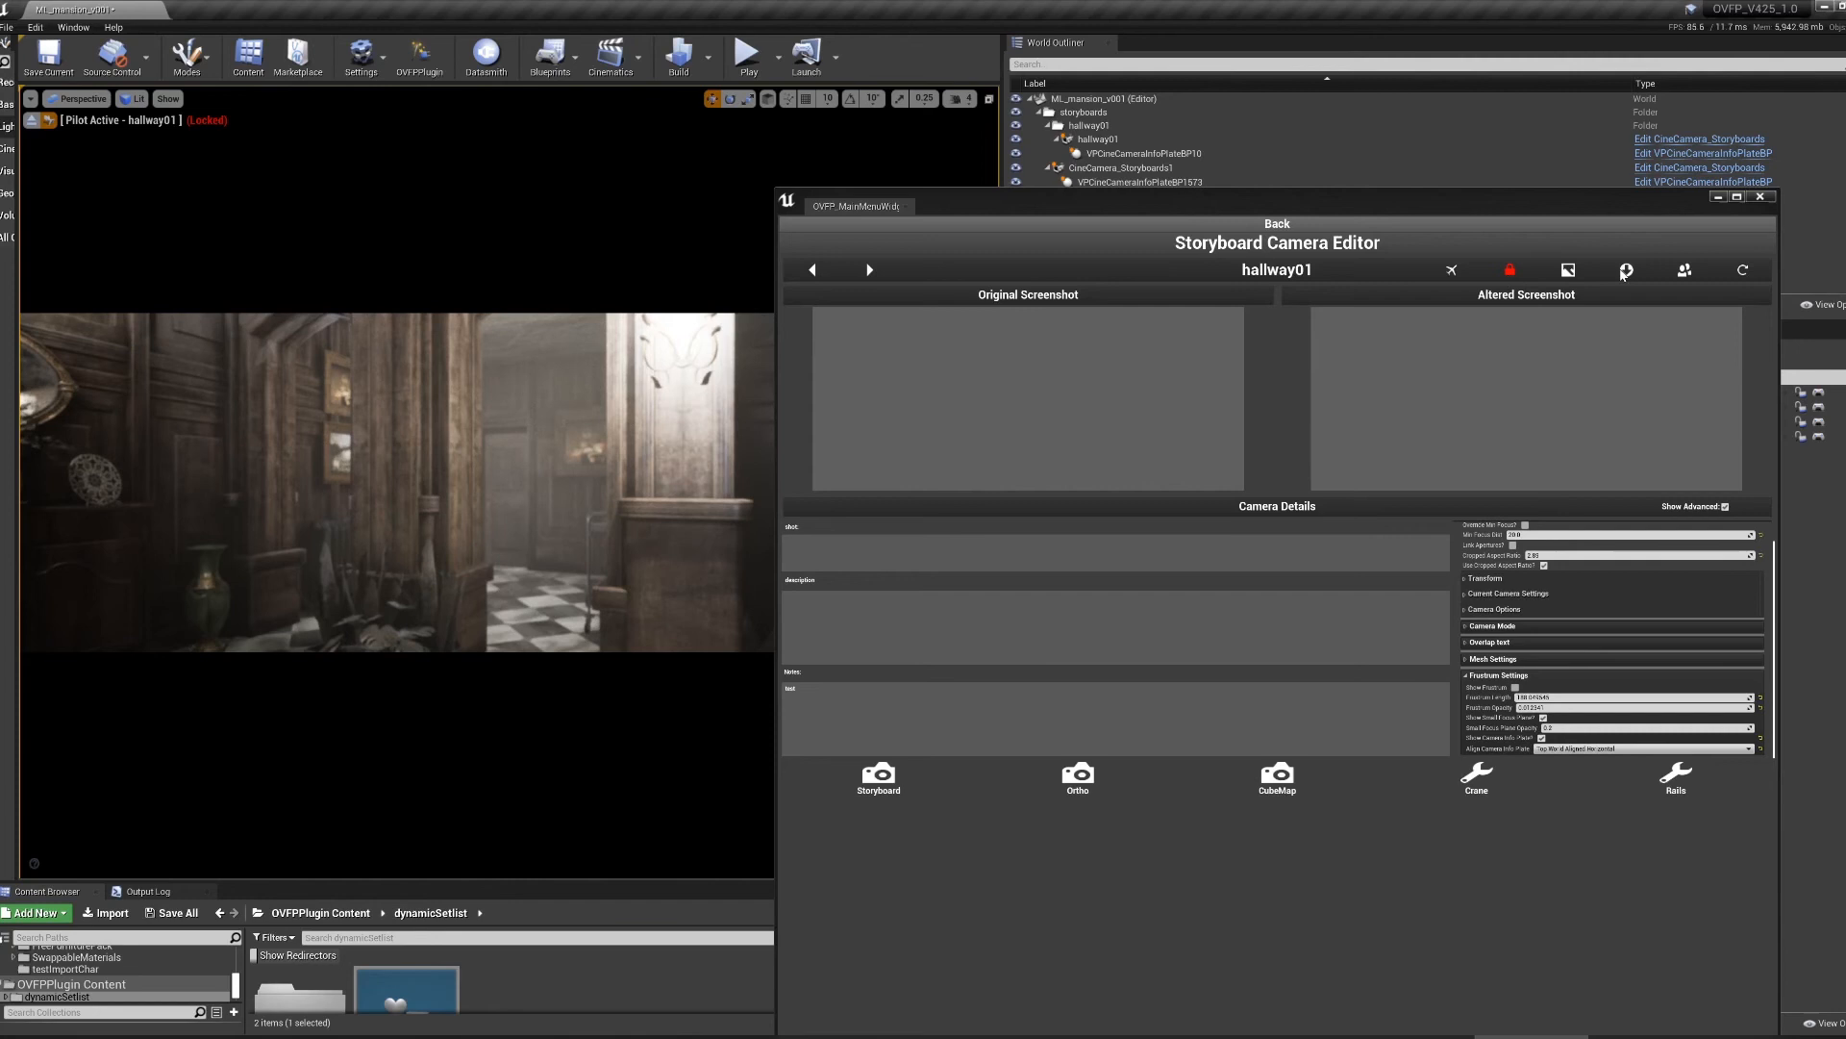
- Reload hallway01's screenshot, duplicate the camera, rename it hallway02, and load it
{"action": "left_click", "coordinate": [1625, 269]}
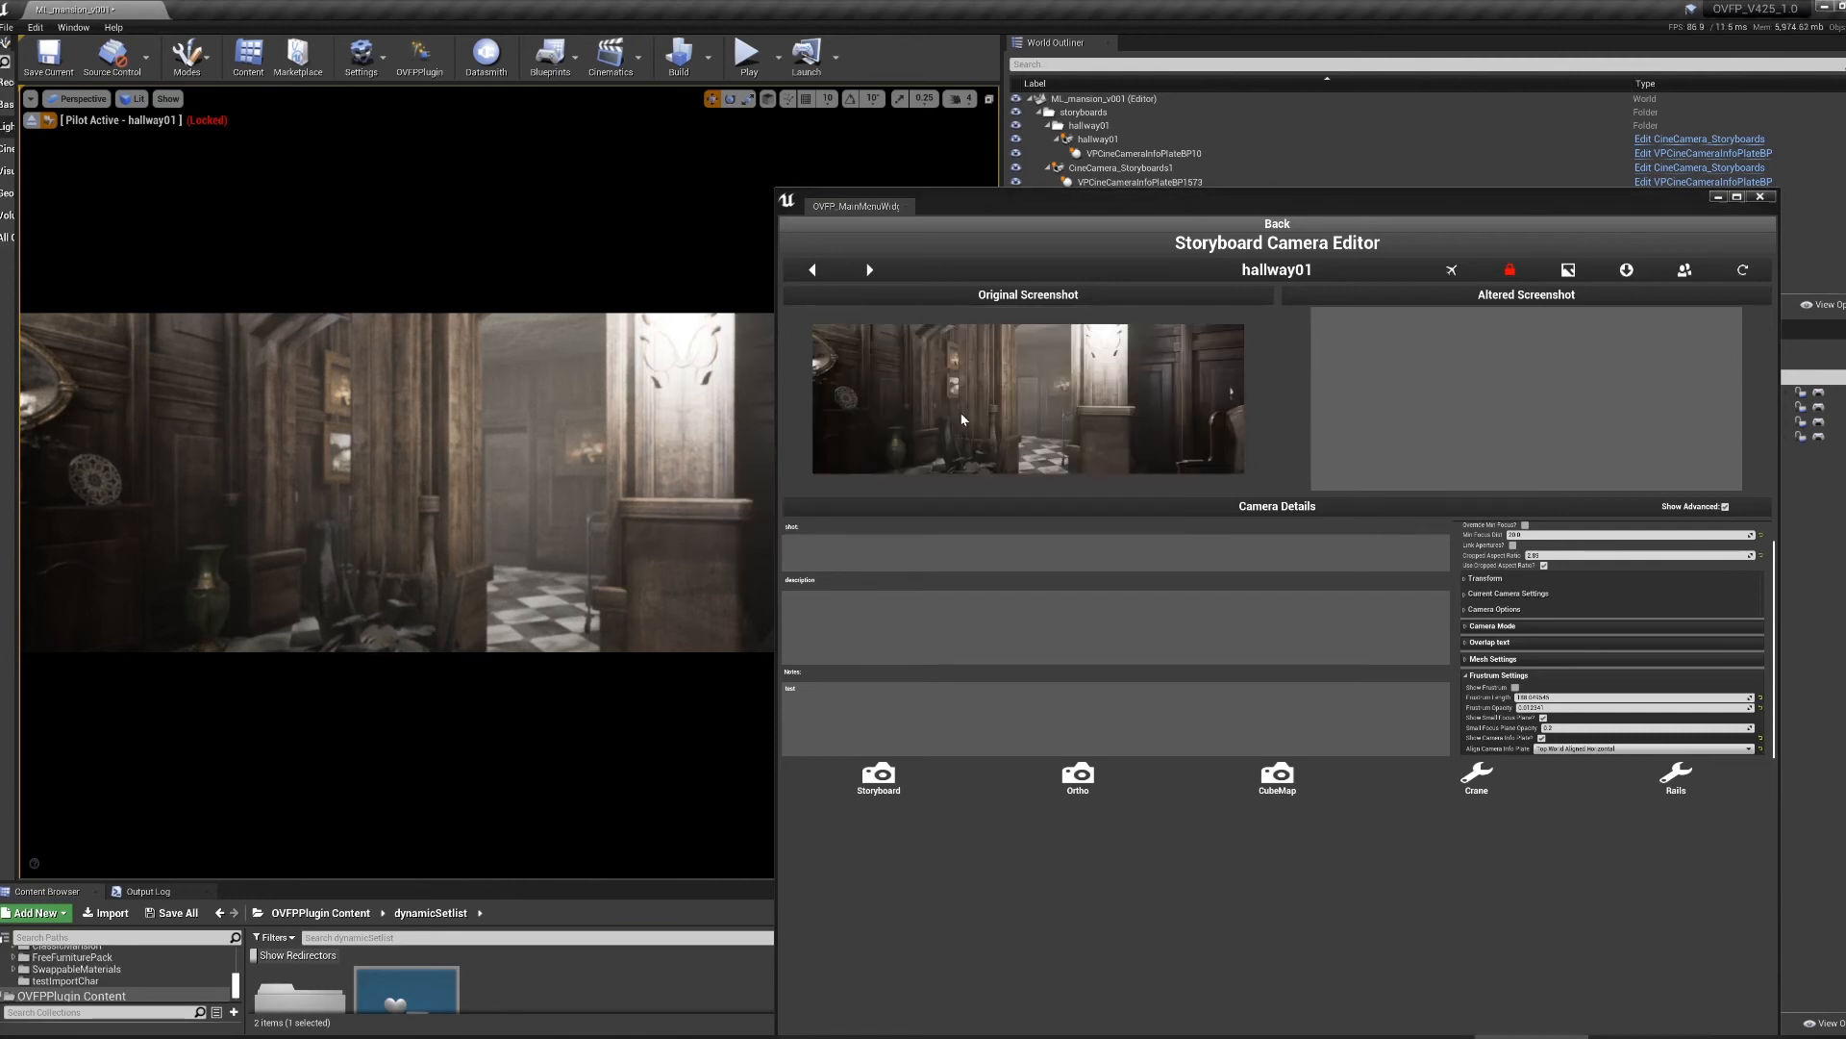
{"action": "mouse_move", "coordinate": [1146, 293]}
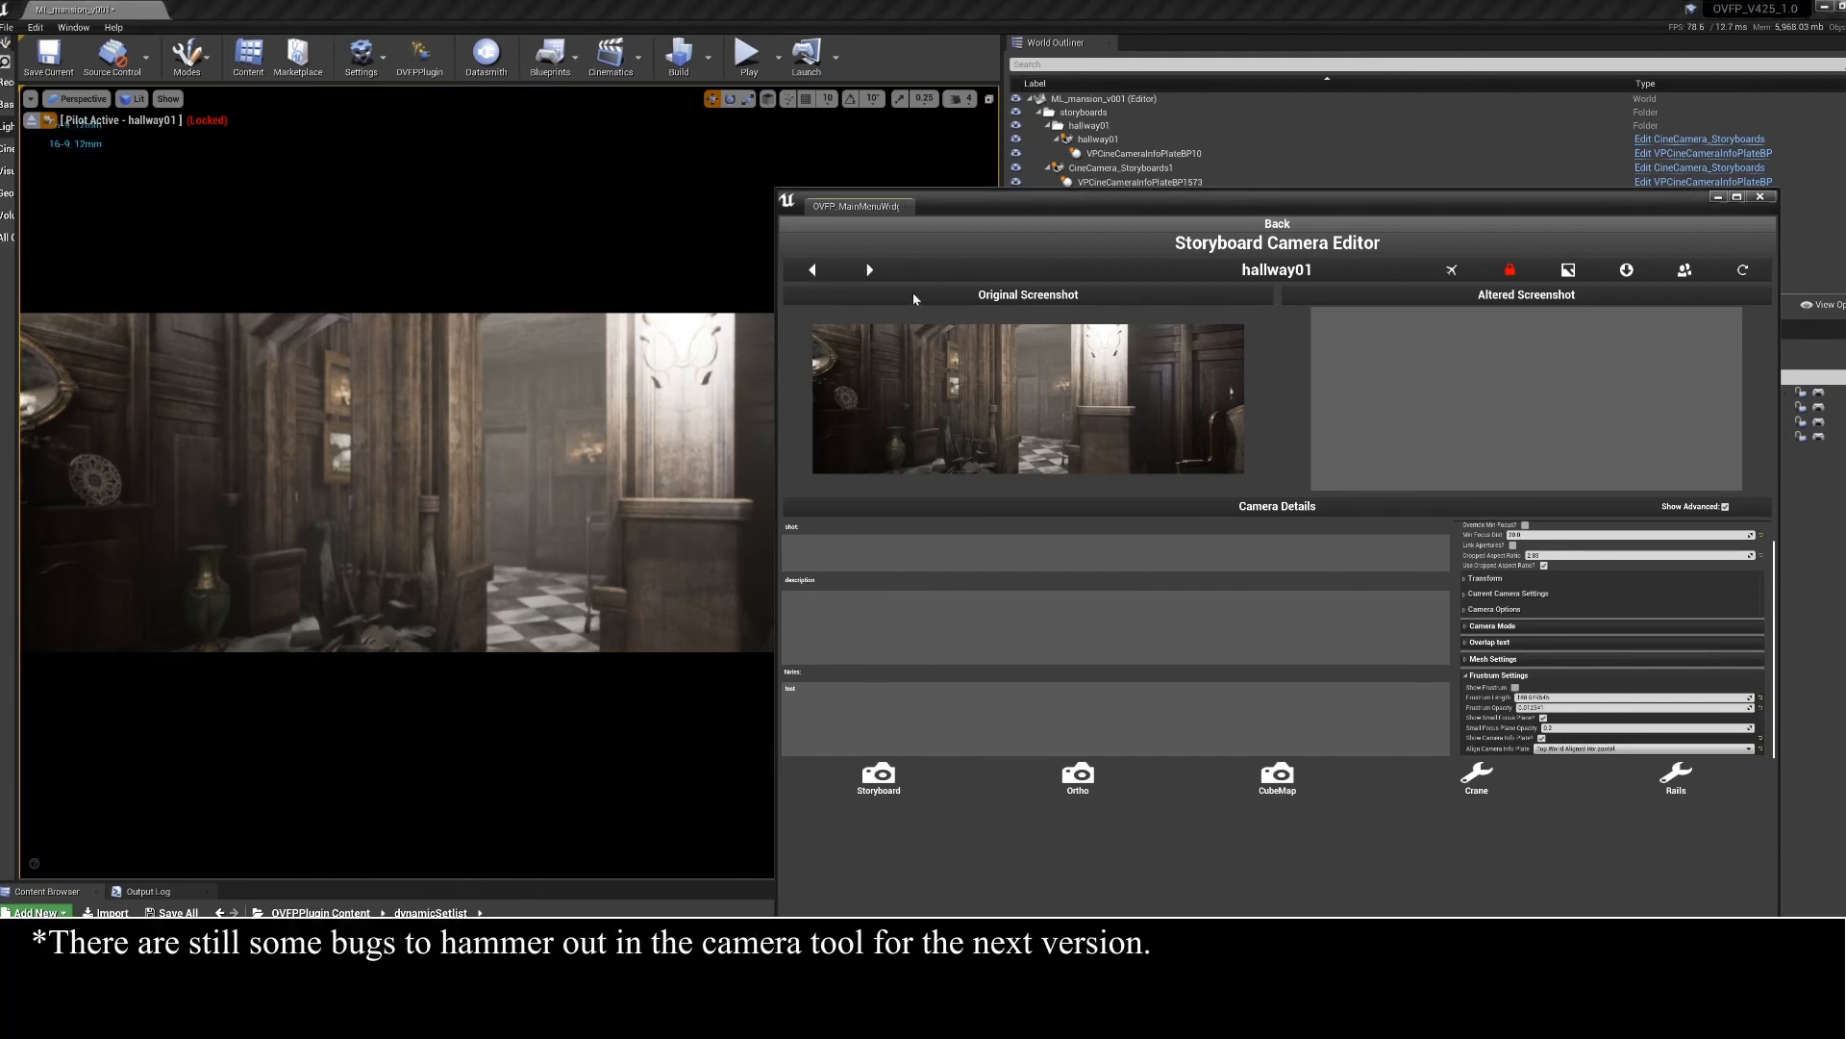
{"action": "mouse_move", "coordinate": [1352, 268]}
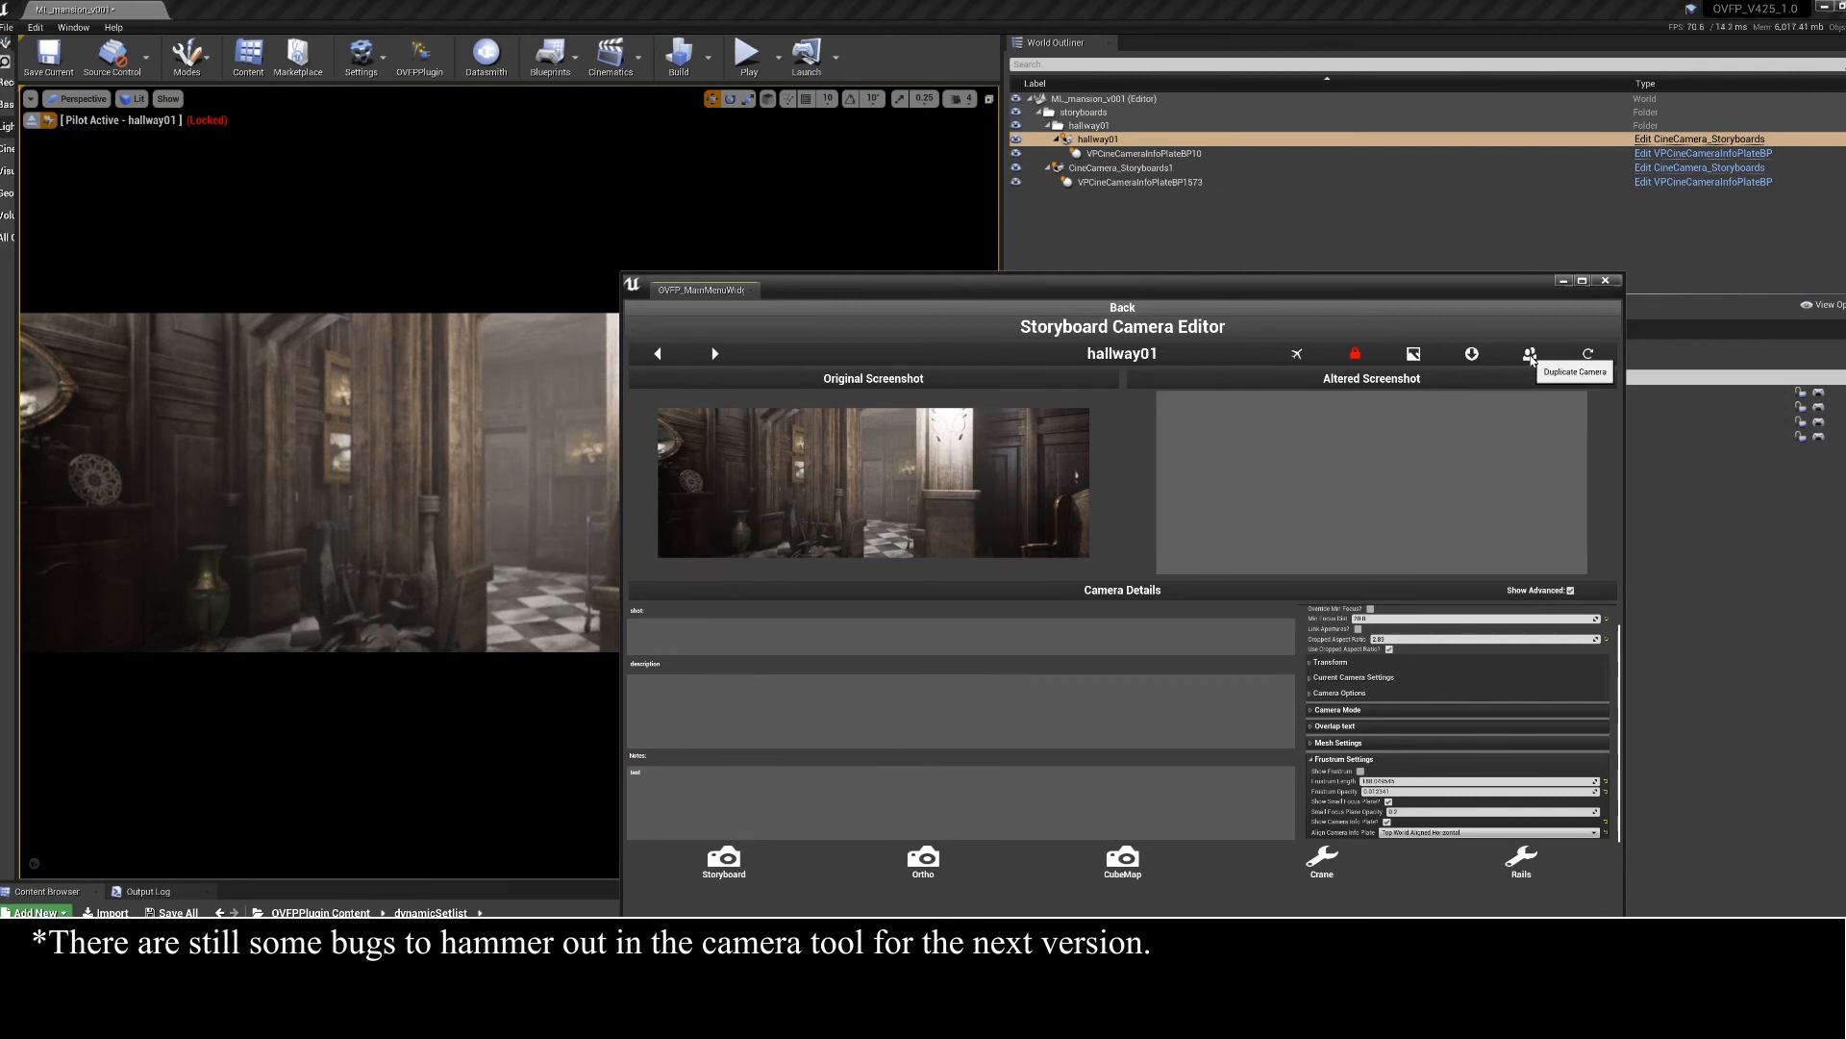
{"action": "left_click", "coordinate": [1530, 353]}
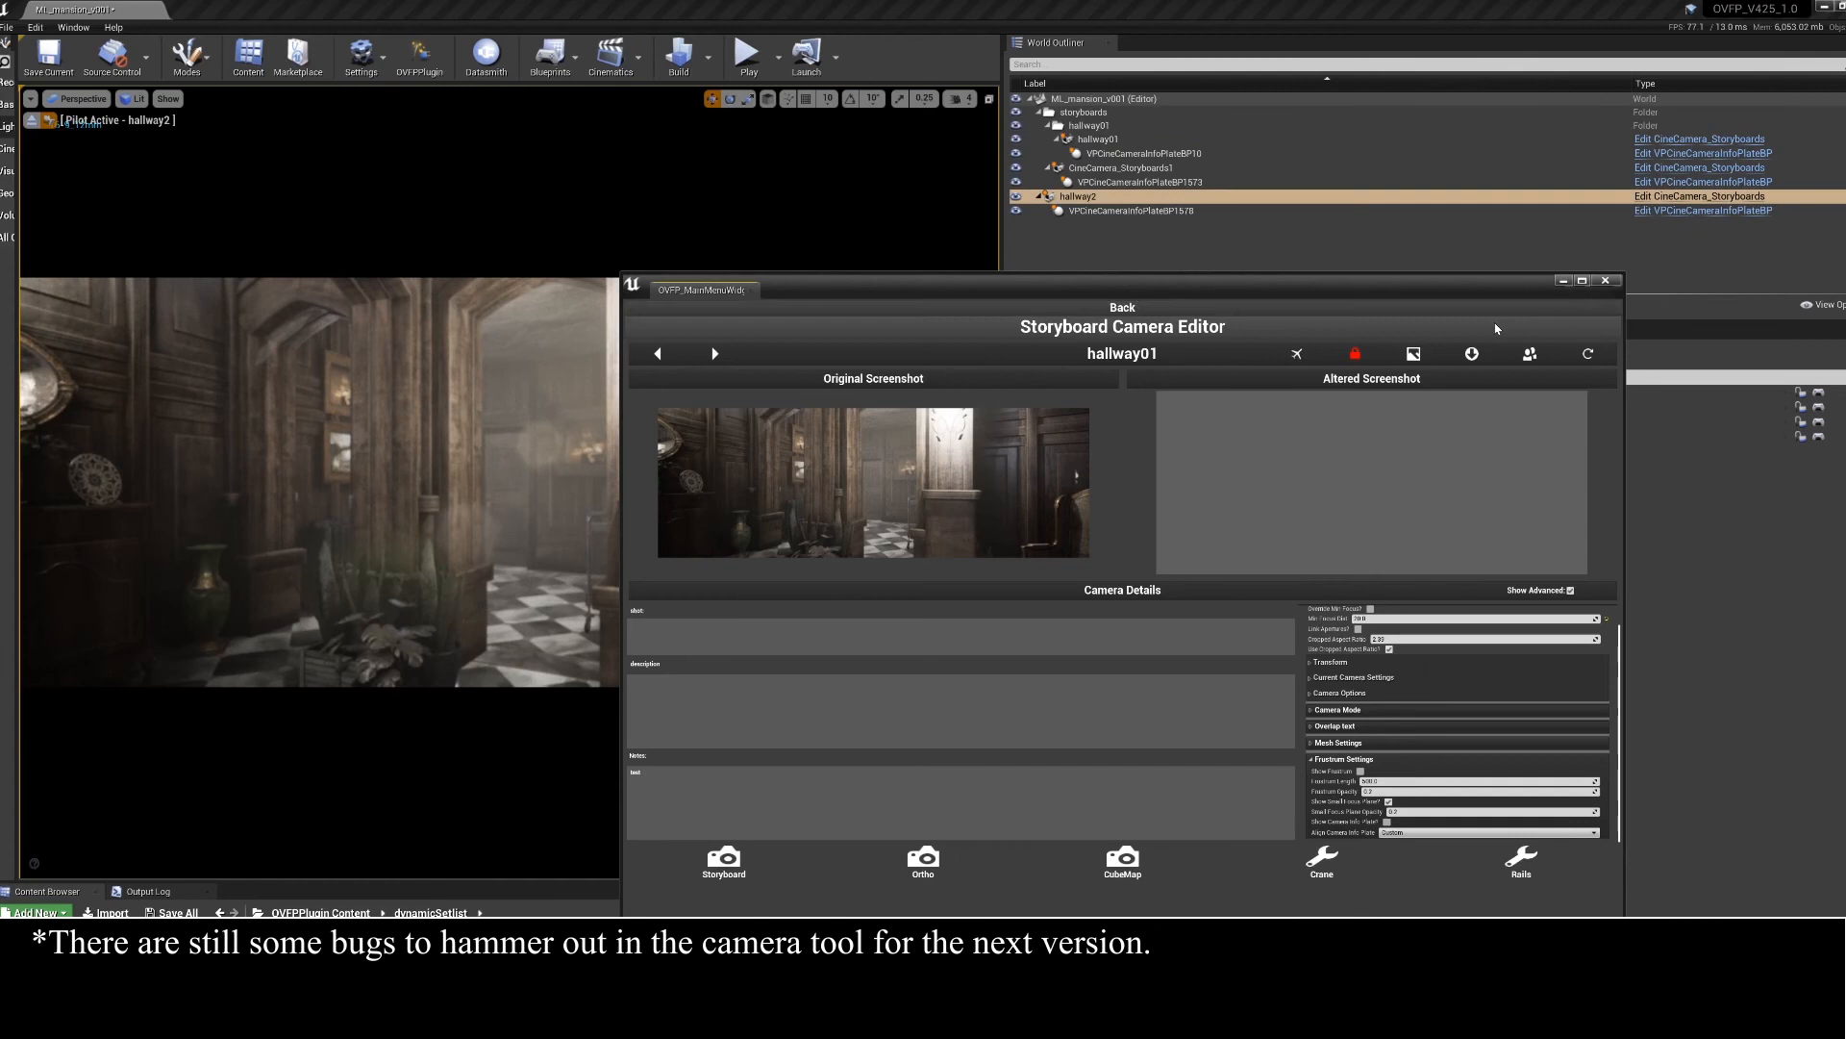
{"action": "mouse_move", "coordinate": [1124, 210]}
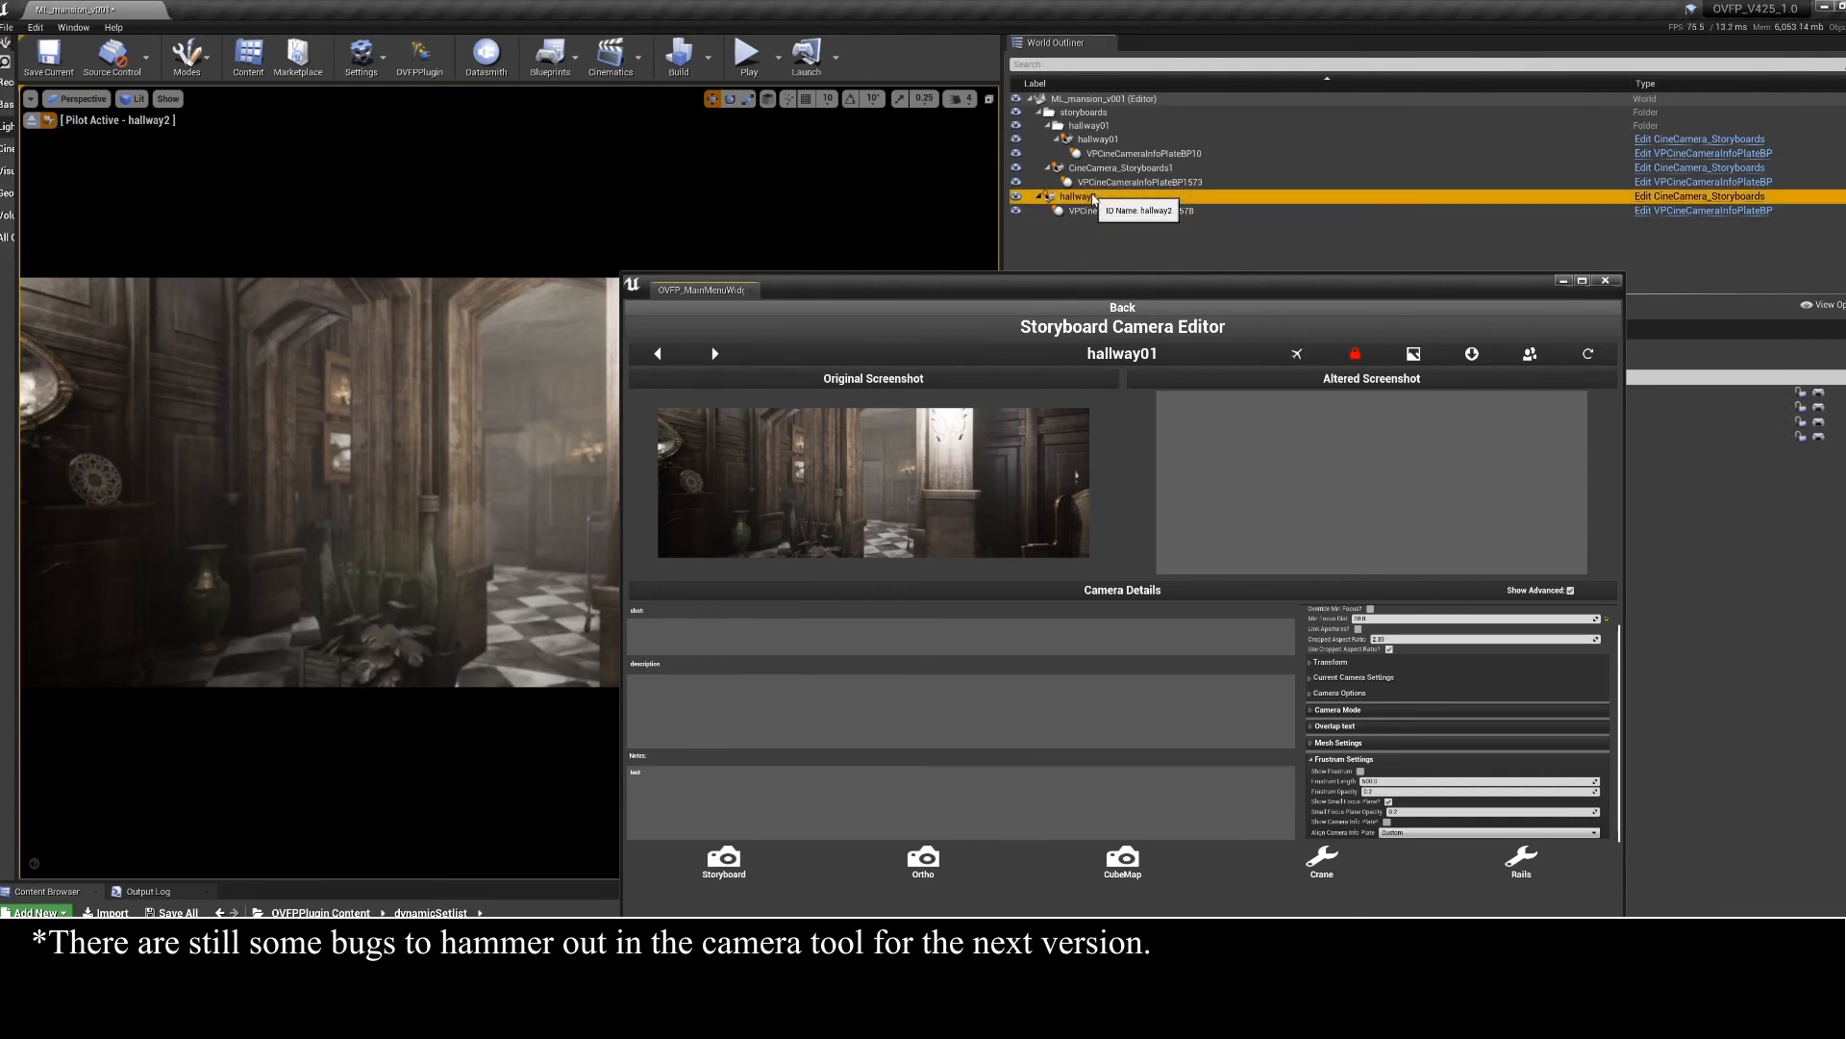
{"action": "right_click", "coordinate": [1077, 196]}
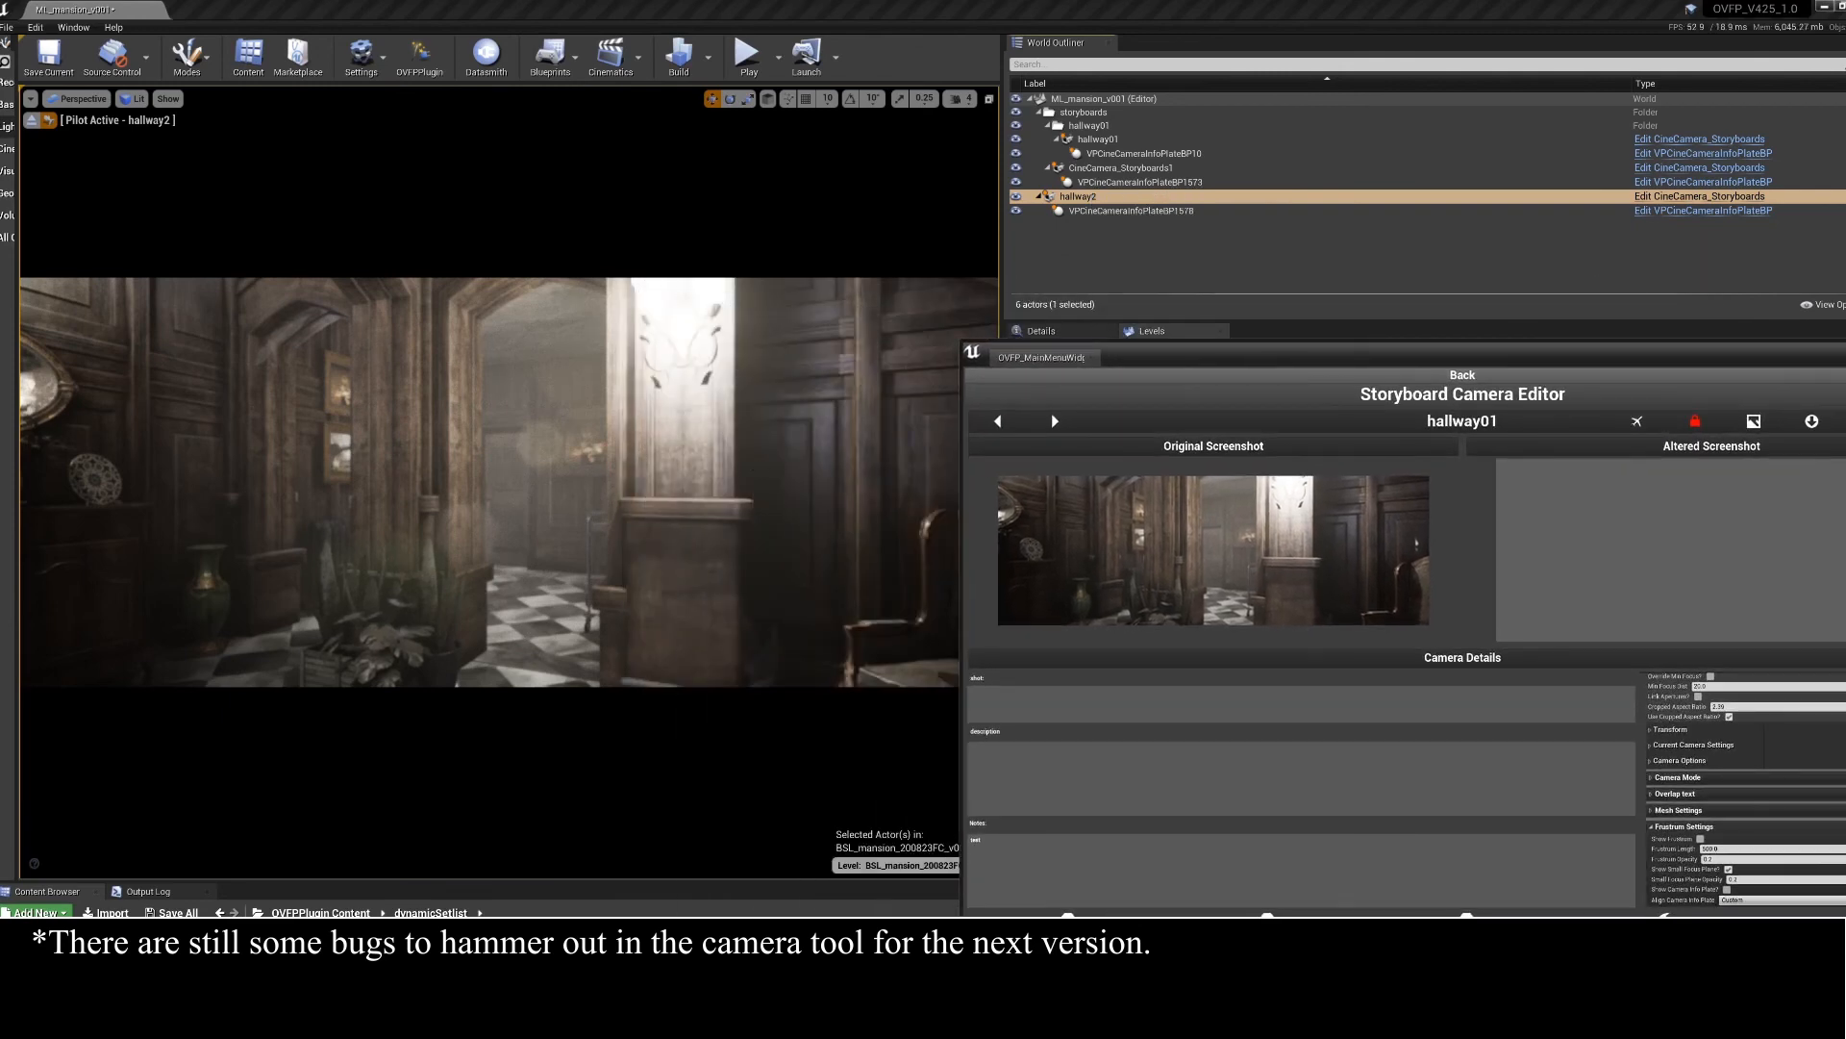
{"action": "left_click", "coordinate": [1075, 181]}
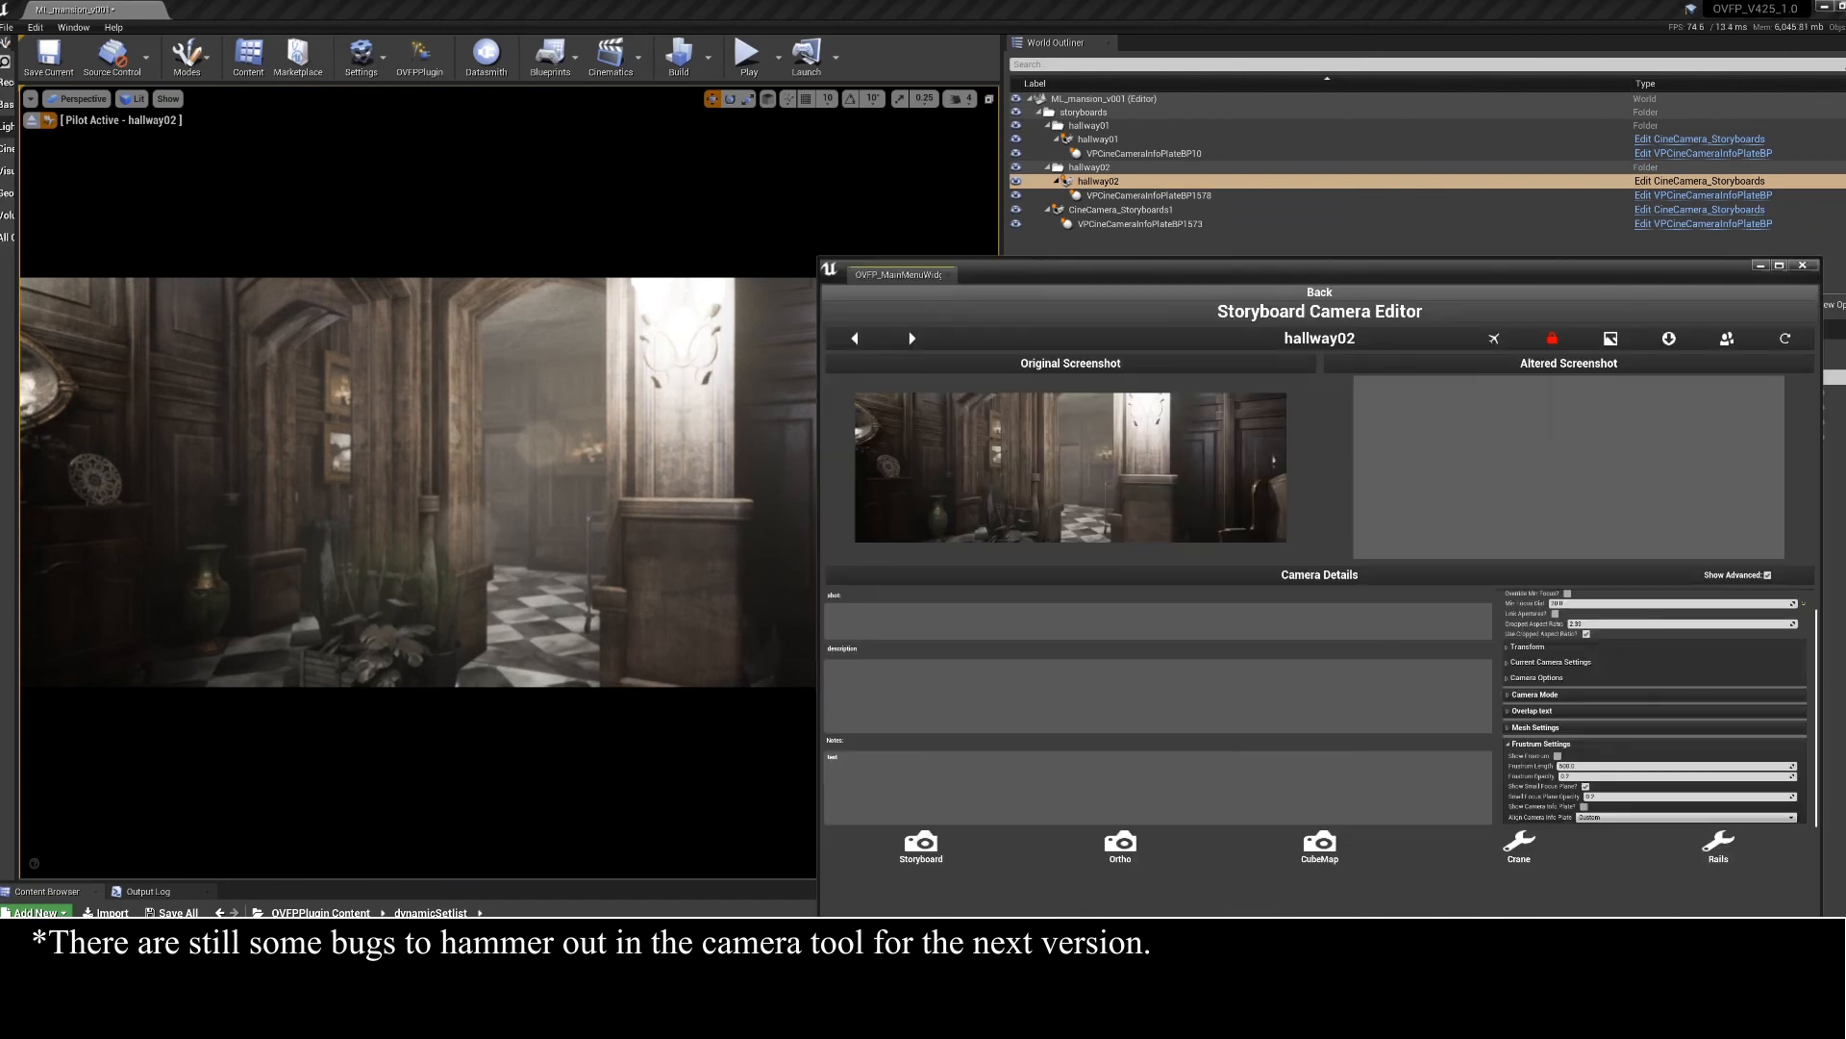
{"action": "left_click", "coordinate": [48, 890]}
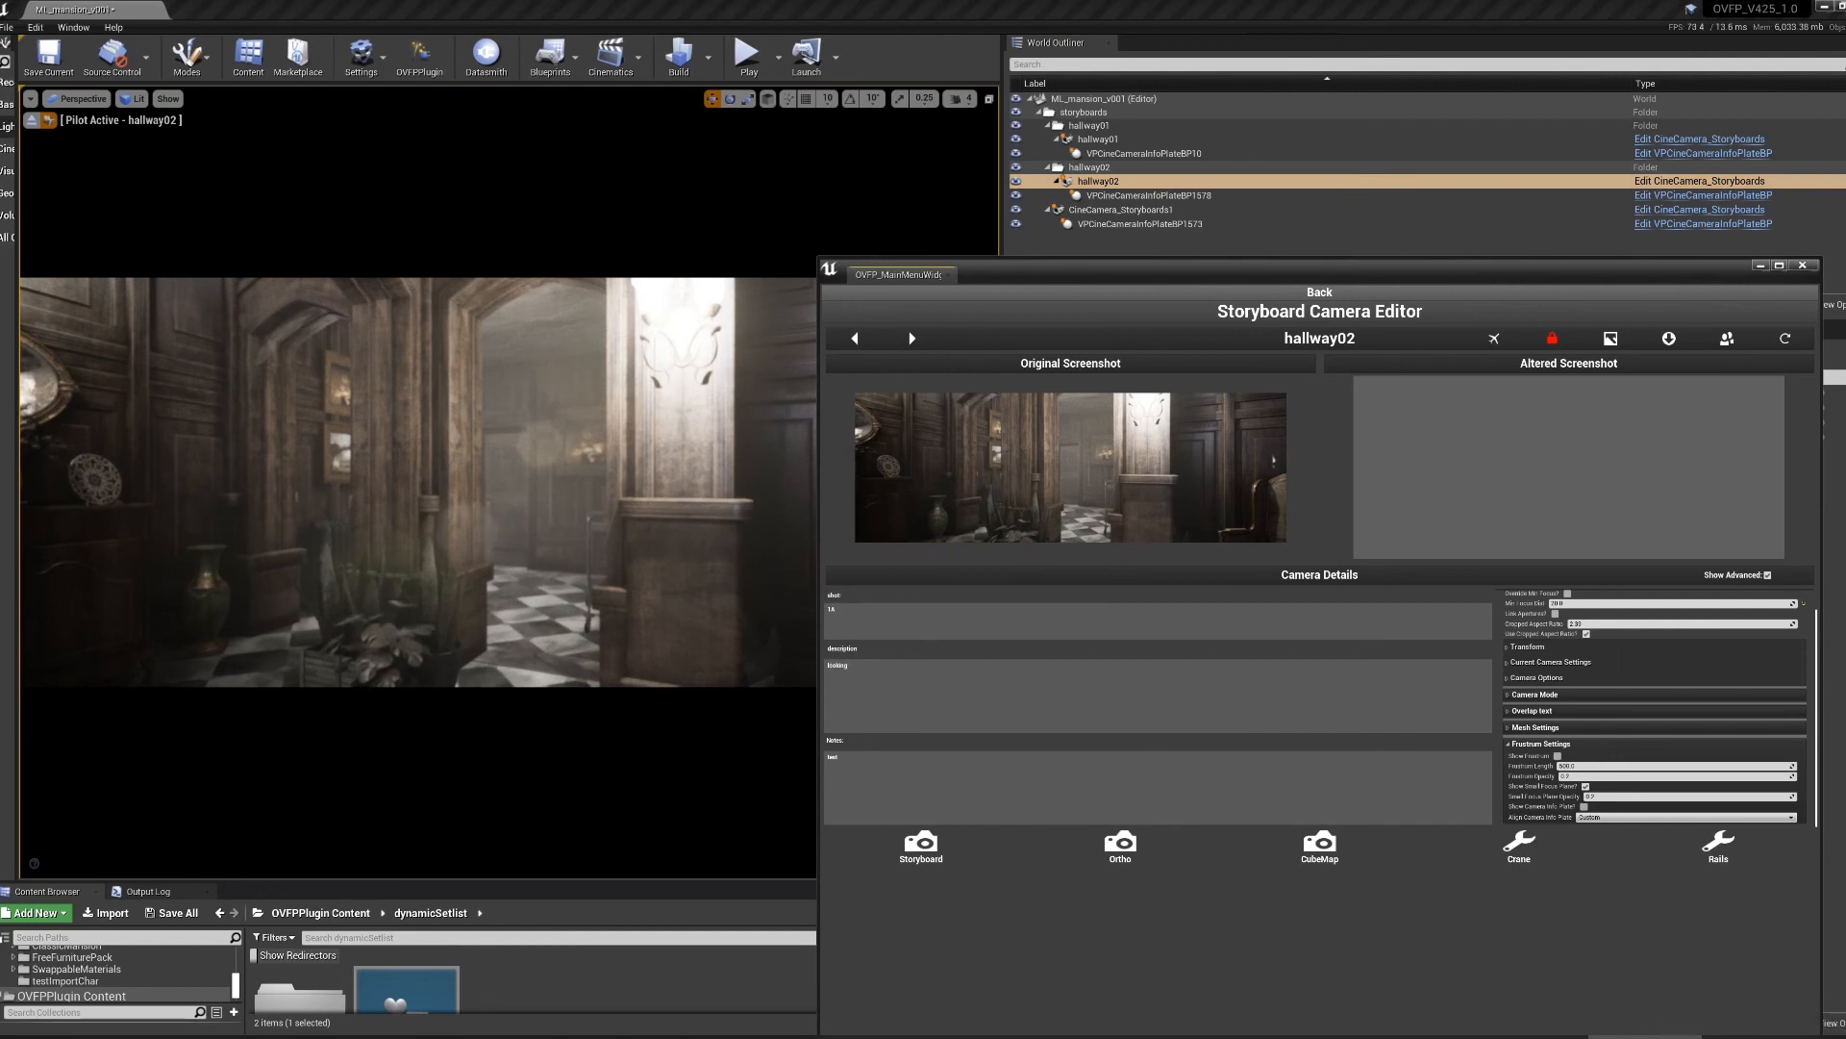
- Enter "looking into the hallway" as hallway02's shot description
{"action": "type", "text": "looking into the hallway"}
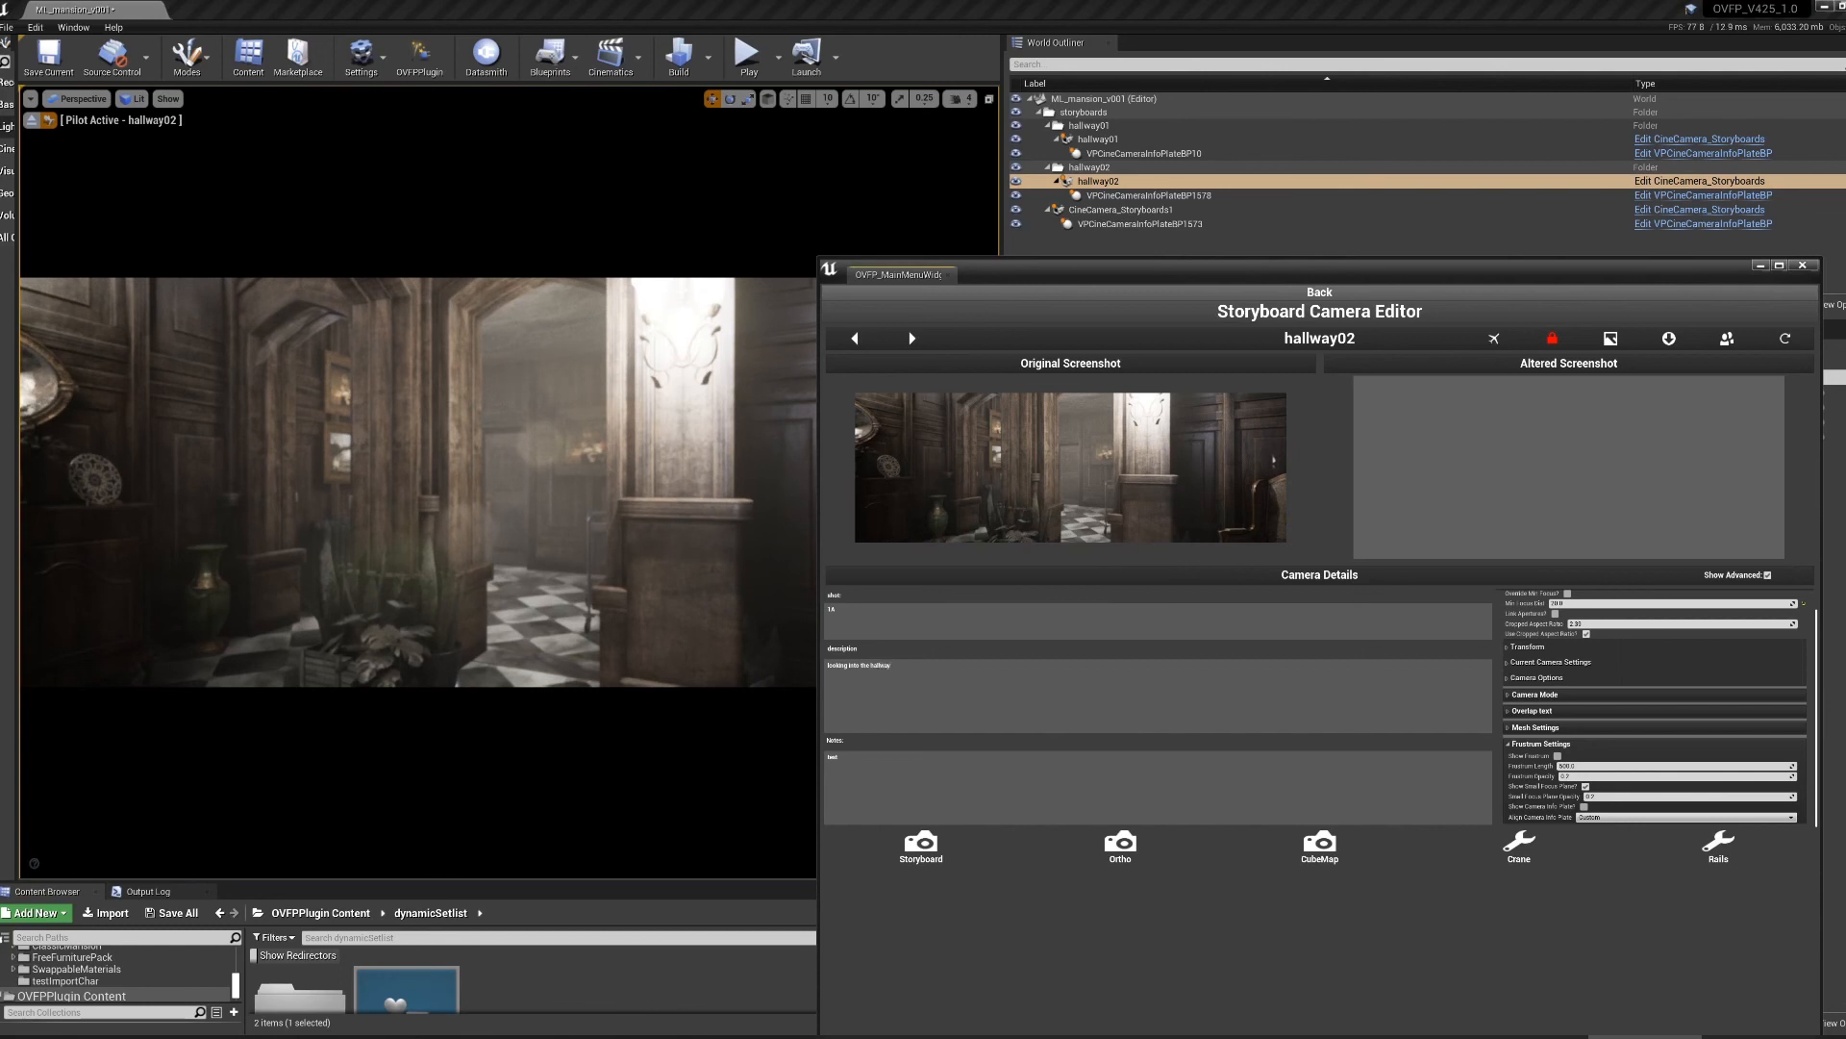